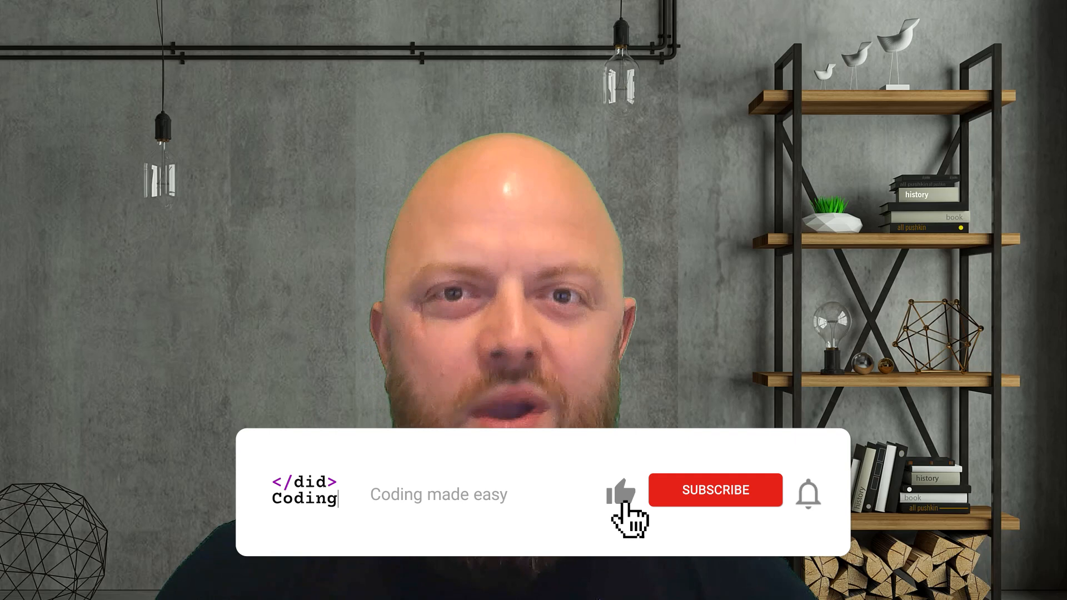
left_click(715, 490)
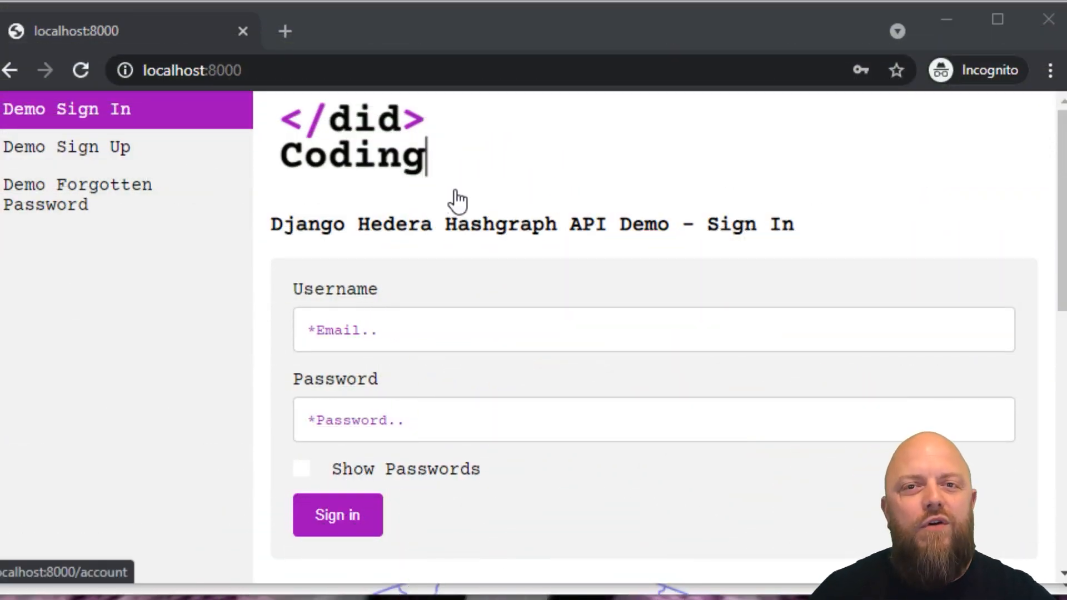
mouse_move(454, 254)
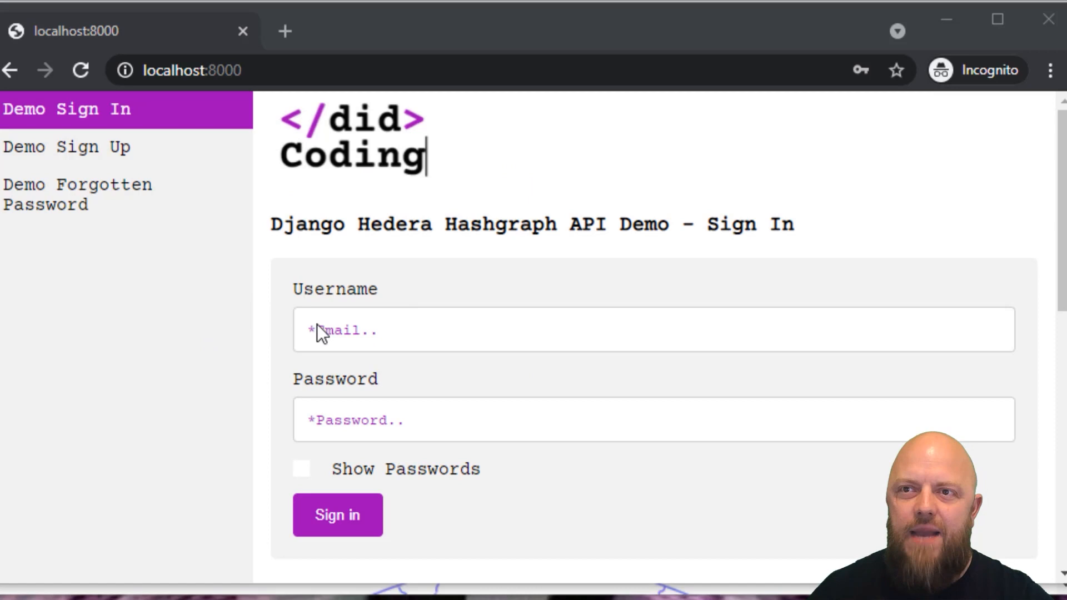
mouse_move(187, 321)
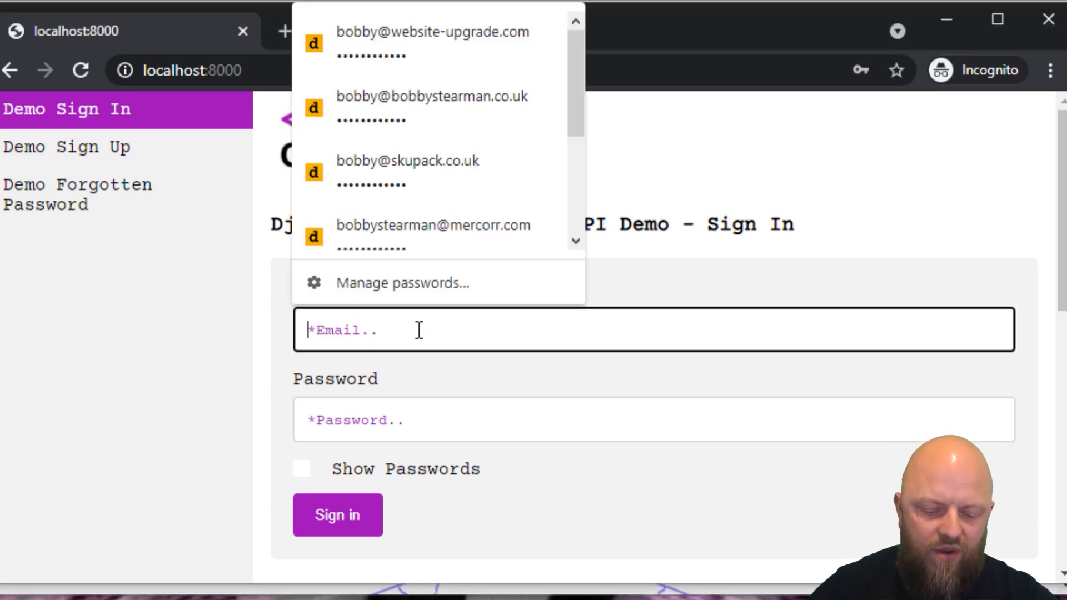
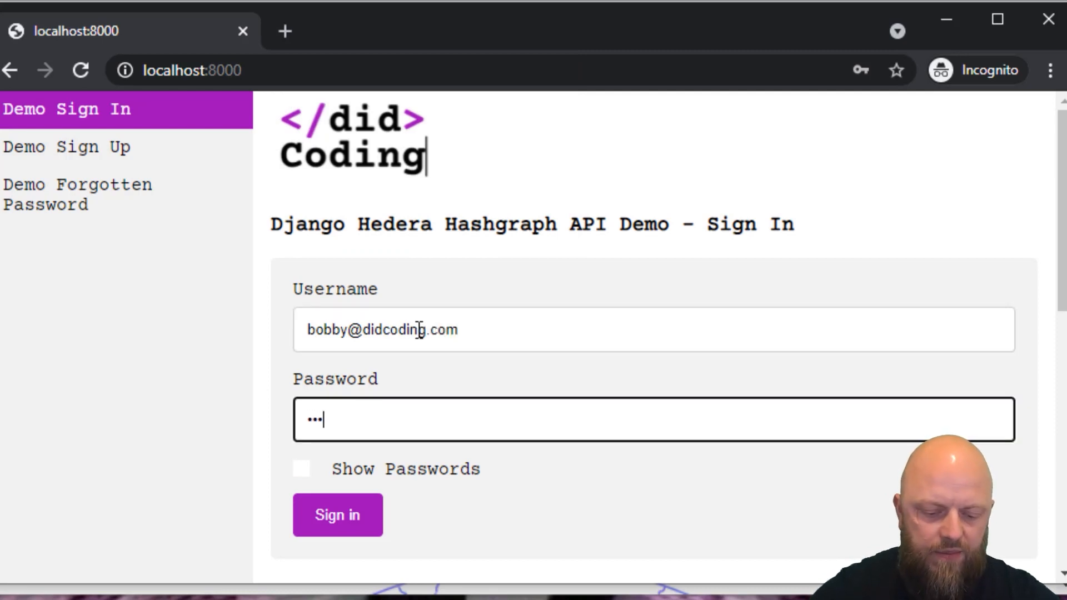
left_click(337, 514)
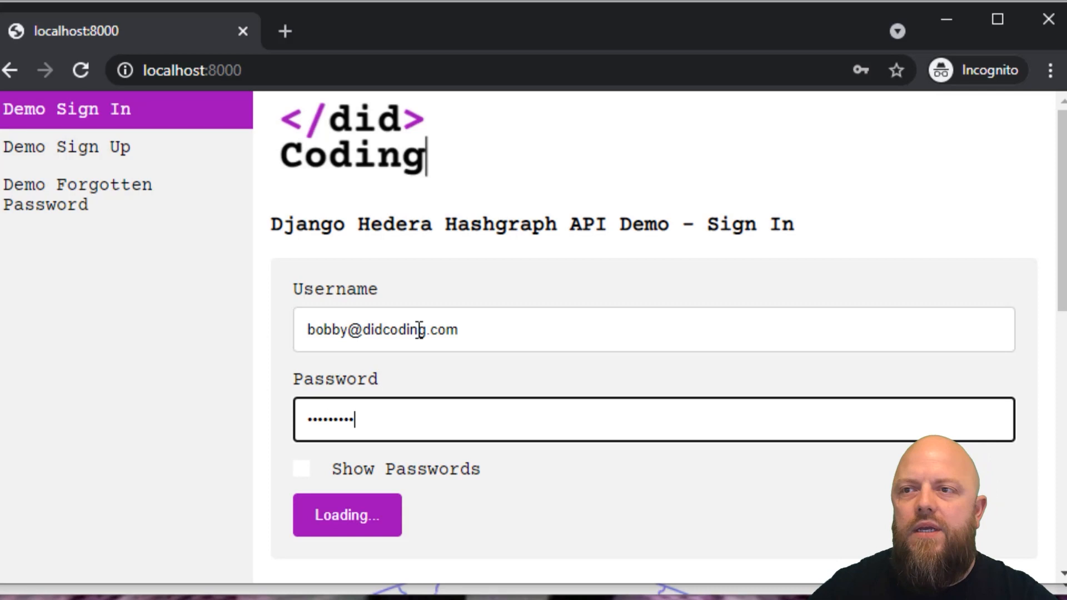
left_click(347, 515)
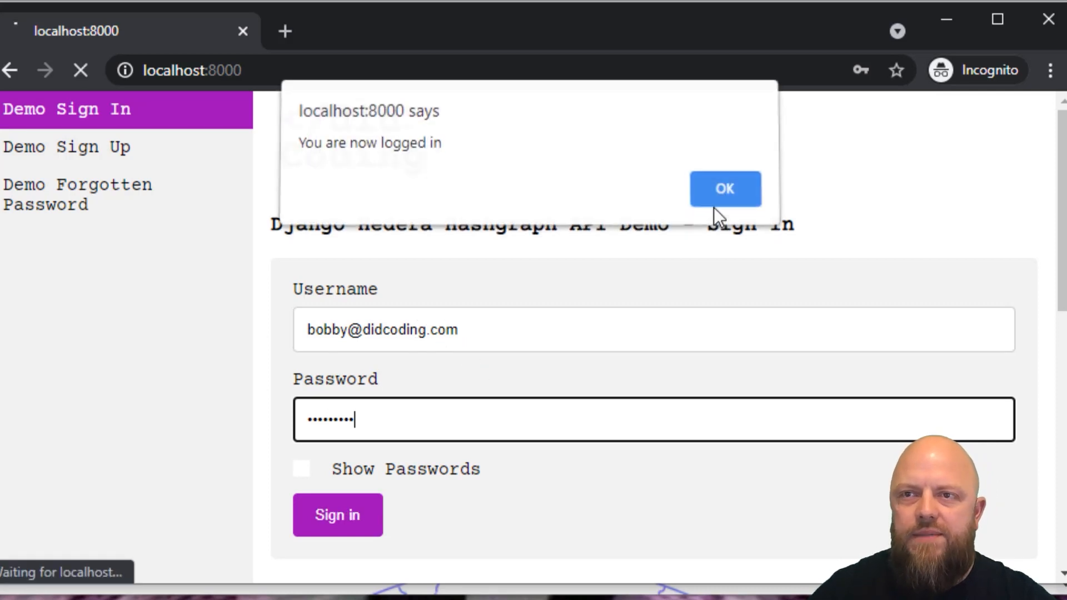
- Dismiss the logged-in alert and scroll to the account details showing the 1000 ℏ balance
left_click(724, 188)
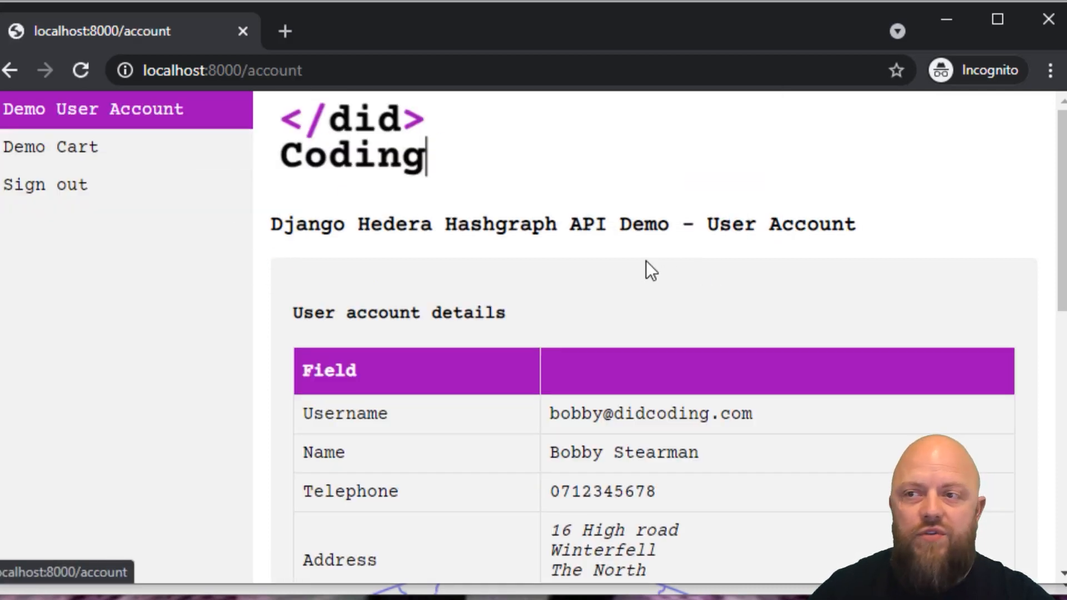
scroll("down", 3)
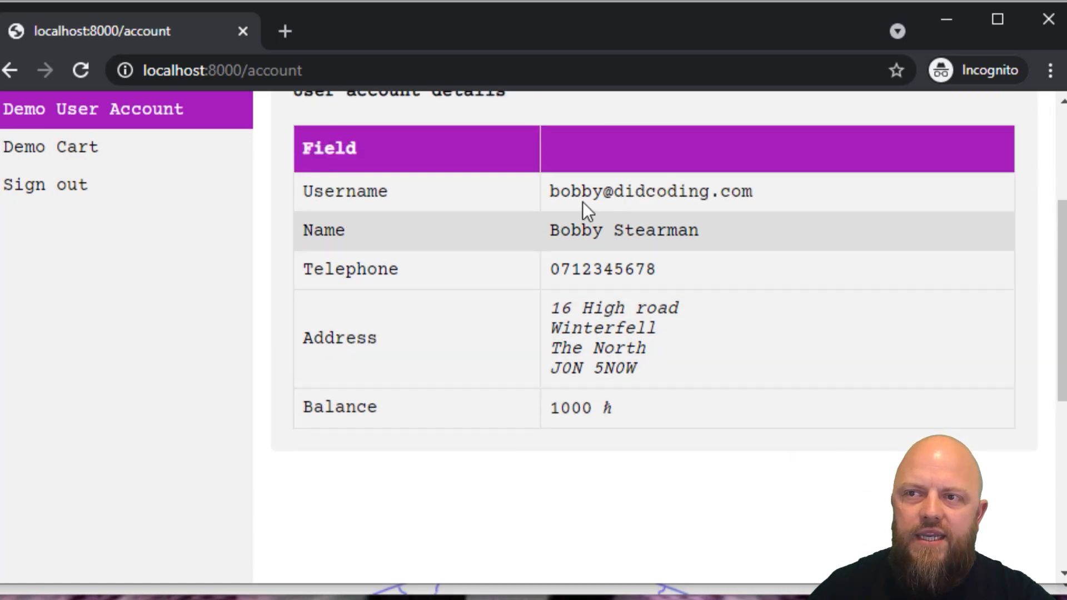
mouse_move(425, 271)
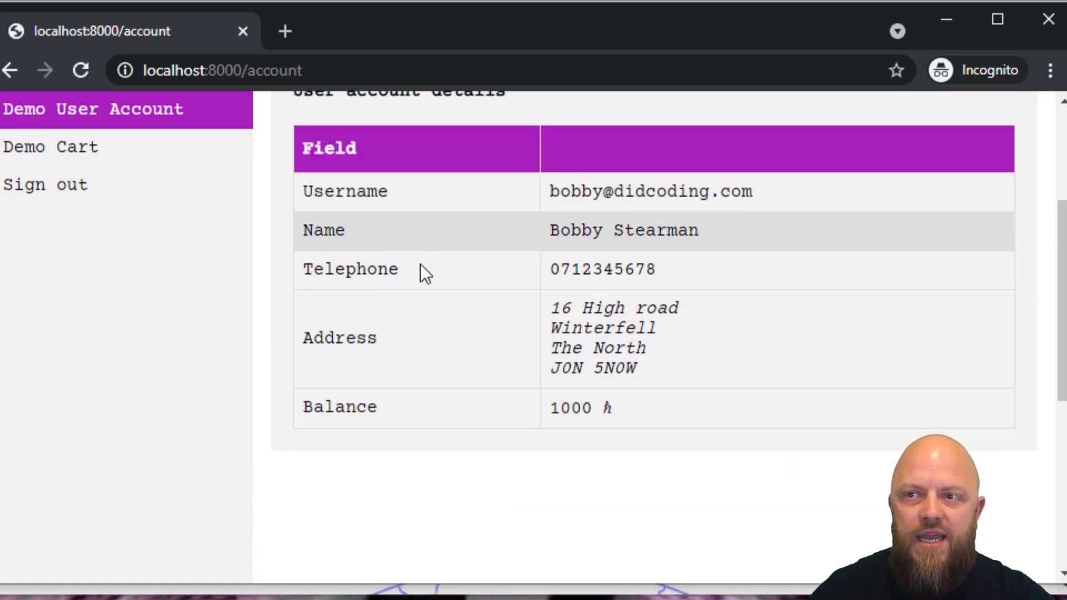
mouse_move(674, 384)
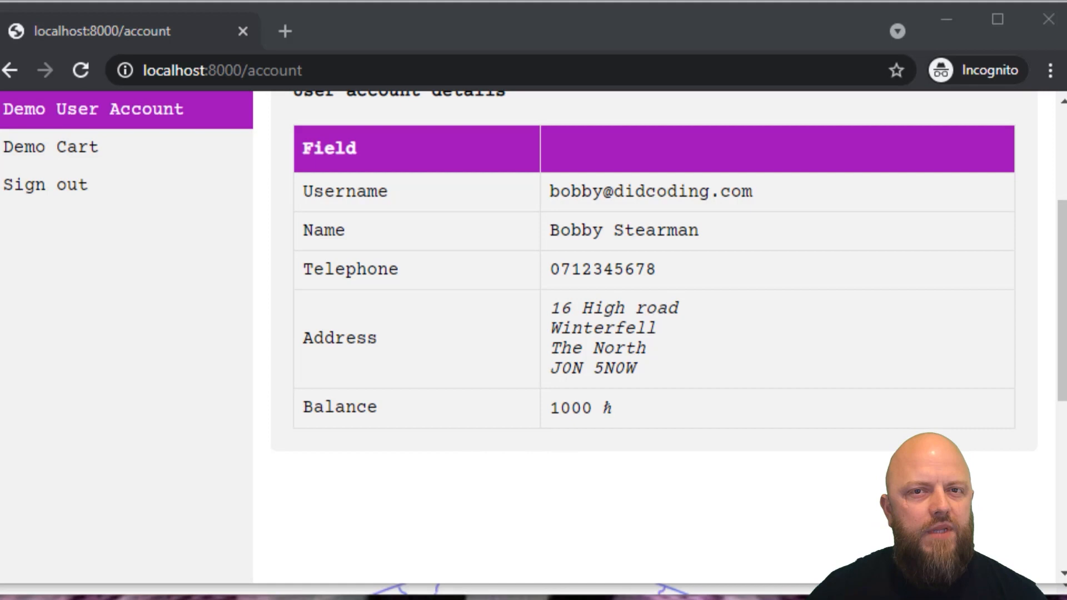
mouse_move(215, 265)
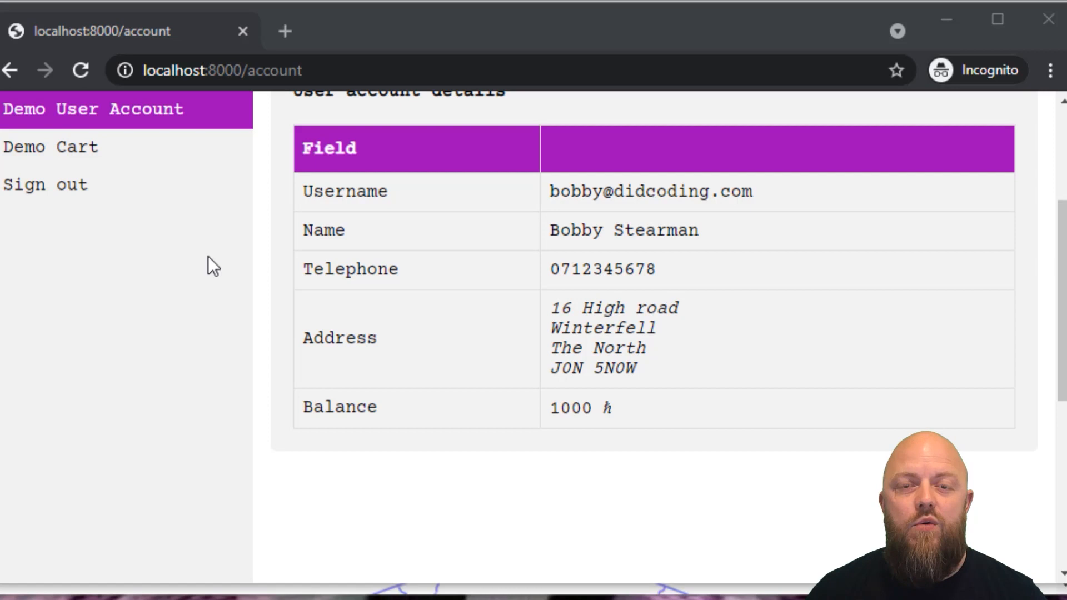
mouse_move(136, 224)
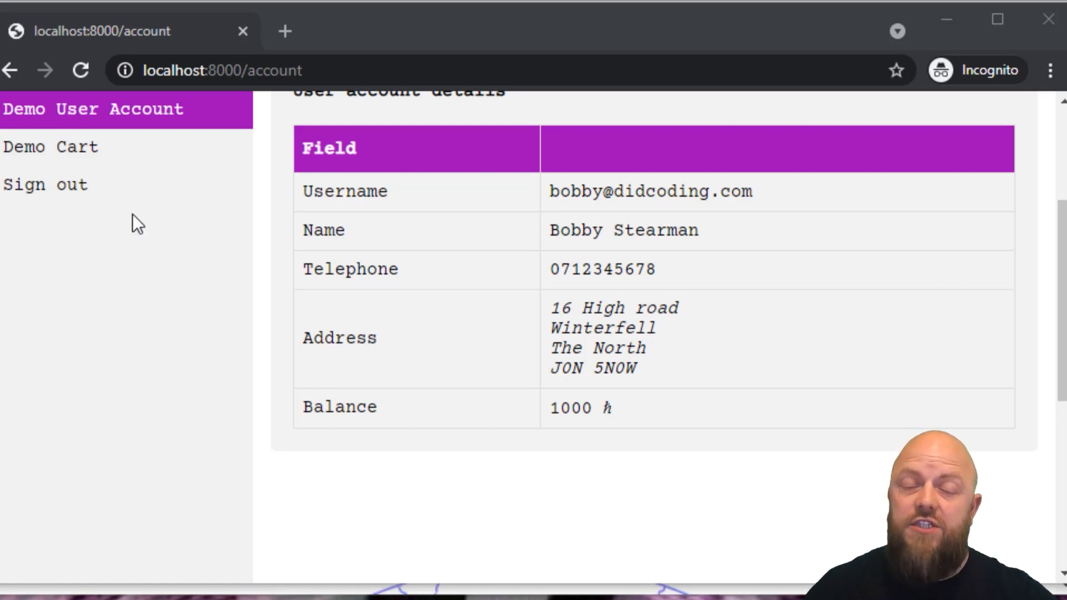
mouse_move(487, 415)
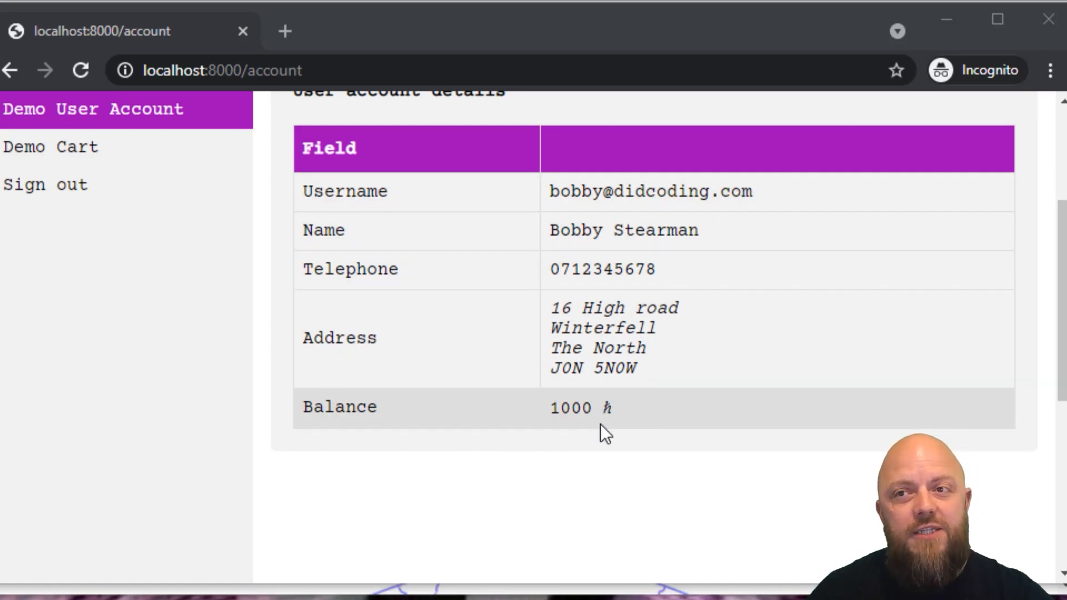
- Go to Demo Cart and browse the 1000 ℏ balance, HBAR denominations and Pay buttons
left_click(49, 146)
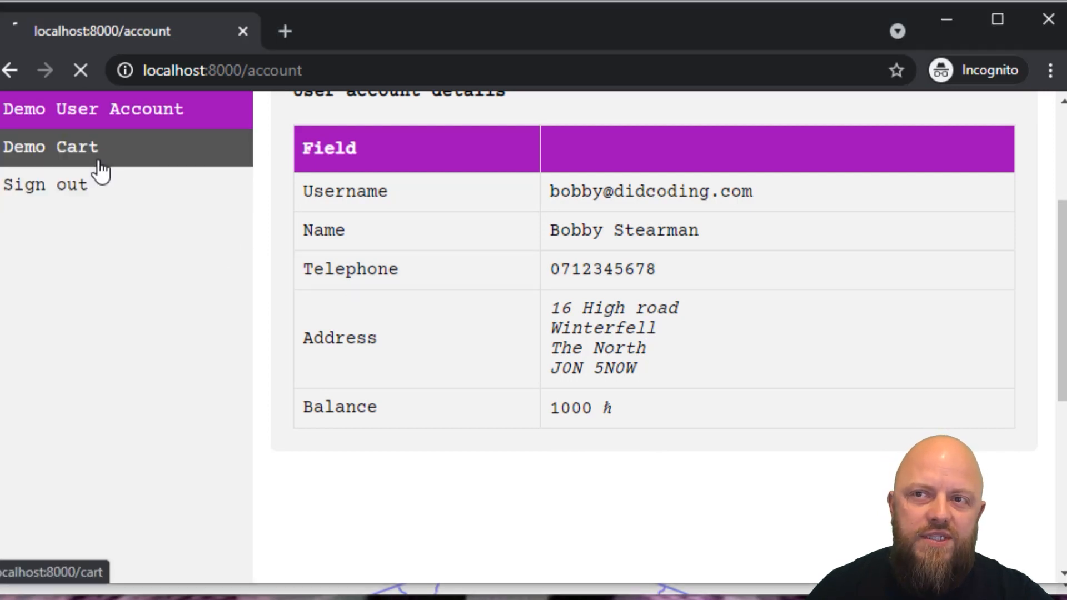
left_click(61, 146)
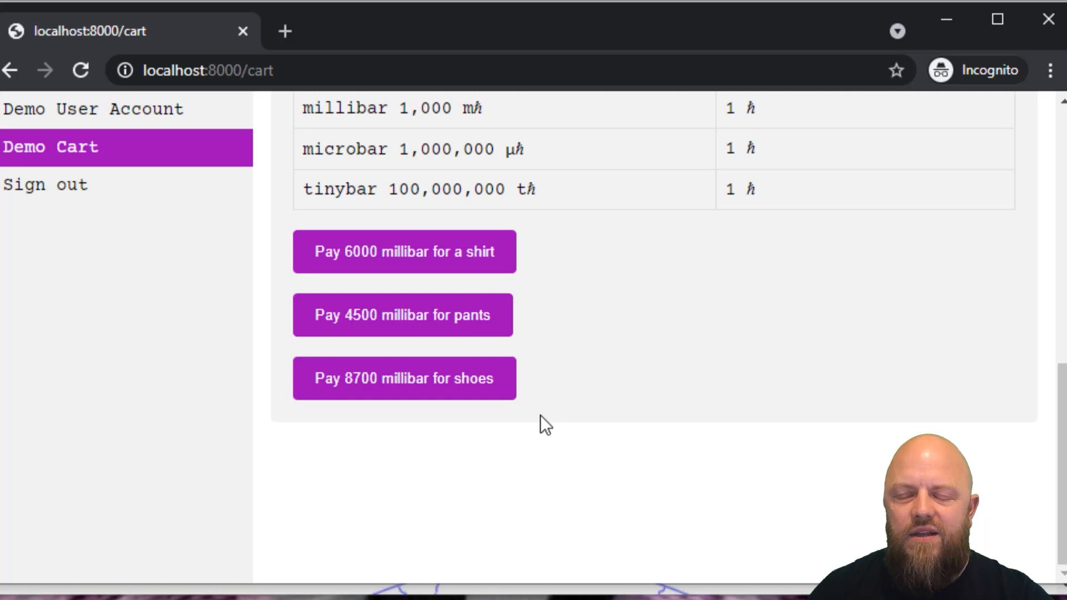
scroll("up", 3)
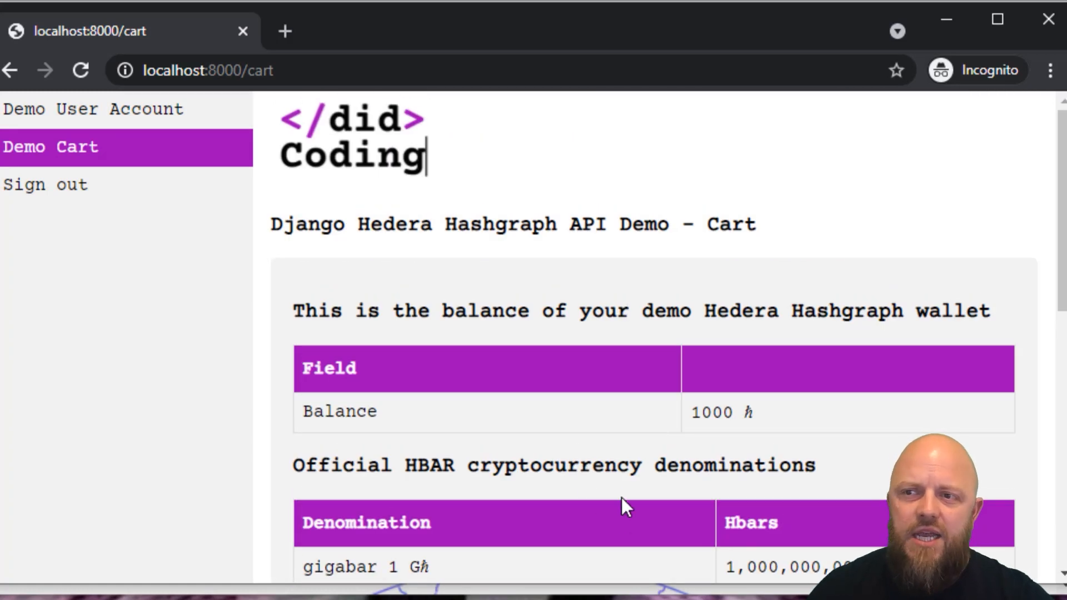
mouse_move(494, 405)
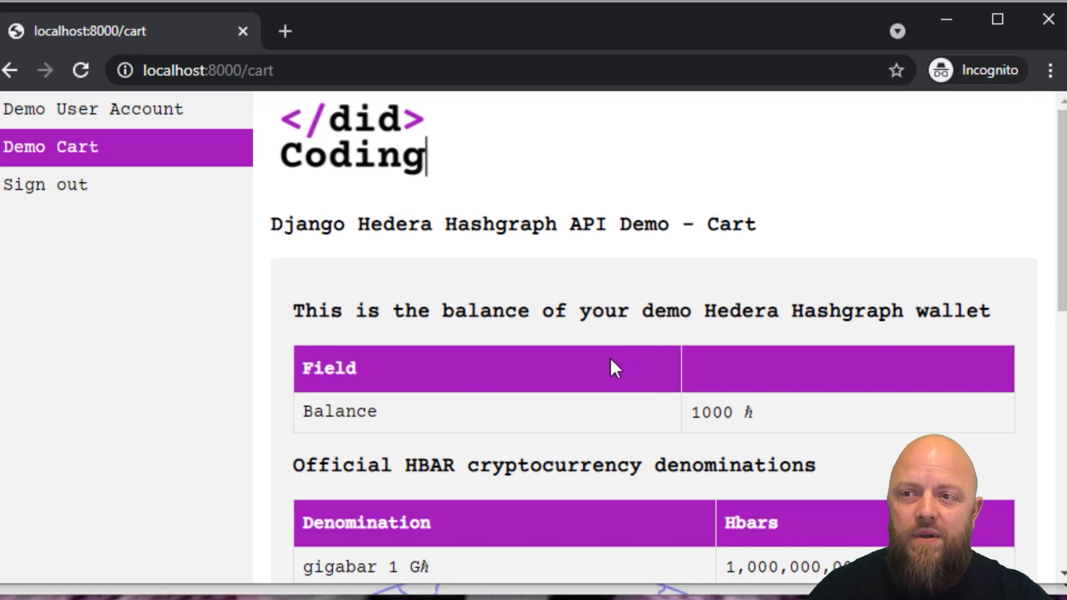
scroll("down", 3)
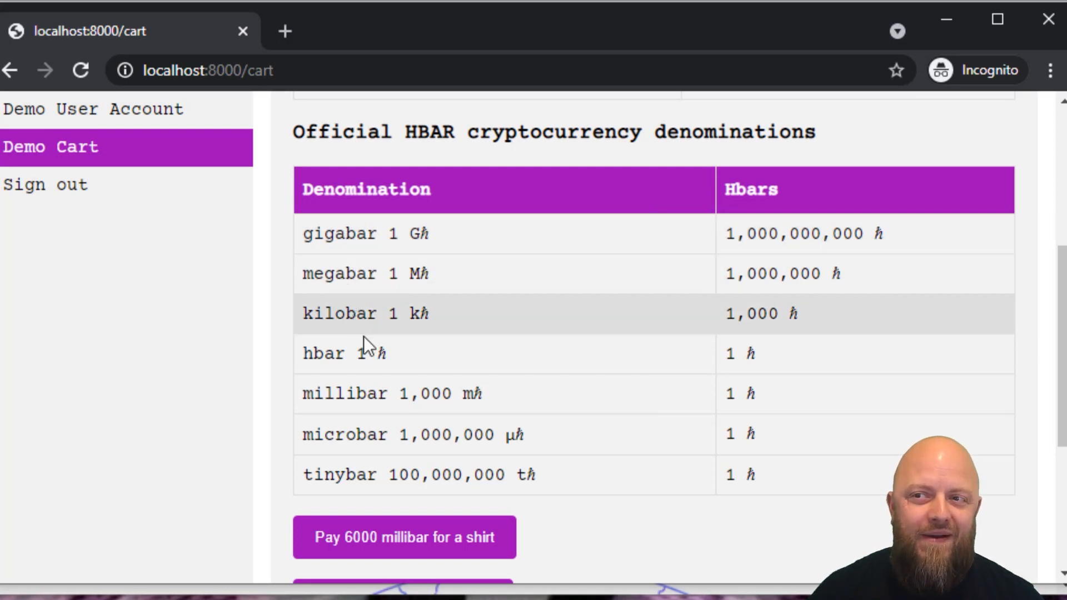
mouse_move(354, 474)
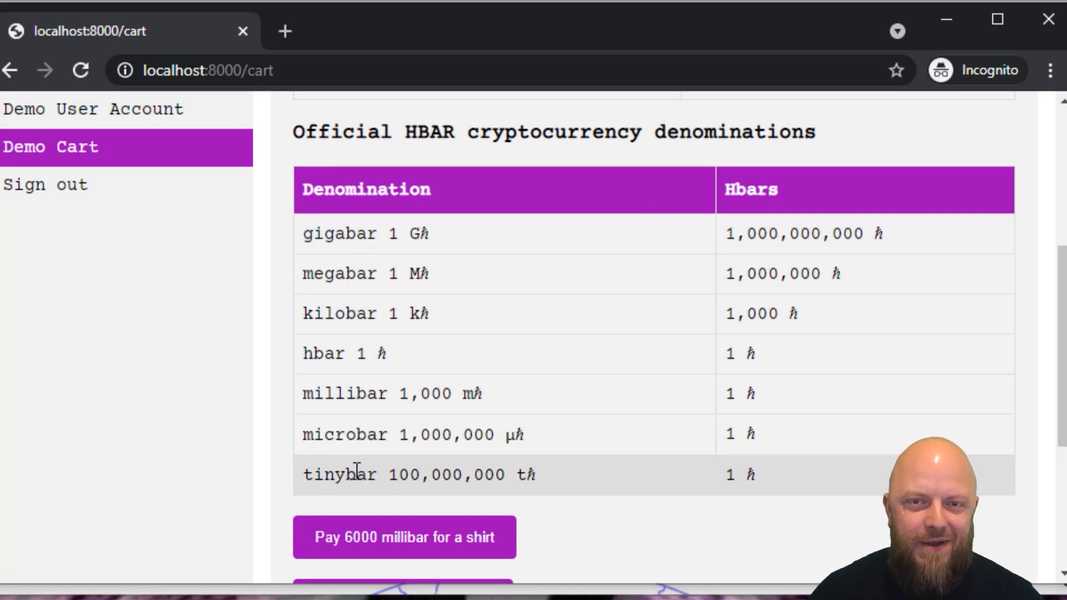
mouse_move(480, 313)
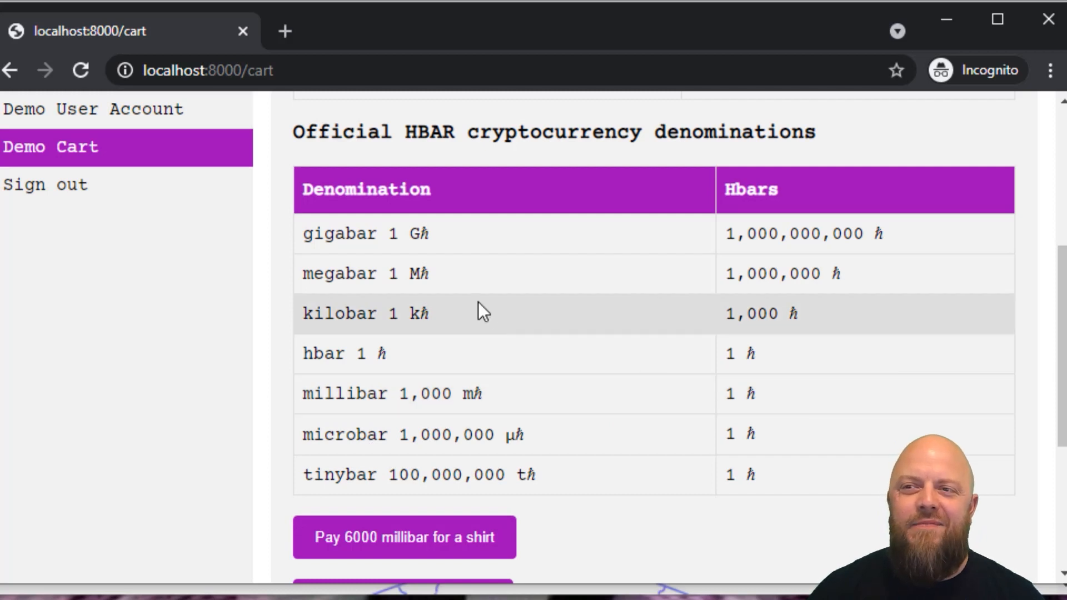
mouse_move(754, 262)
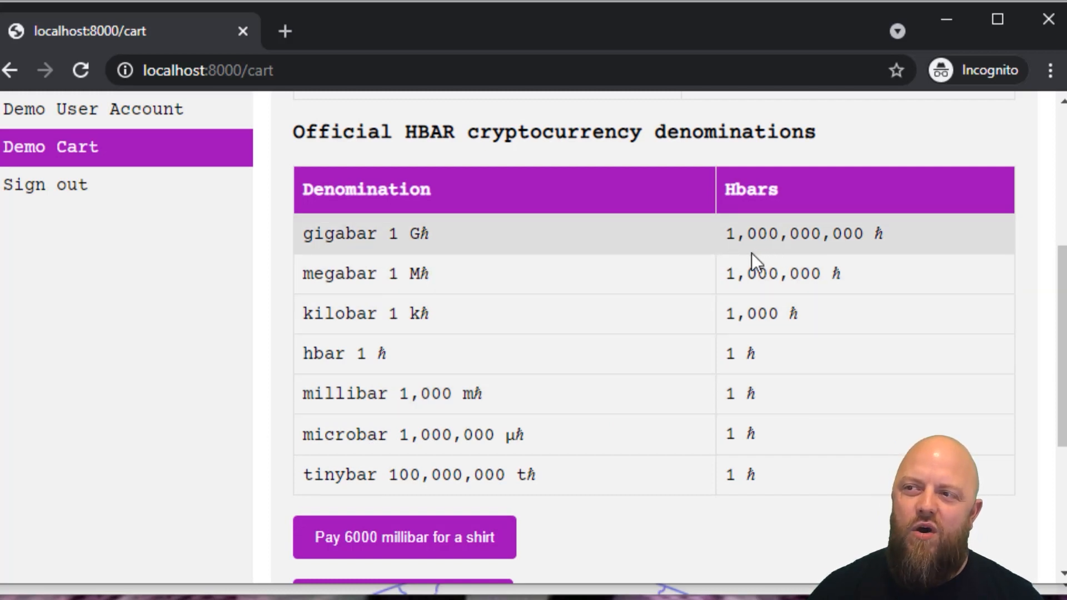
mouse_move(854, 252)
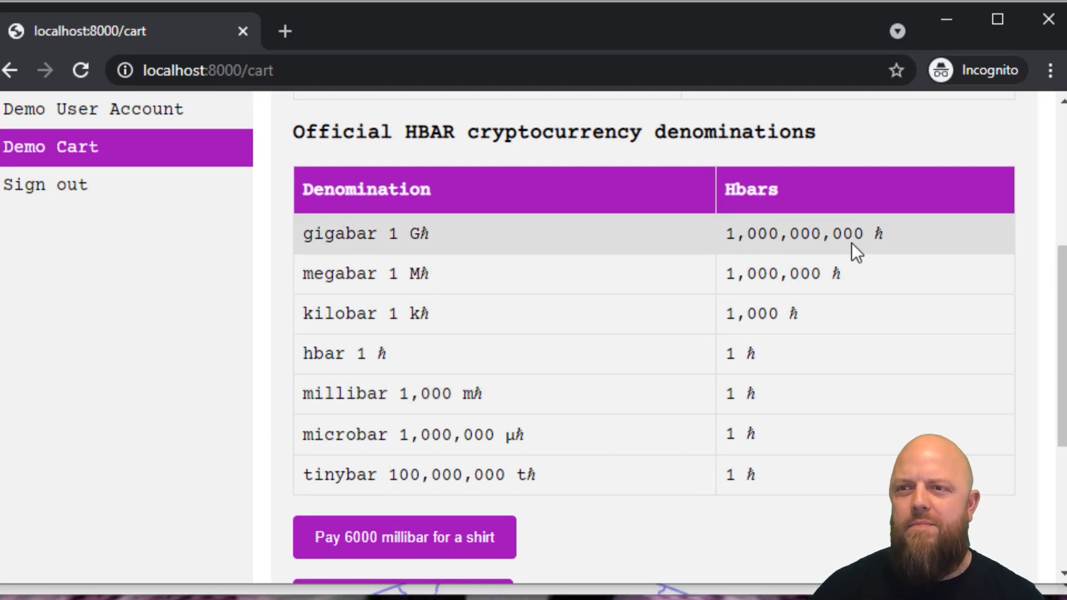
mouse_move(330, 474)
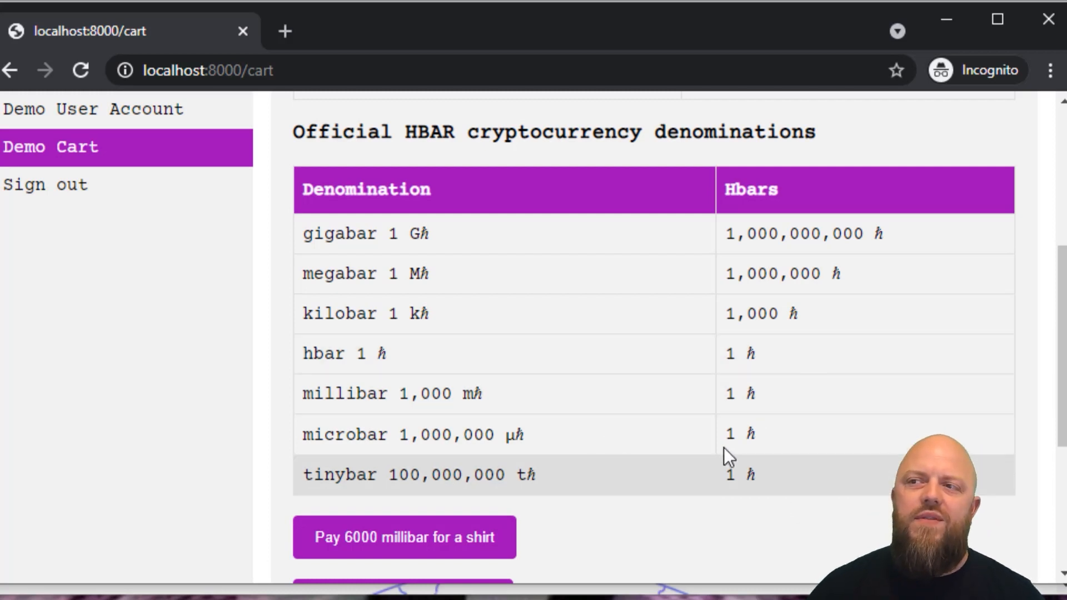
mouse_move(715, 343)
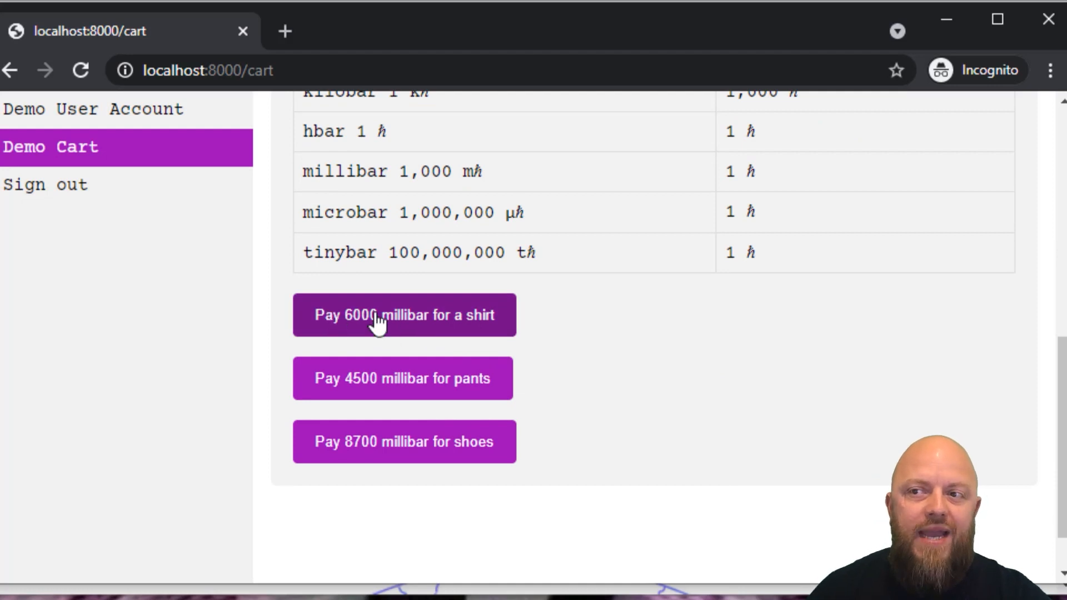
mouse_move(495, 346)
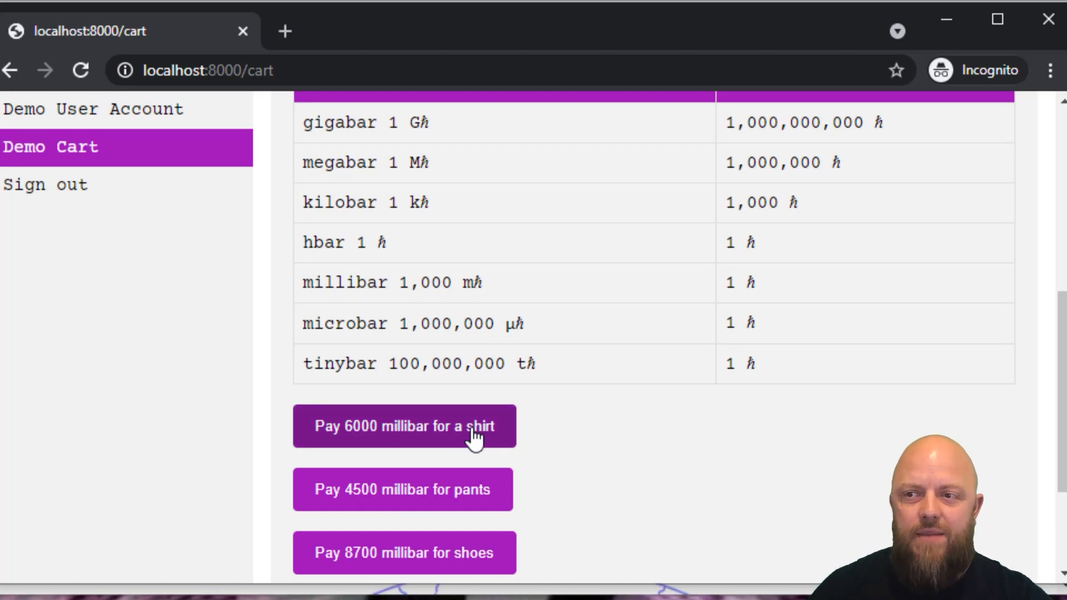
- Pay 6000 millibar for a shirt, then check the 993.99912663 ℏ balance and Shirt invoice
left_click(404, 426)
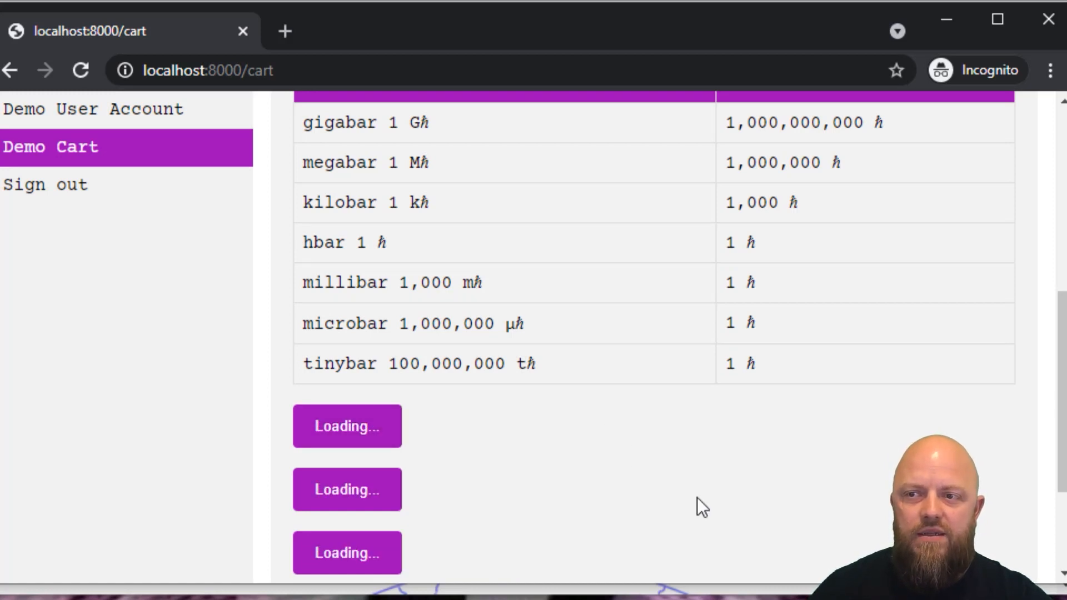
mouse_move(693, 454)
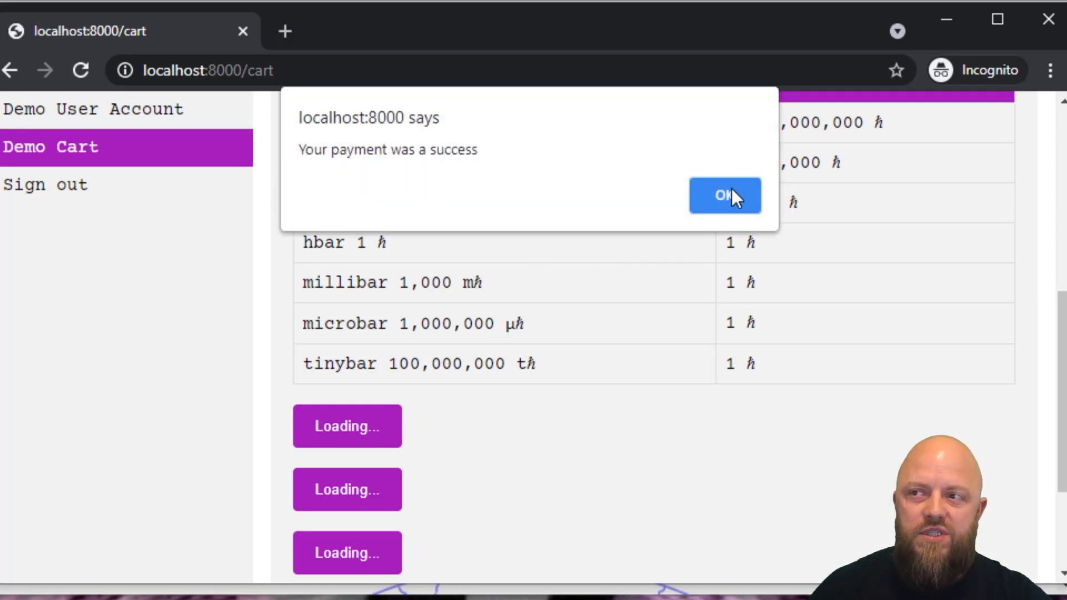
left_click(724, 195)
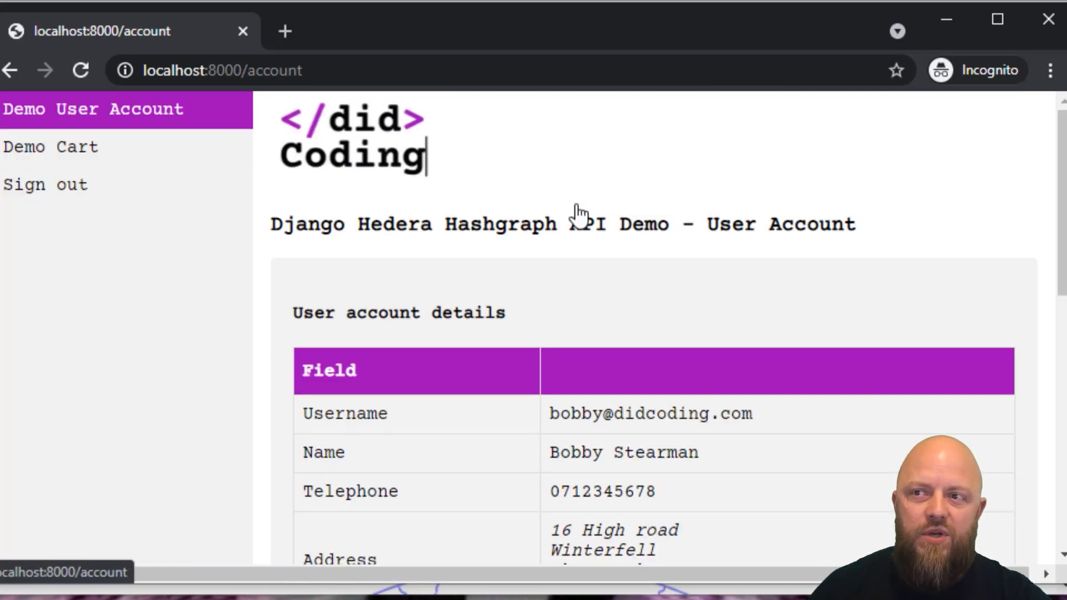
scroll("down", 3)
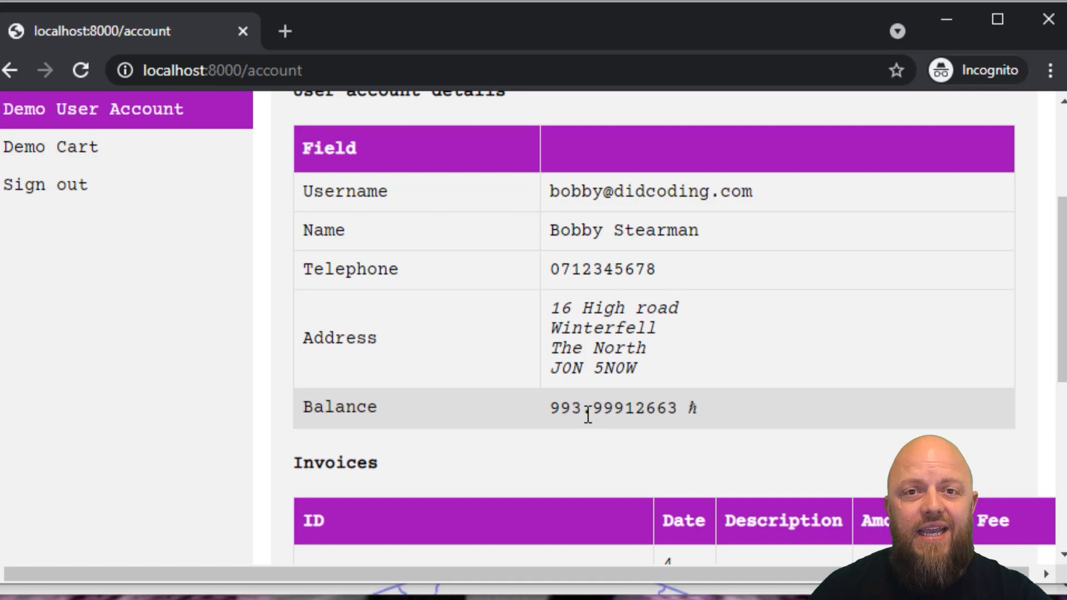
mouse_move(591, 427)
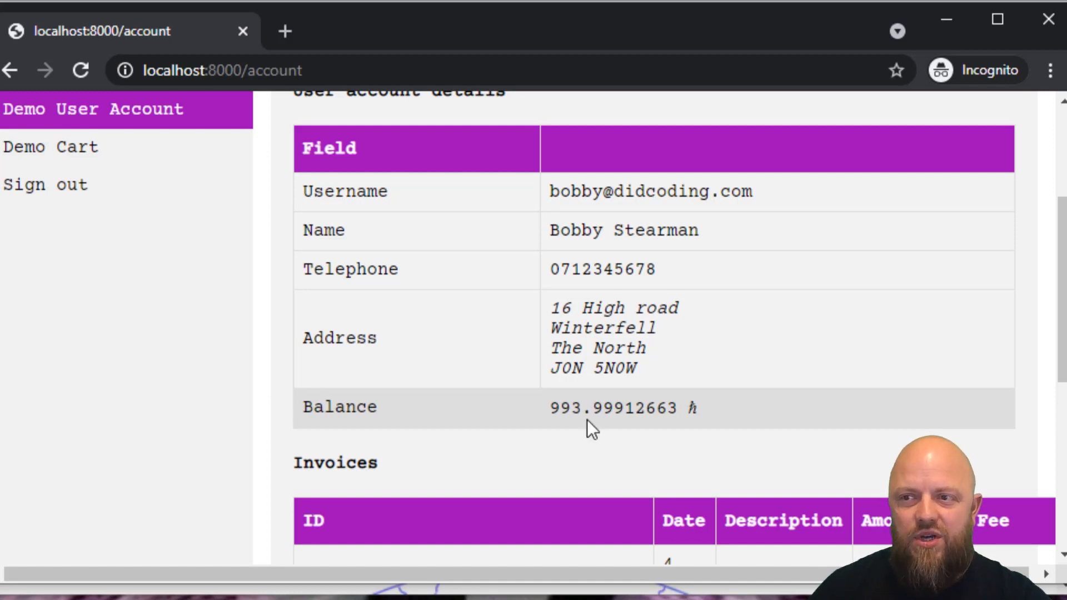
scroll("down", 3)
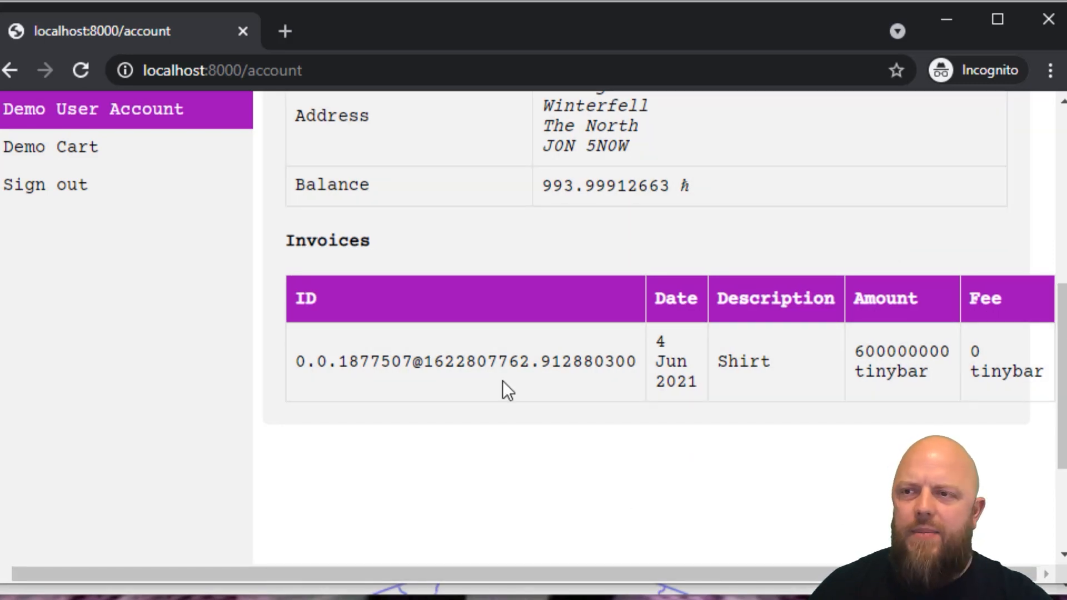
mouse_move(476, 462)
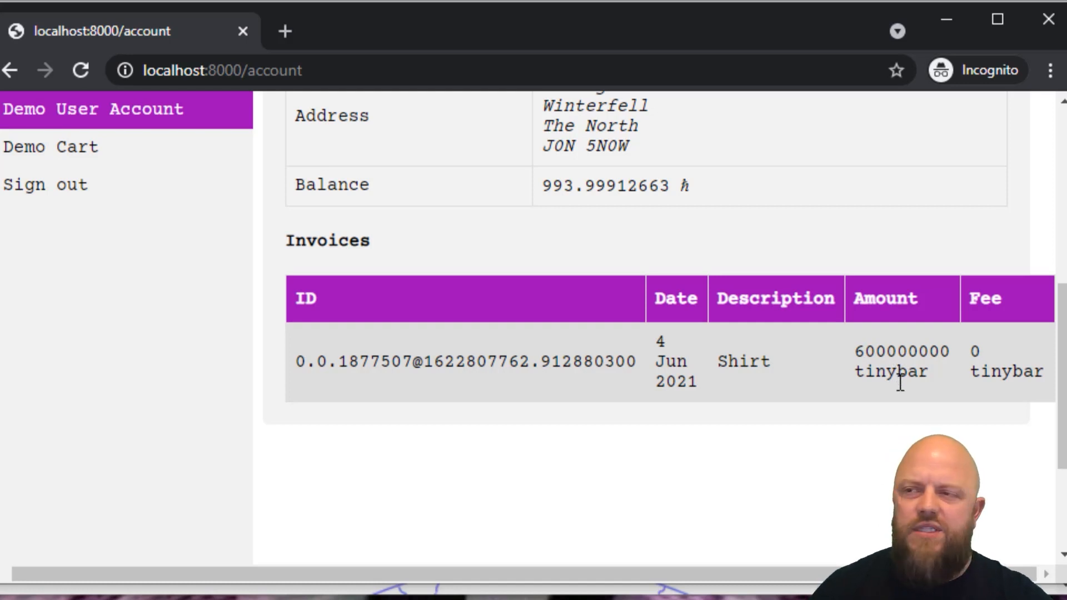
mouse_move(991, 394)
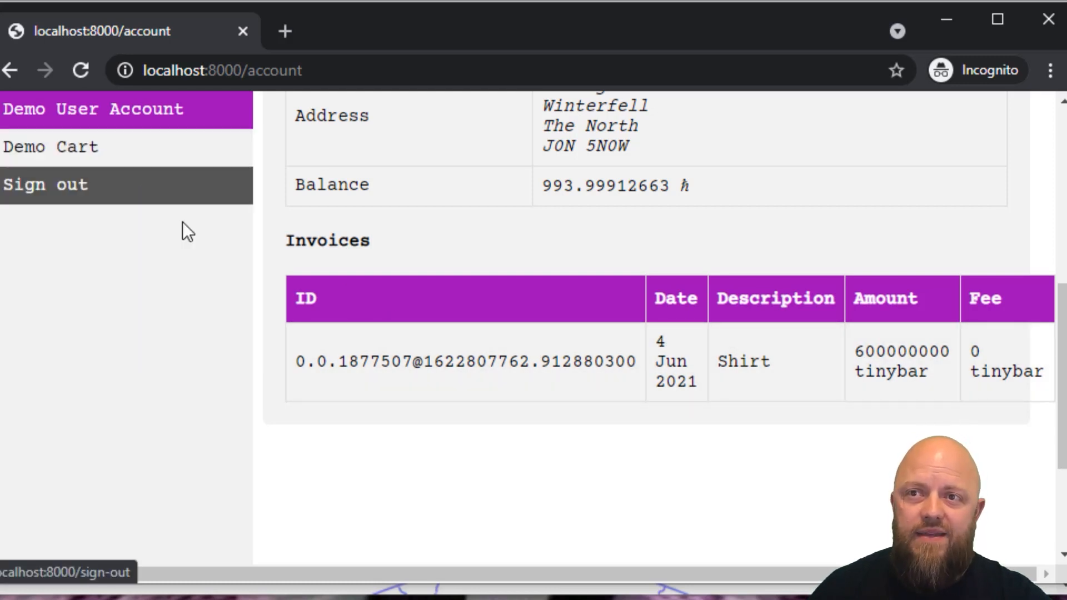
- Pay 8700 millibar for shoes from Demo Cart and confirm the 985.29825326 ℏ balance
left_click(50, 147)
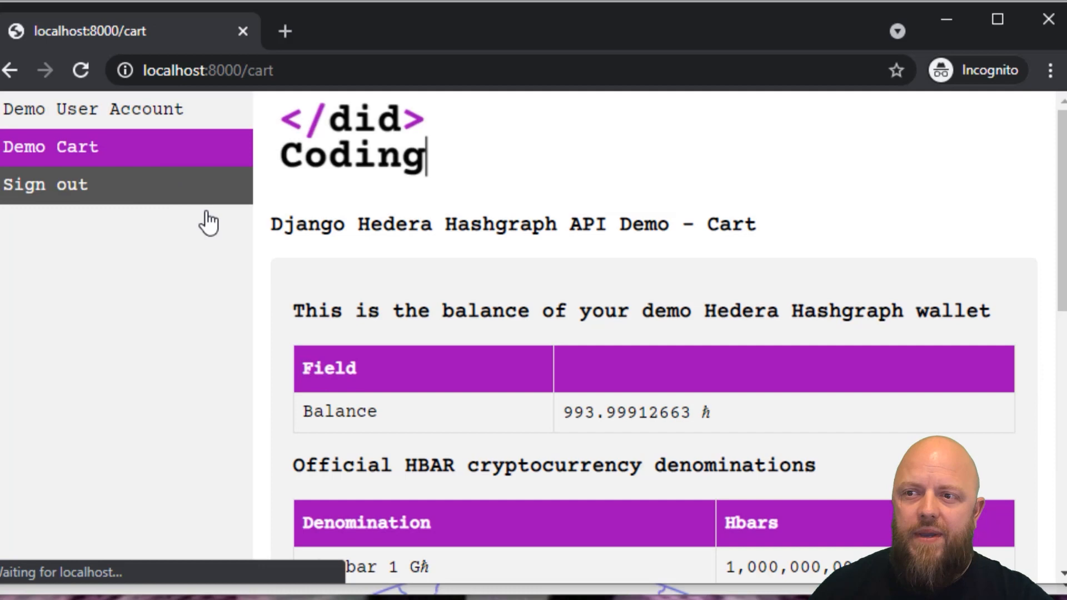
scroll("down", 3)
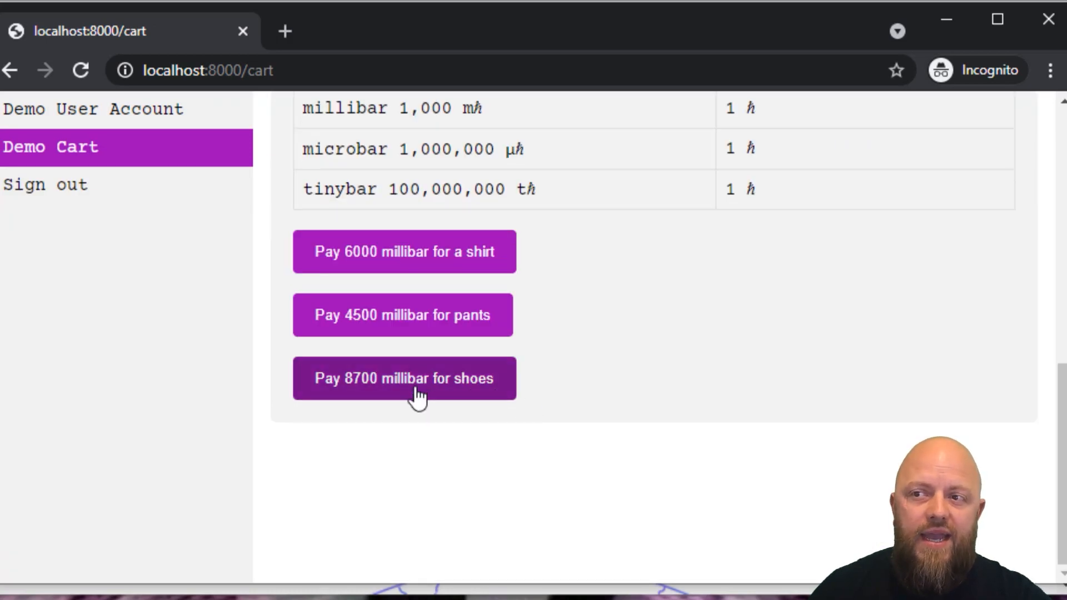
left_click(404, 379)
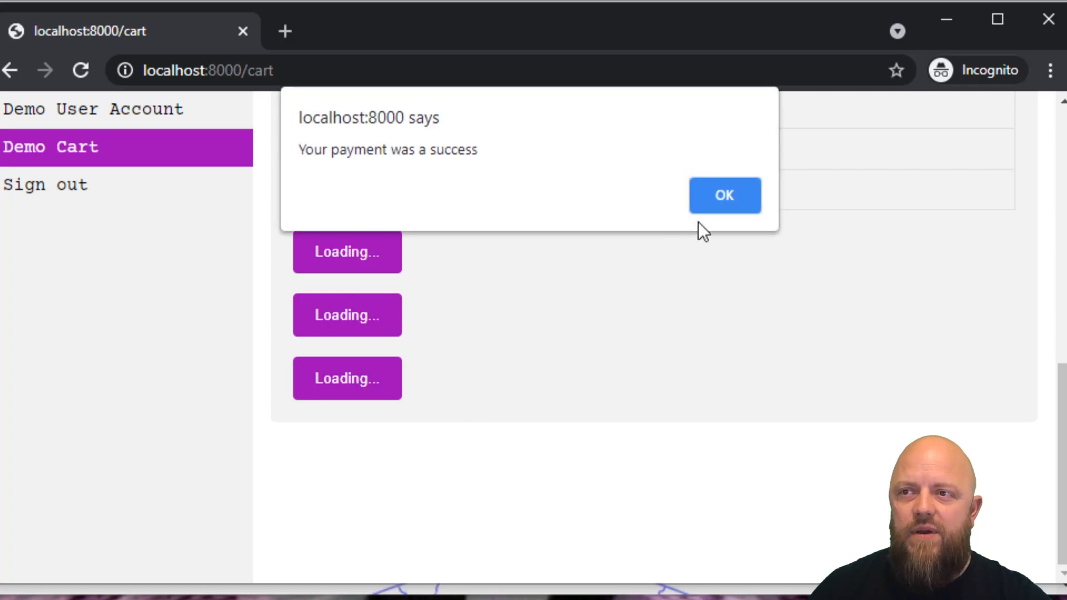
left_click(724, 195)
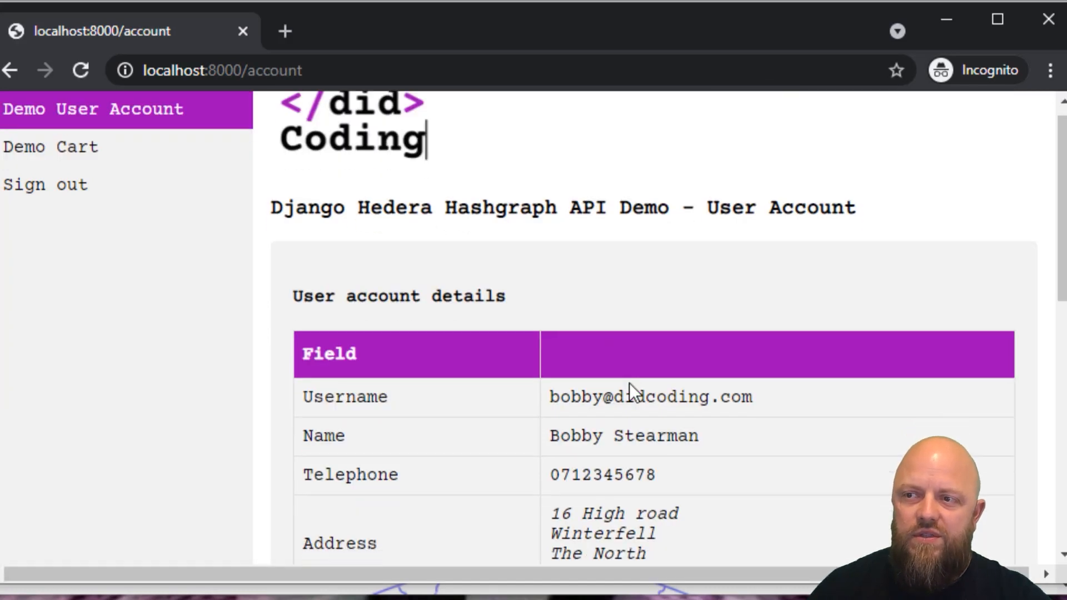
scroll("down", 3)
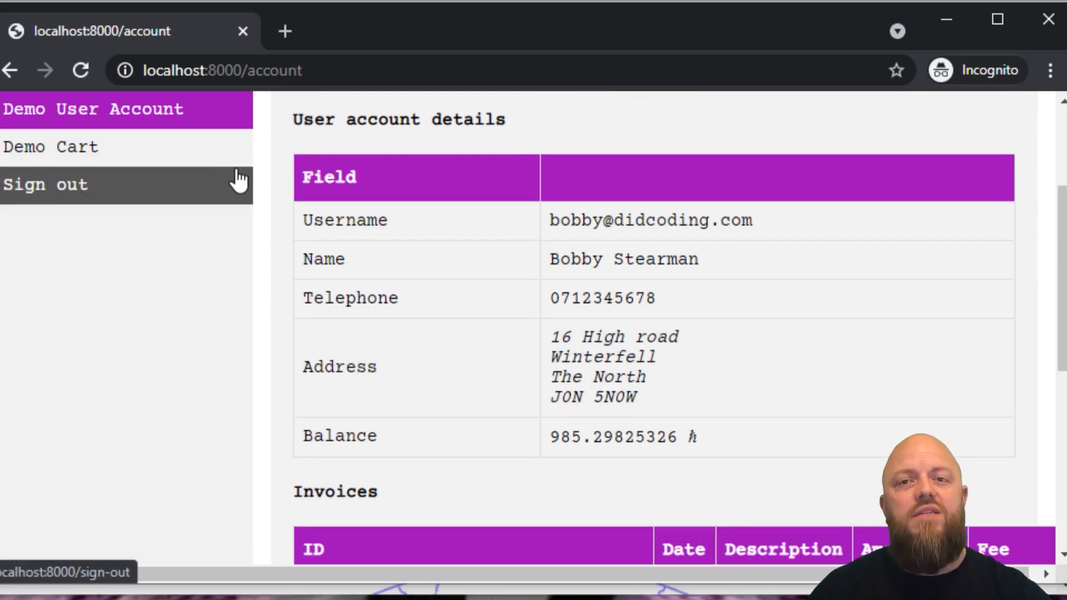
scroll("up", 3)
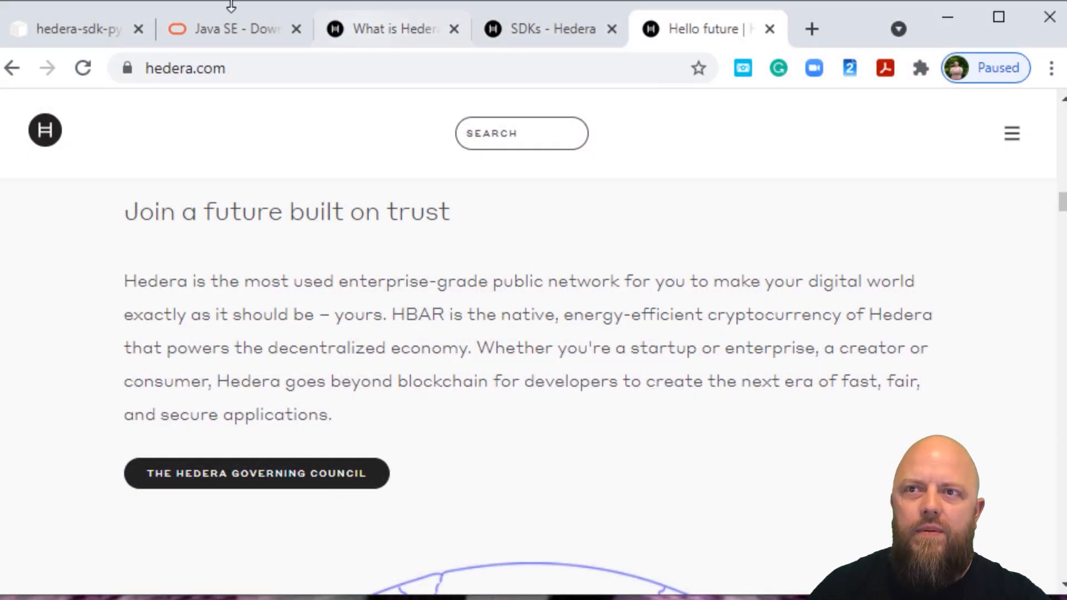
- Switch from the Java SE Downloads tab to the GitHub dashboard
left_click(234, 28)
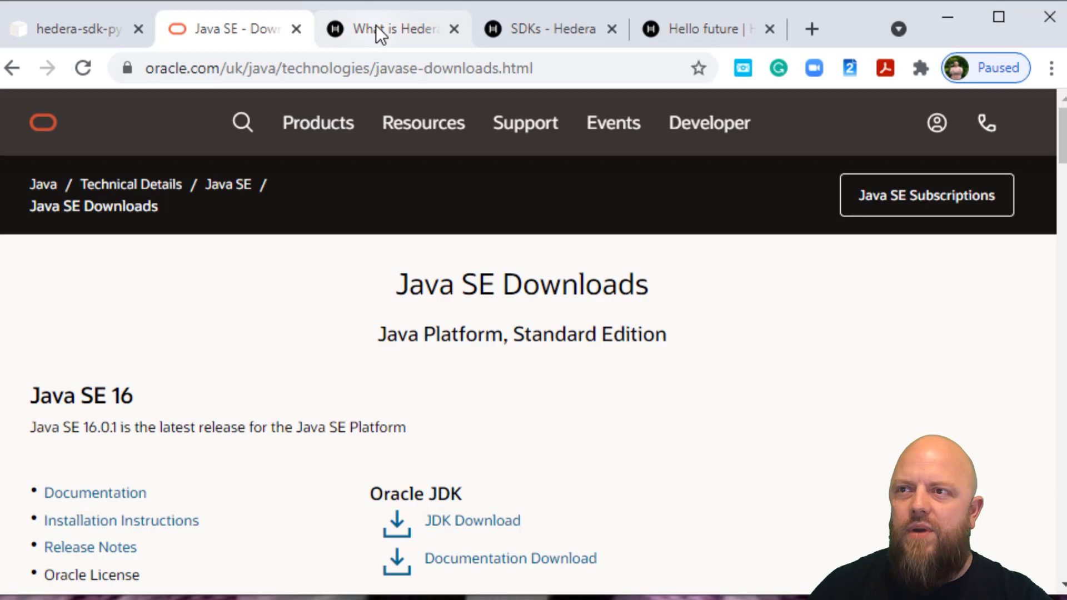
left_click(392, 28)
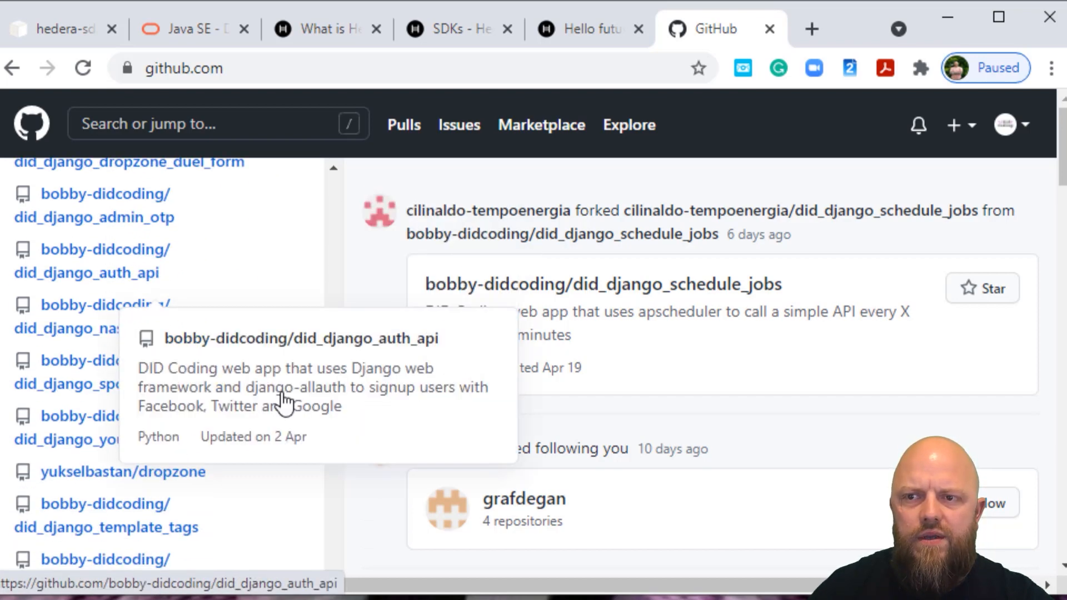
scroll("down", 3)
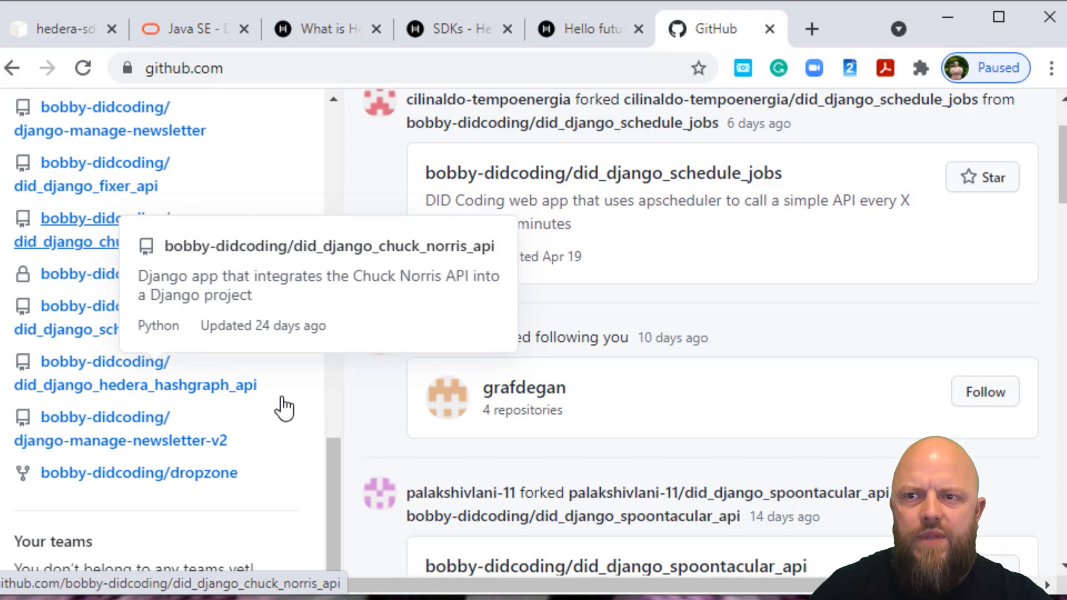
- Read the did_django_hedera_hashgraph_api README setup steps, then return to Java SE Downloads
left_click(136, 382)
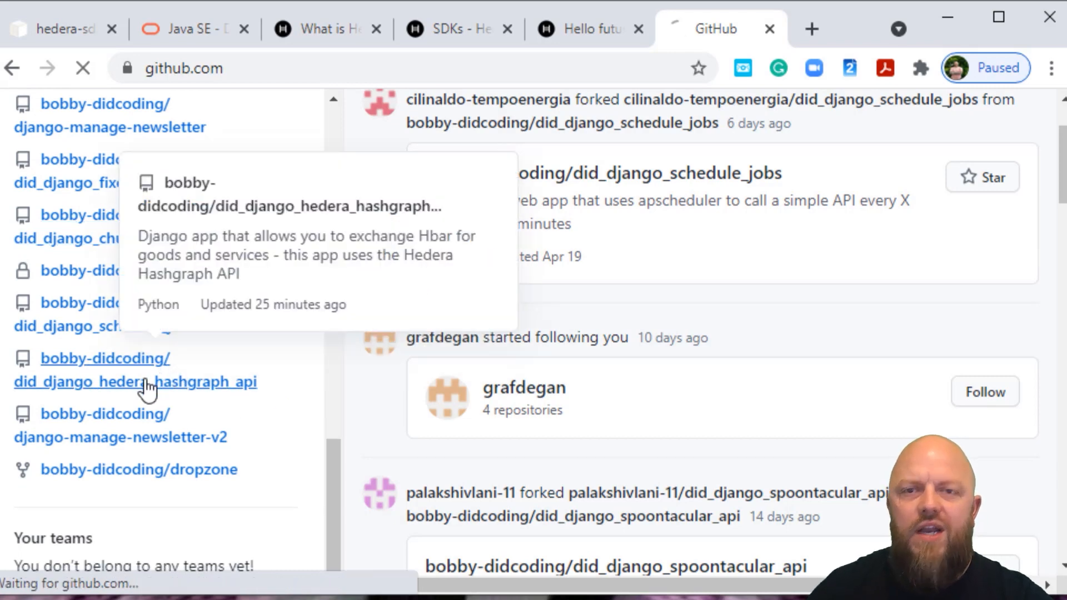
left_click(135, 382)
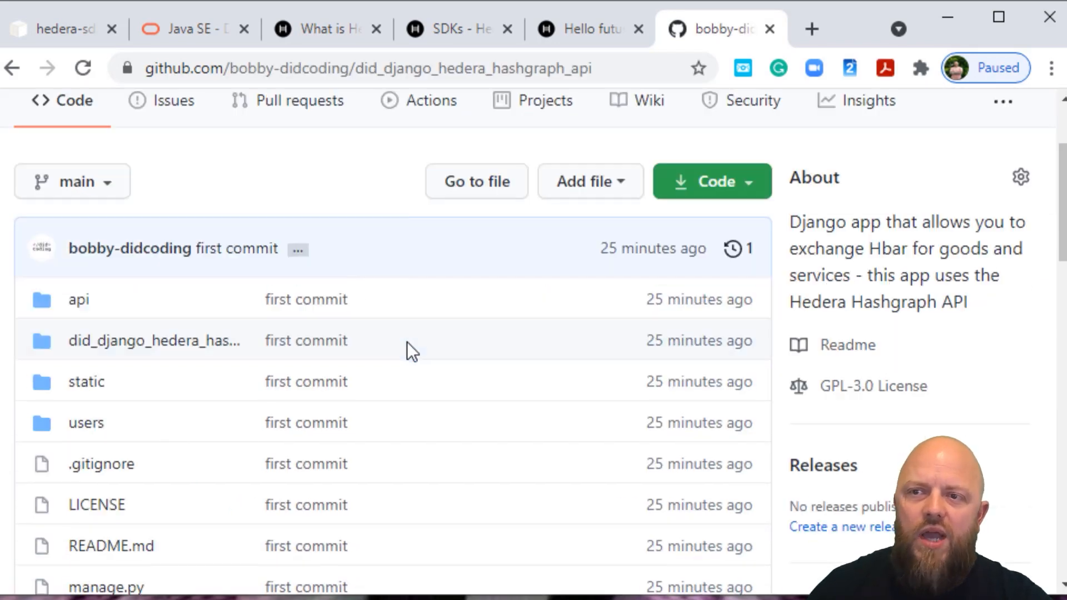
scroll("down", 3)
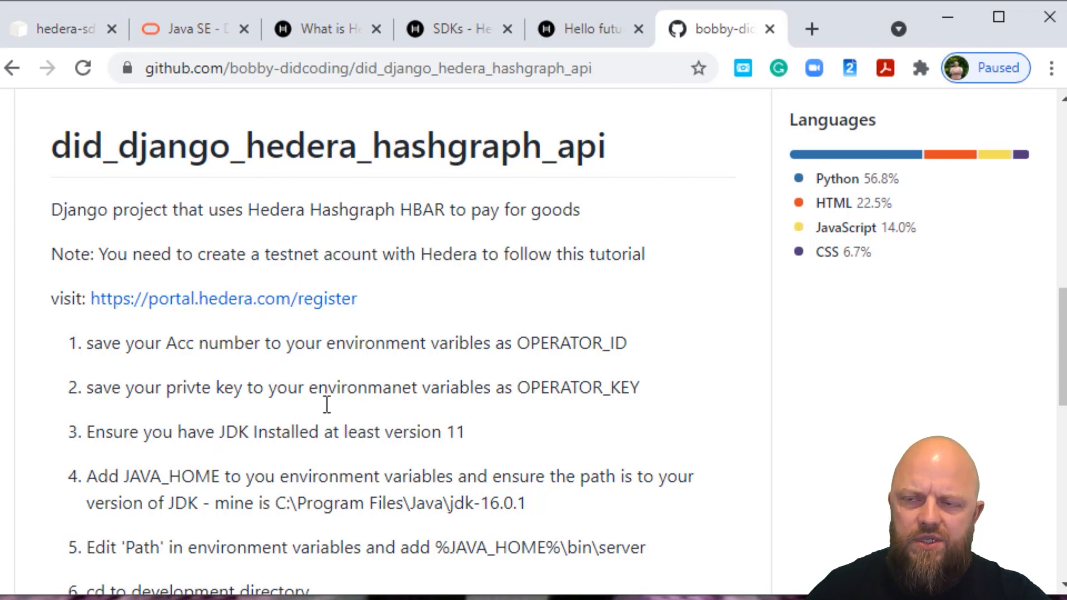
scroll("down", 3)
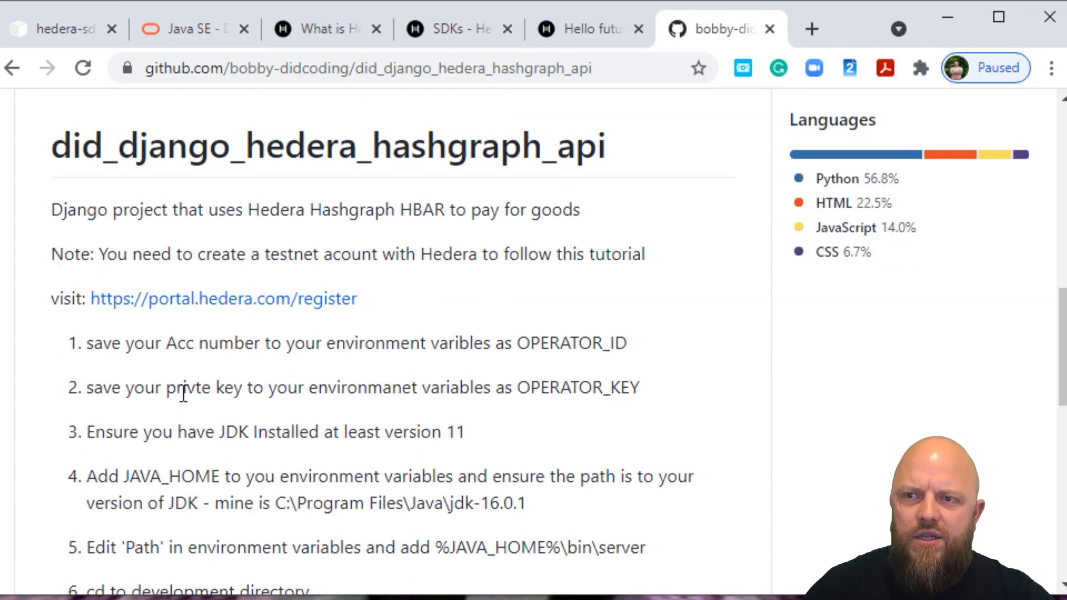
mouse_move(216, 313)
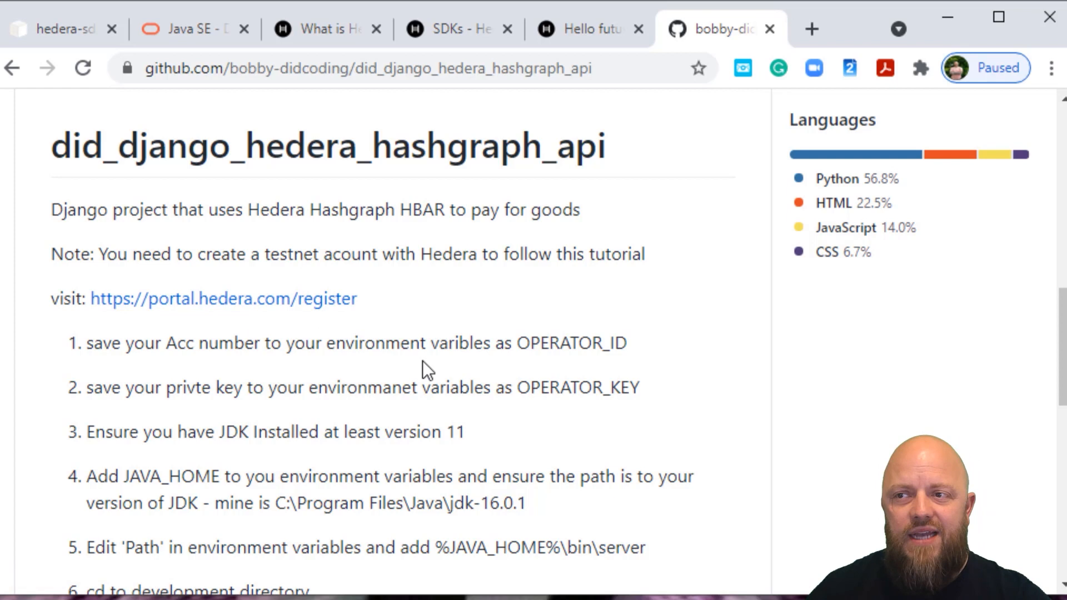
mouse_move(423, 325)
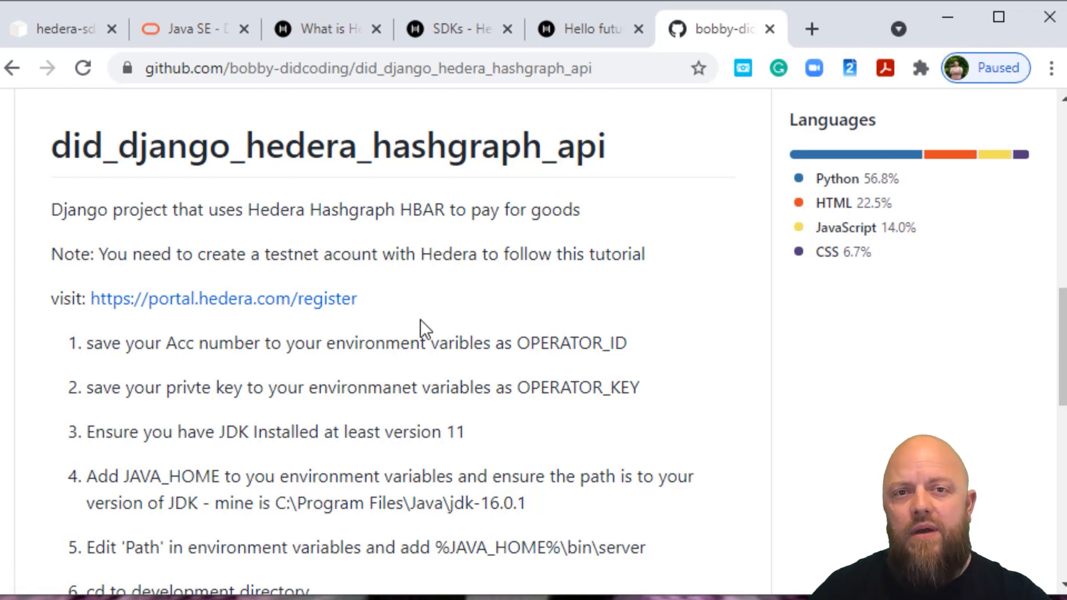
mouse_move(119, 351)
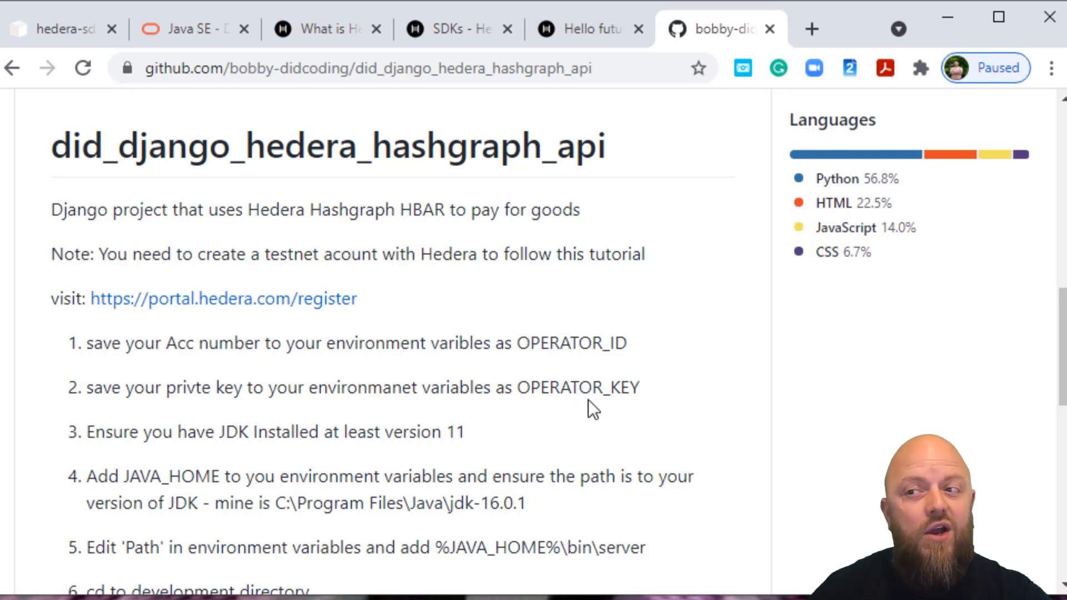
mouse_move(257, 457)
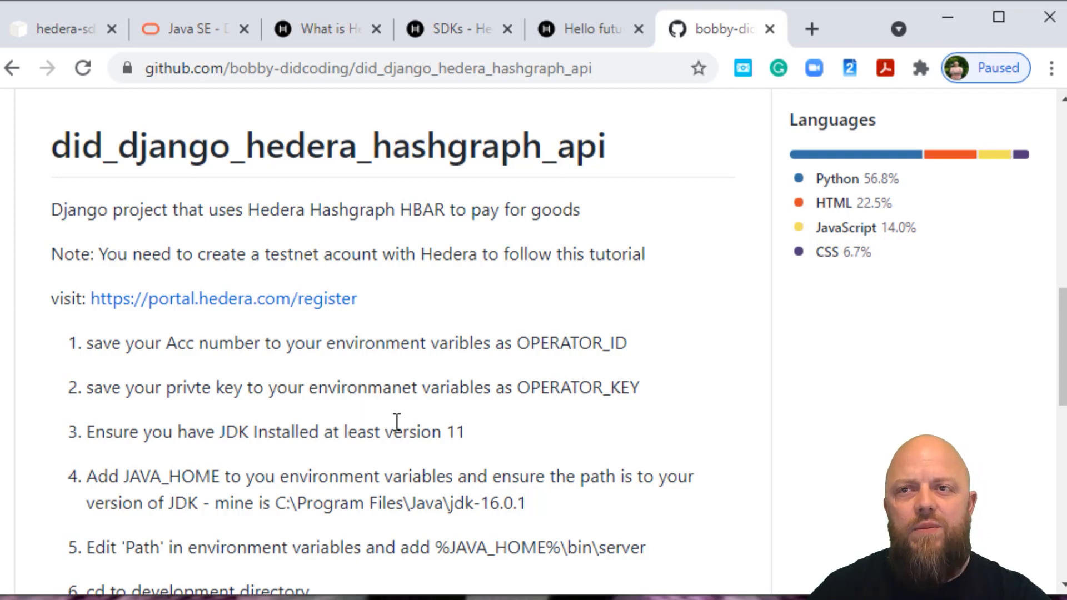
left_click(191, 28)
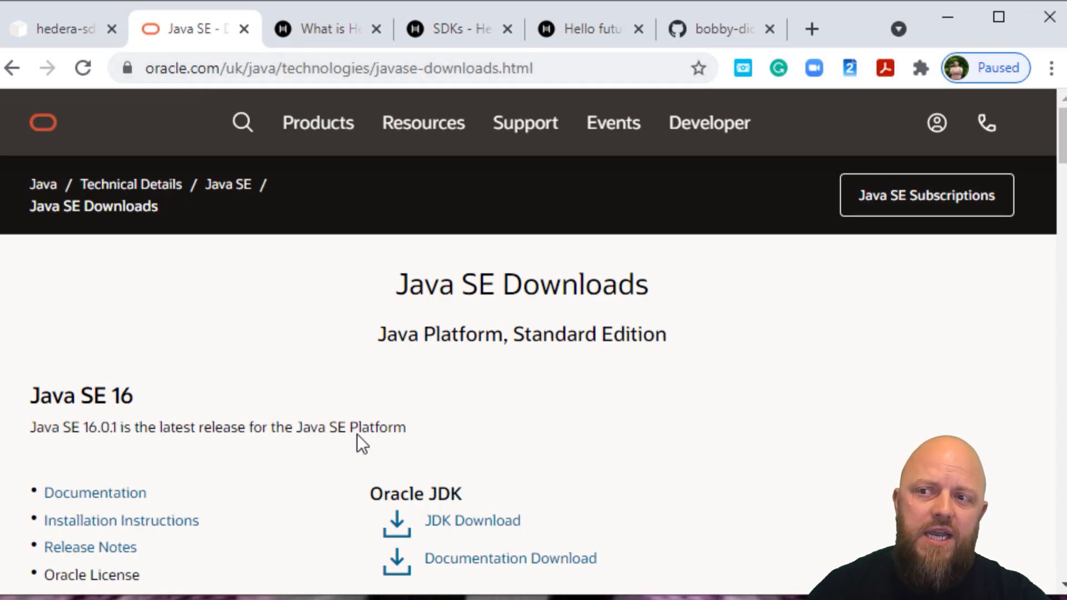
- Glance over Java SE 16 downloads and the hedera-sdk-py PyPI page, then return to GitHub
scroll("down", 3)
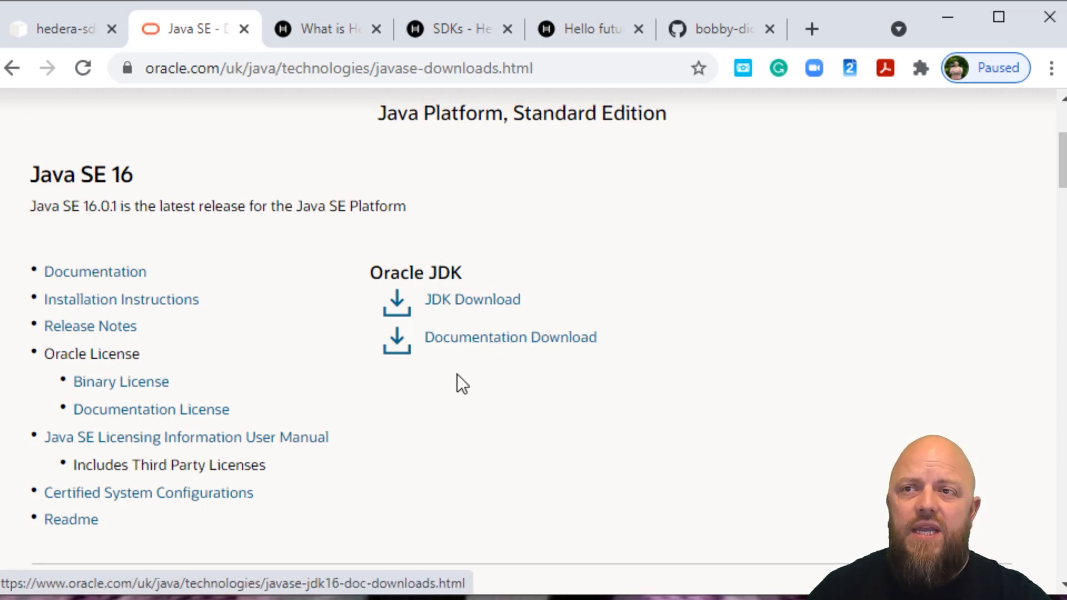
left_click(55, 28)
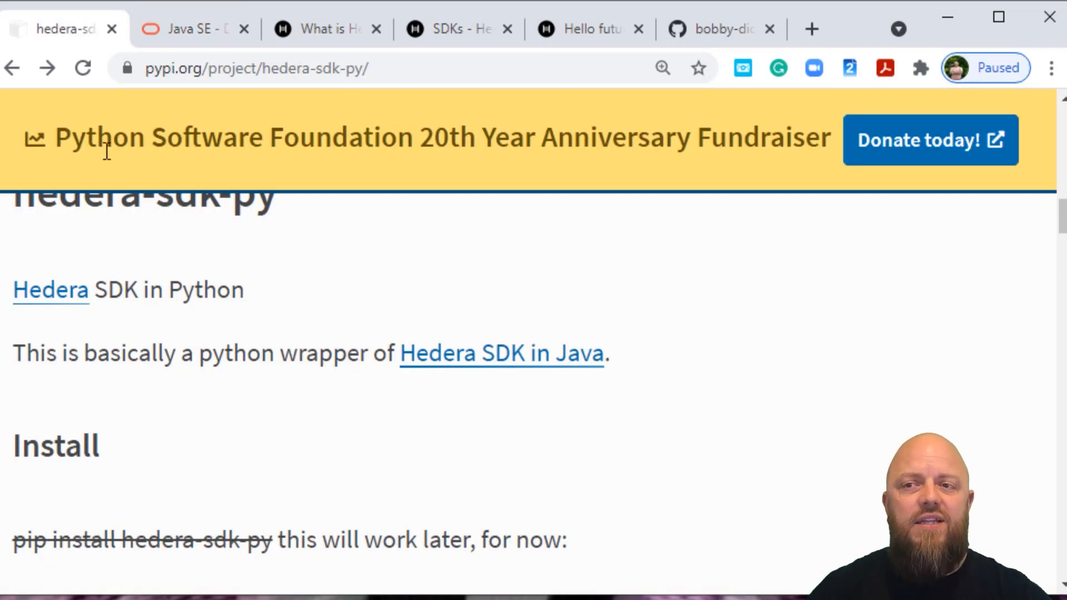
mouse_move(245, 352)
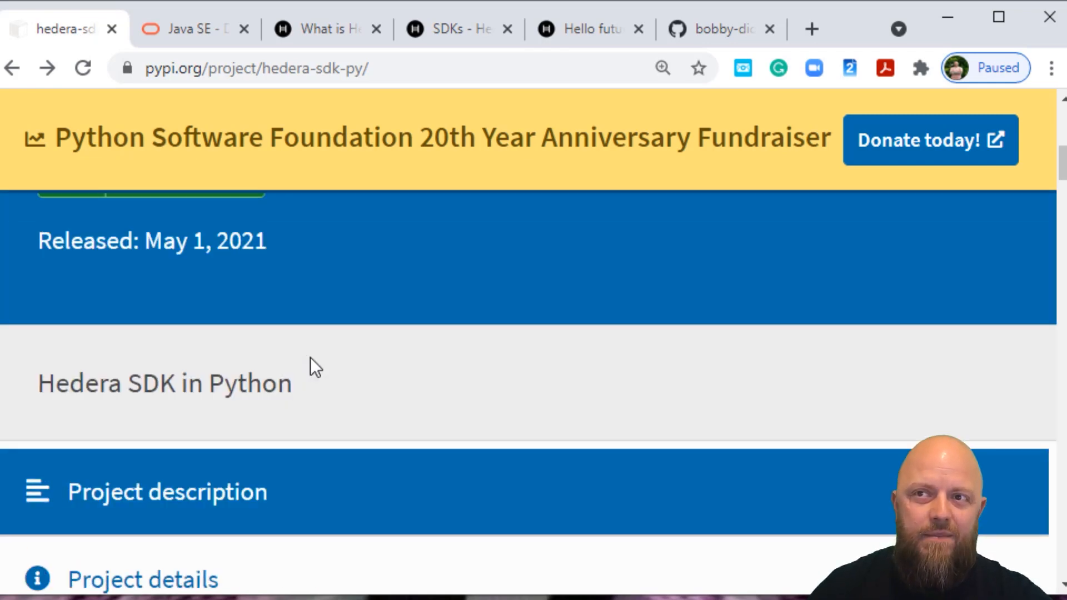
scroll("up", 3)
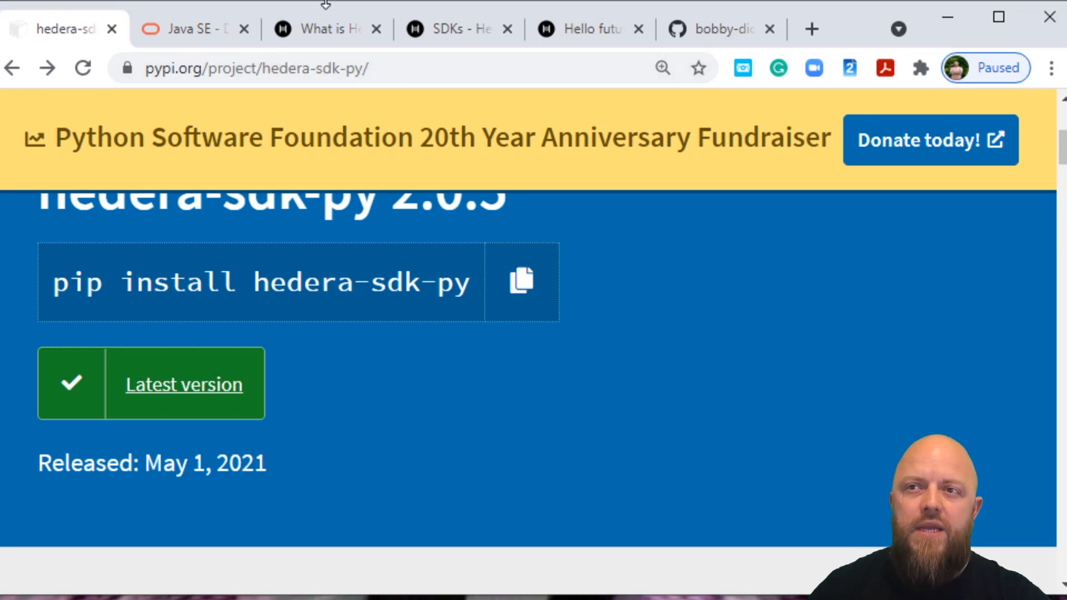
left_click(711, 28)
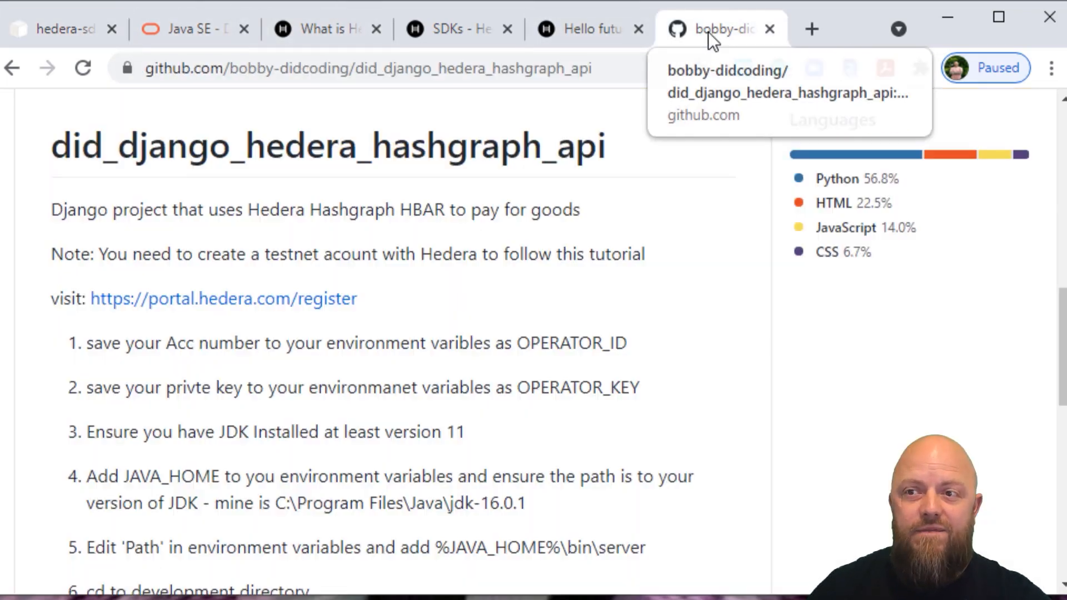
- Scroll the README through the makemigrations, migrate and runserver commands
scroll("down", 3)
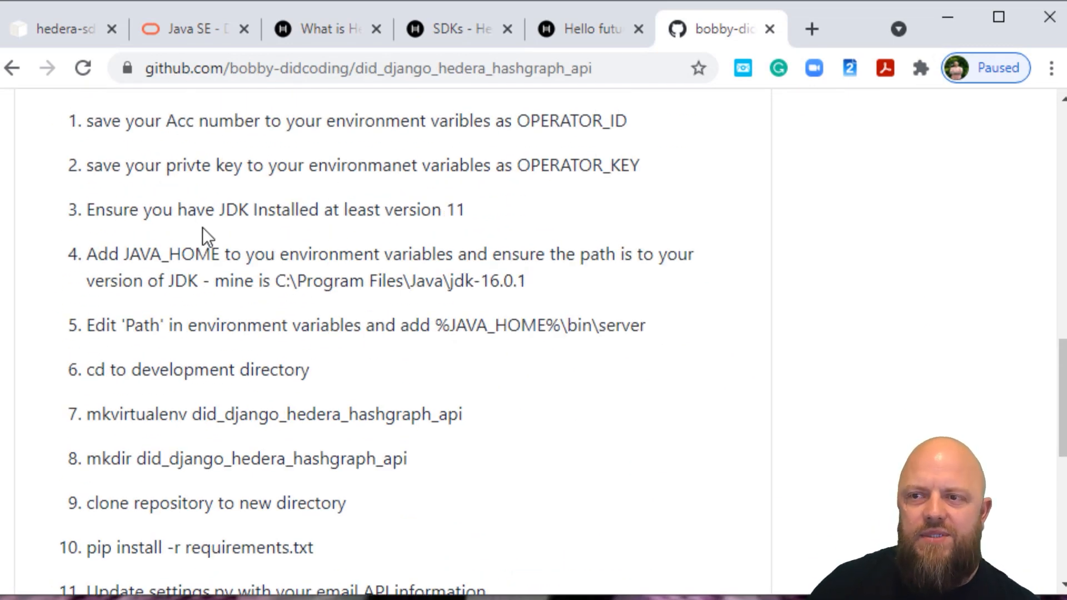
scroll("down", 3)
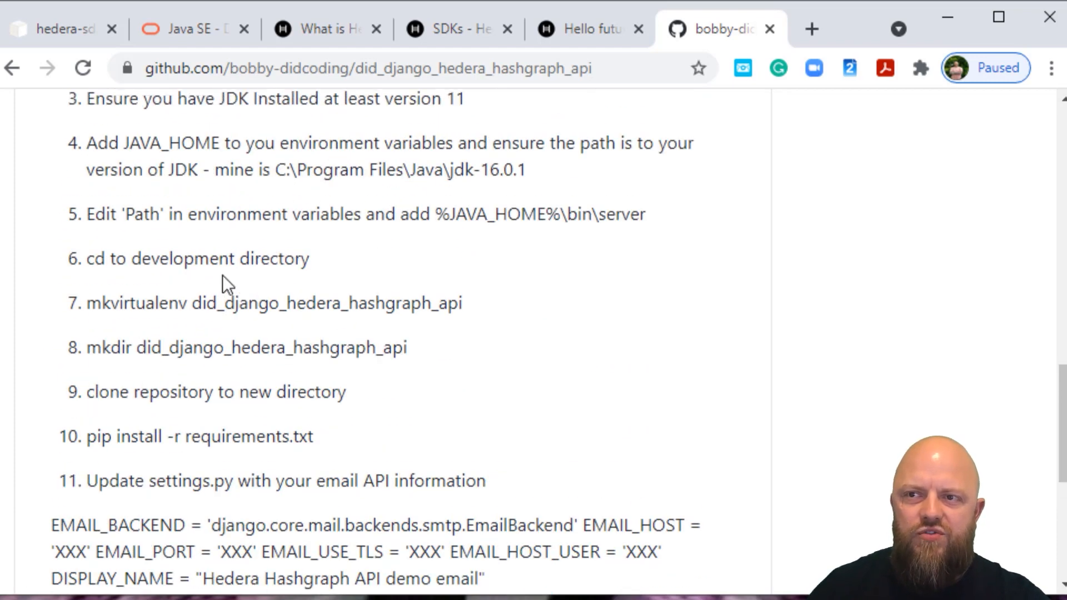
mouse_move(249, 286)
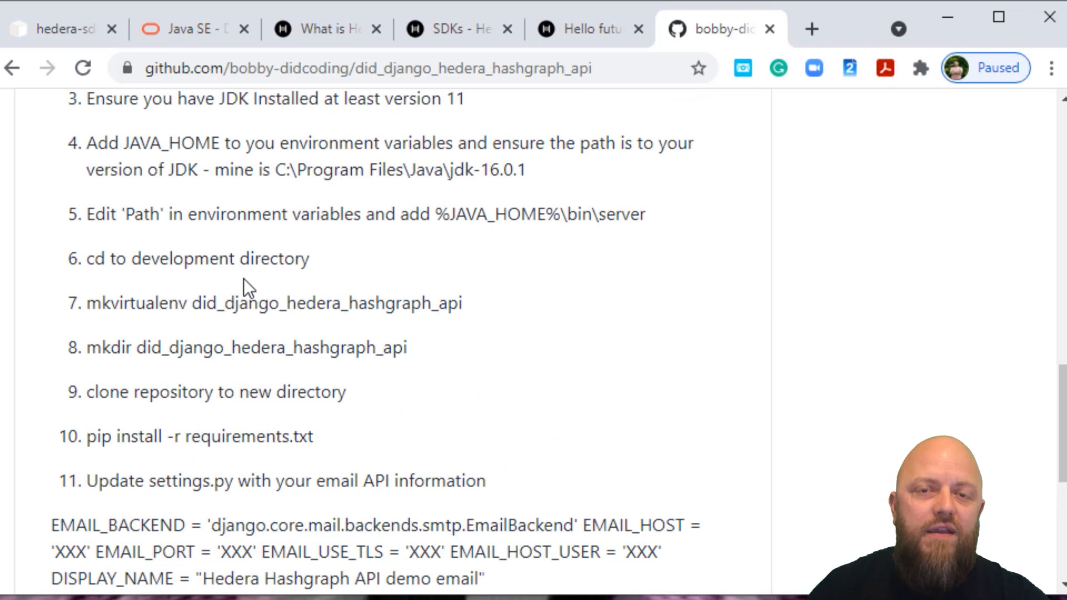
mouse_move(286, 337)
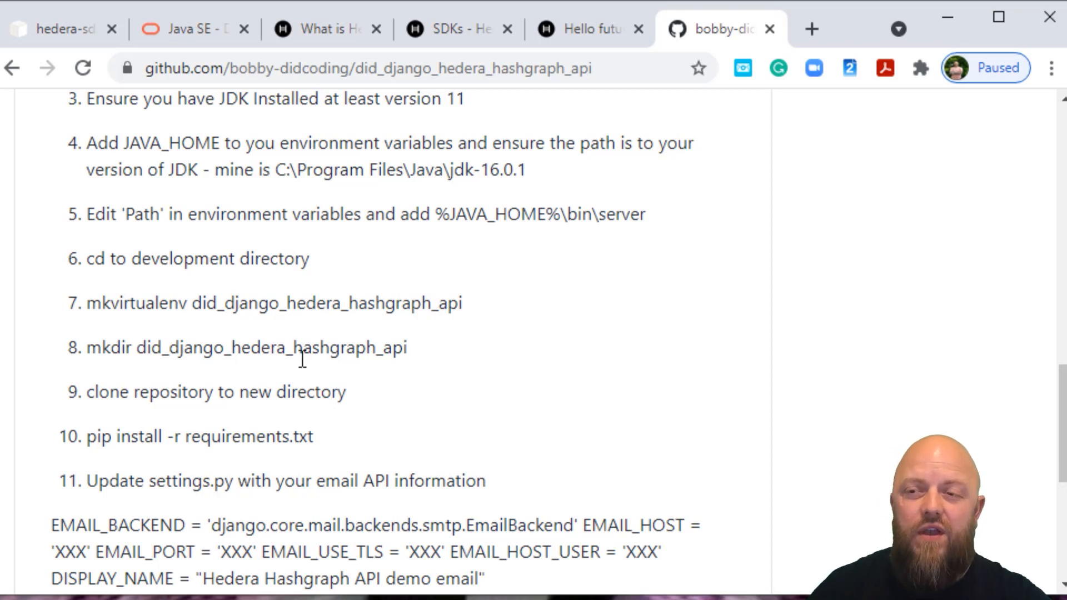
scroll("down", 3)
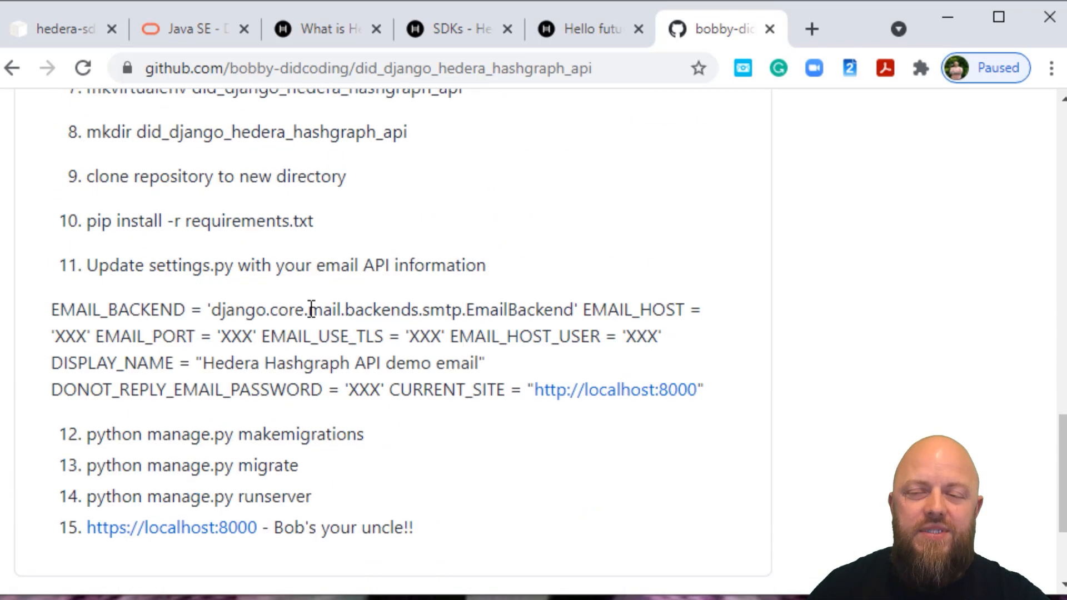
scroll("up", 3)
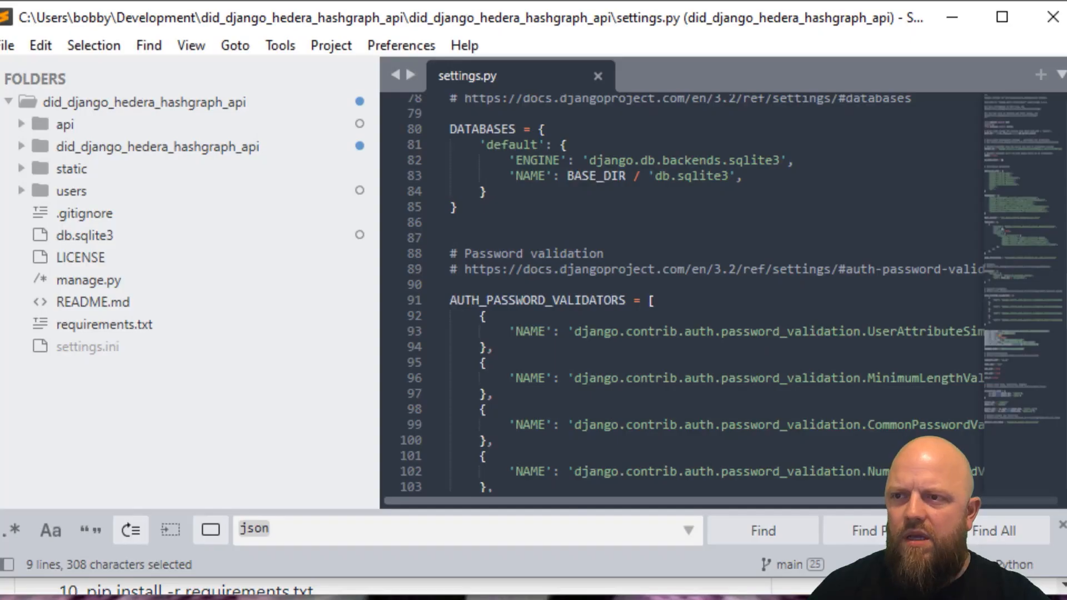
mouse_move(207, 264)
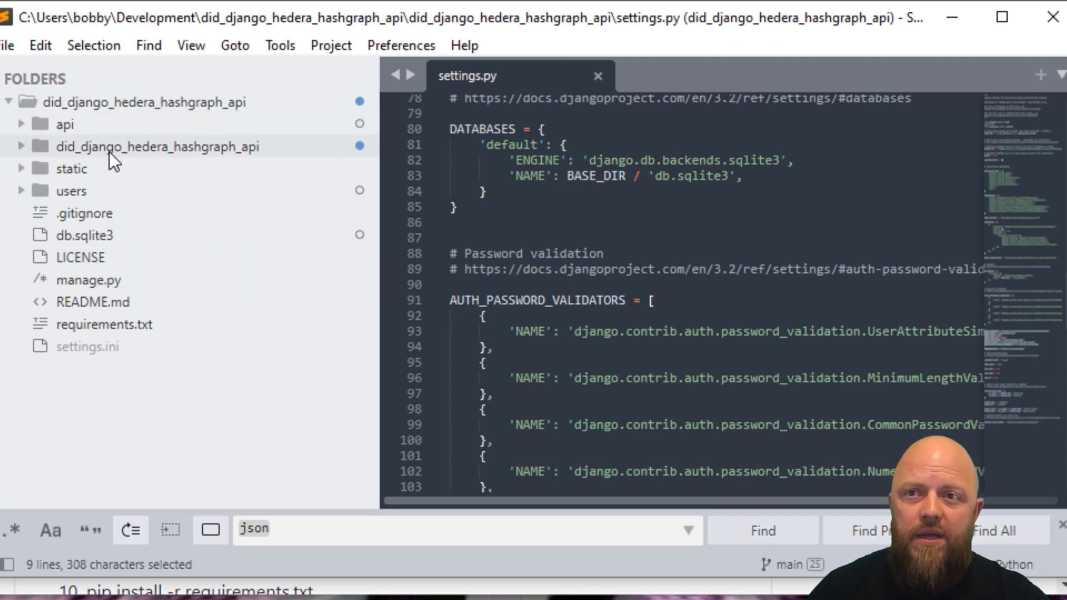
- Expand the inner did_django_hedera_hashgraph_api folder and read settings.py down to static and media settings
left_click(20, 145)
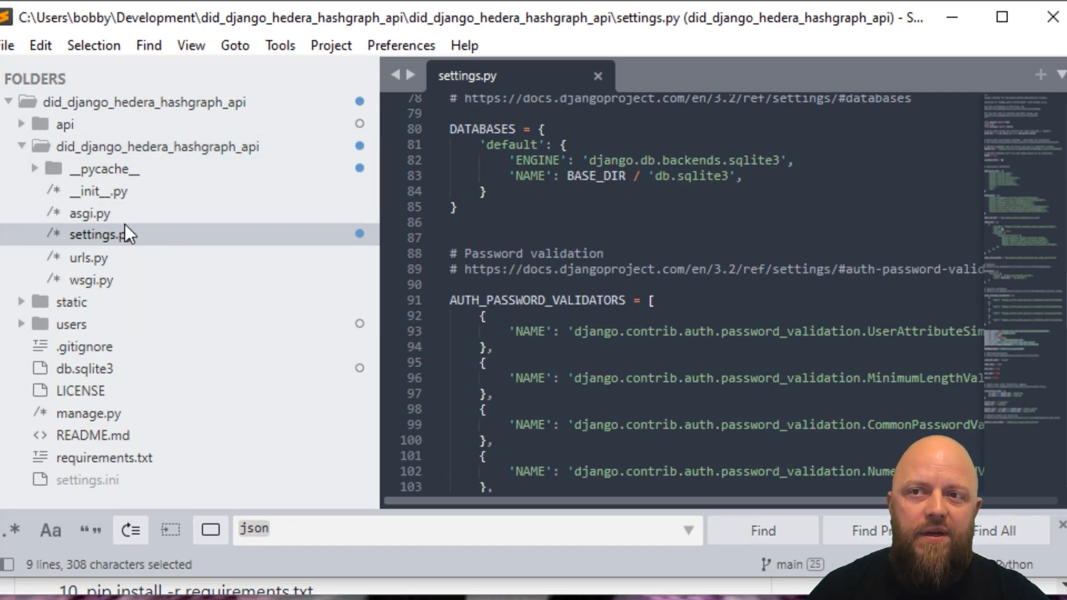
mouse_move(428, 199)
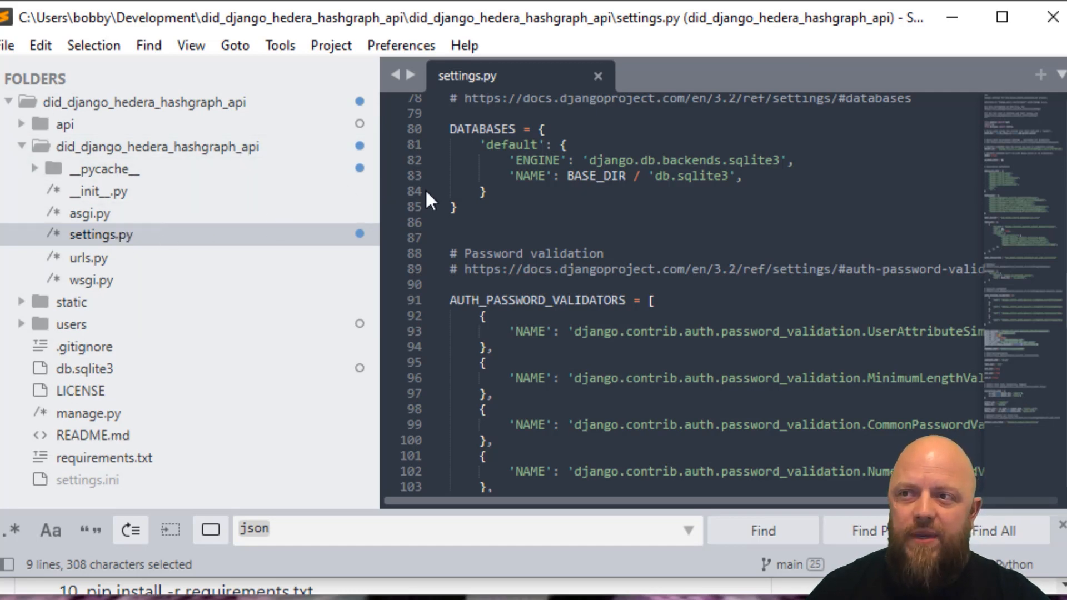
scroll("up", 3)
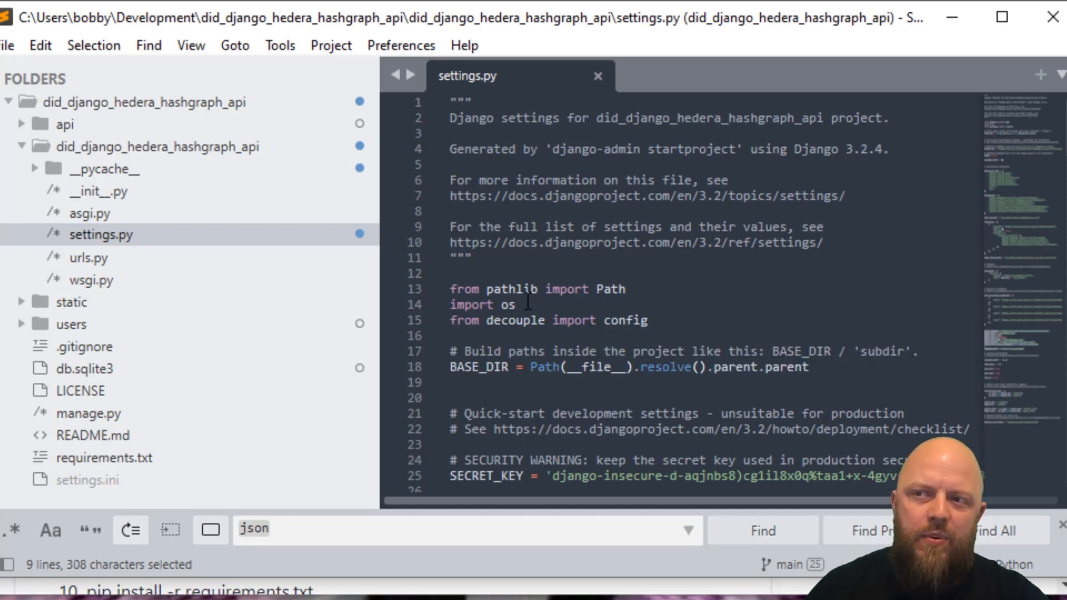
scroll("down", 3)
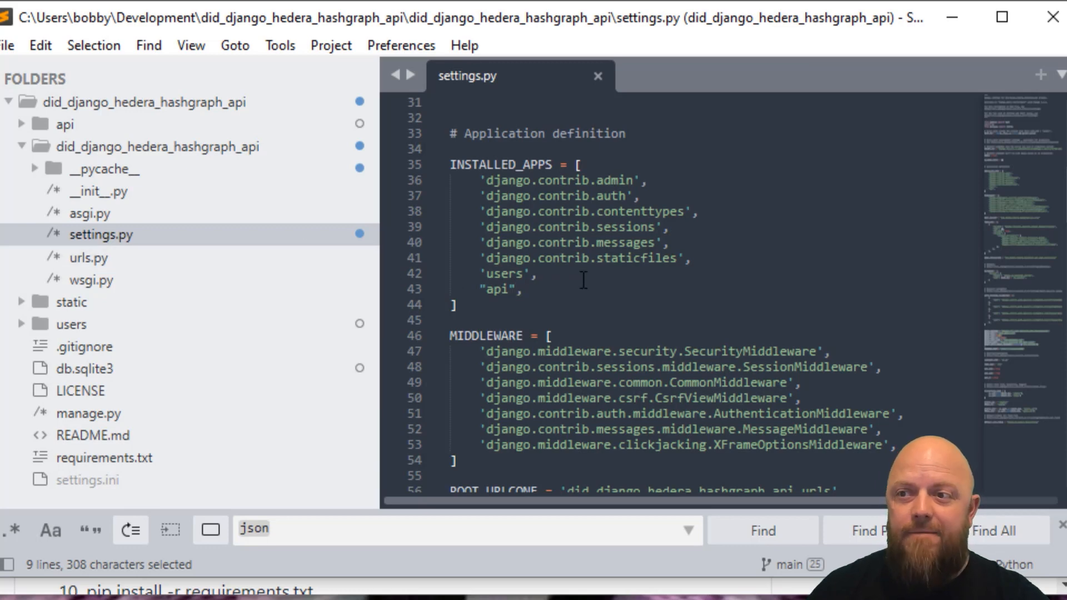
scroll("down", 3)
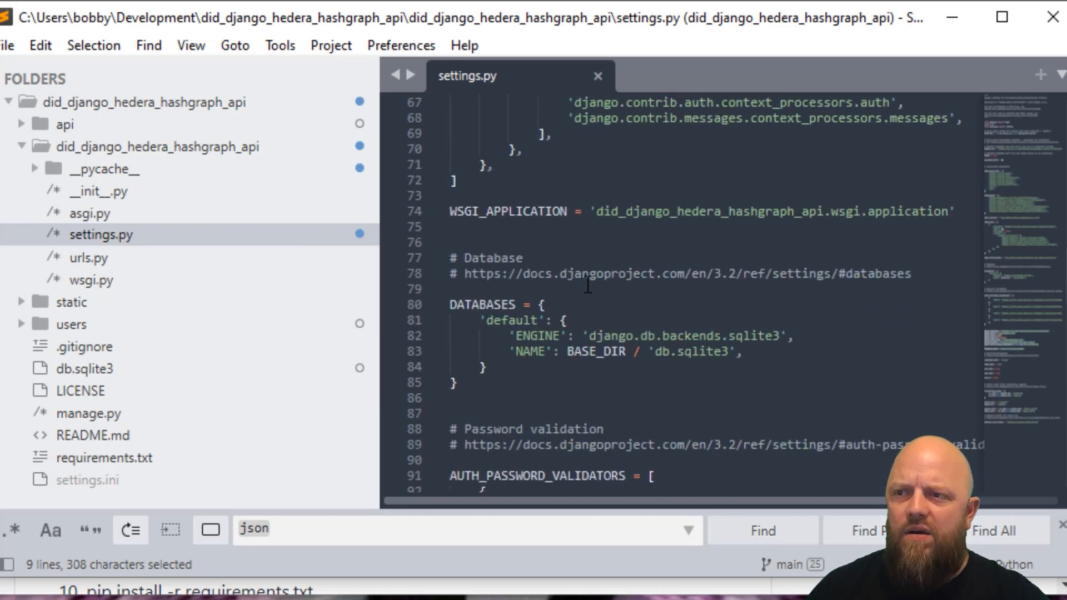
scroll("down", 3)
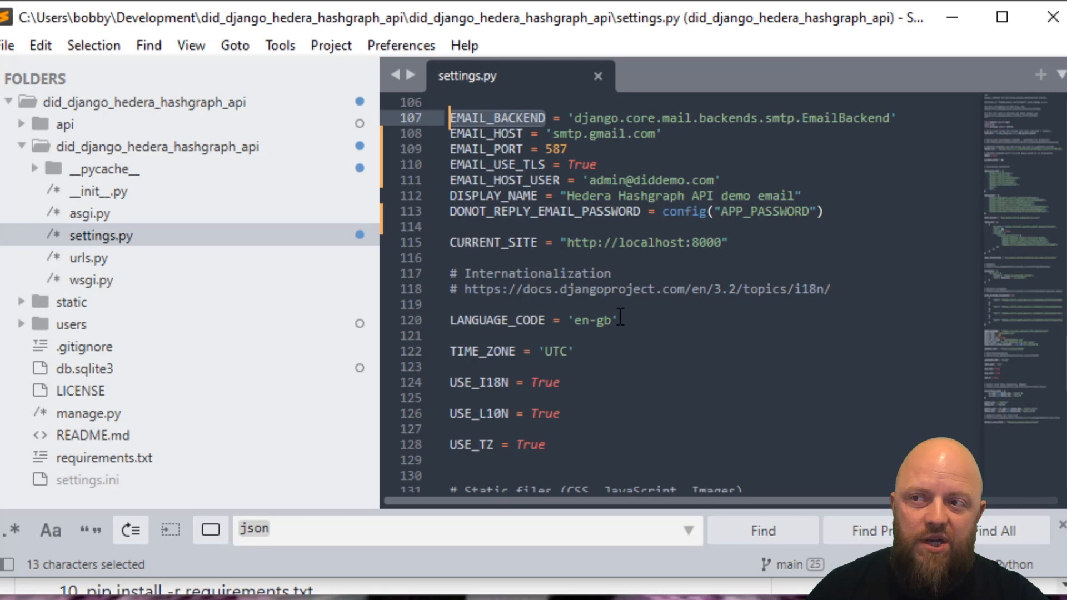
scroll("down", 3)
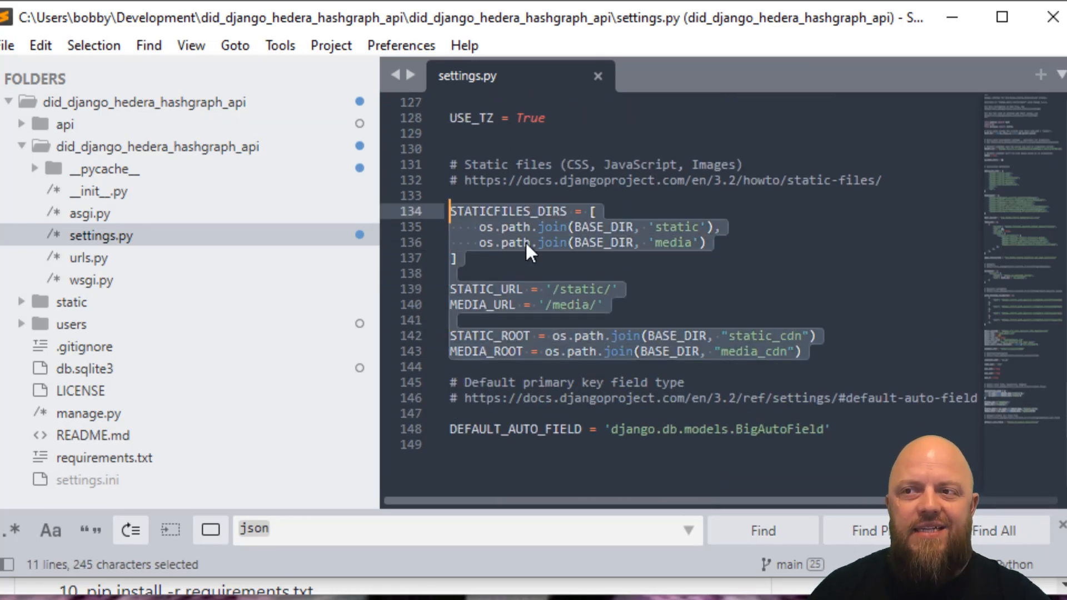
mouse_move(507, 317)
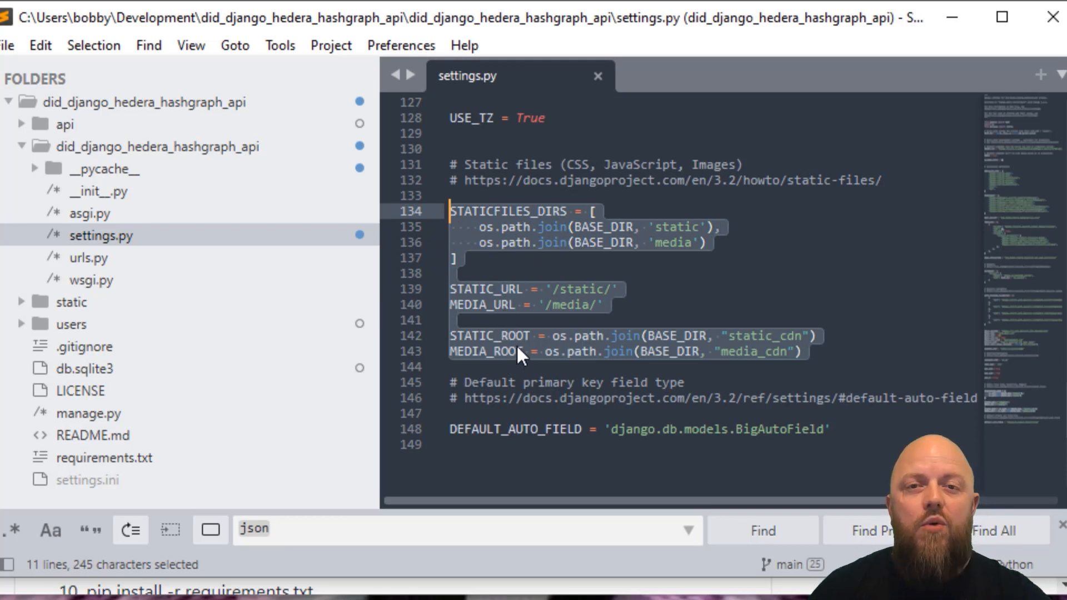
mouse_move(516, 358)
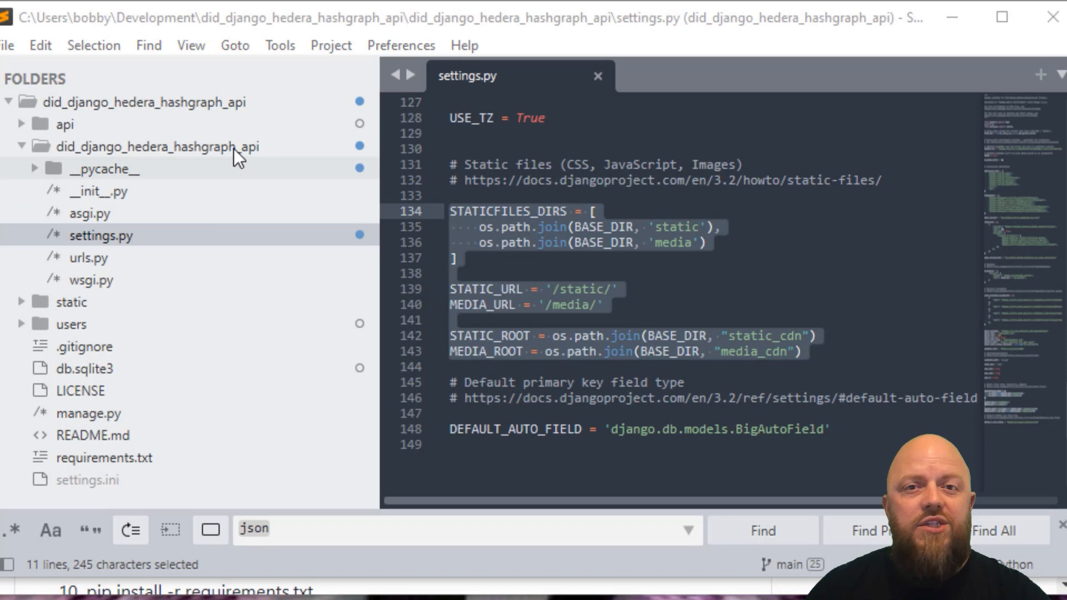
mouse_move(558, 313)
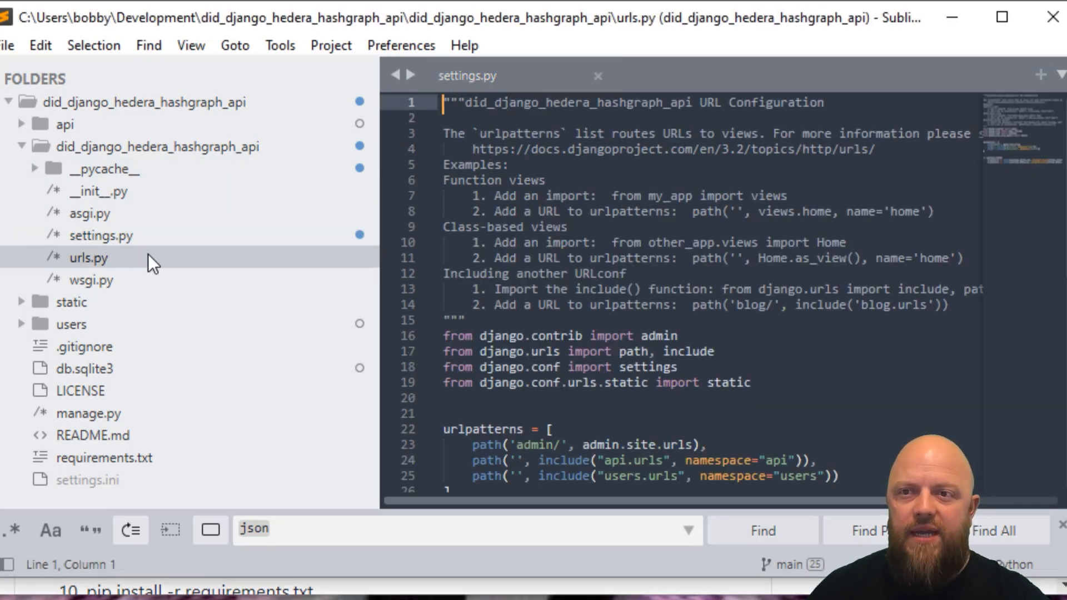
- Pin urls.py as its own tab and scroll through its admin, api and users routes
left_click(88, 257)
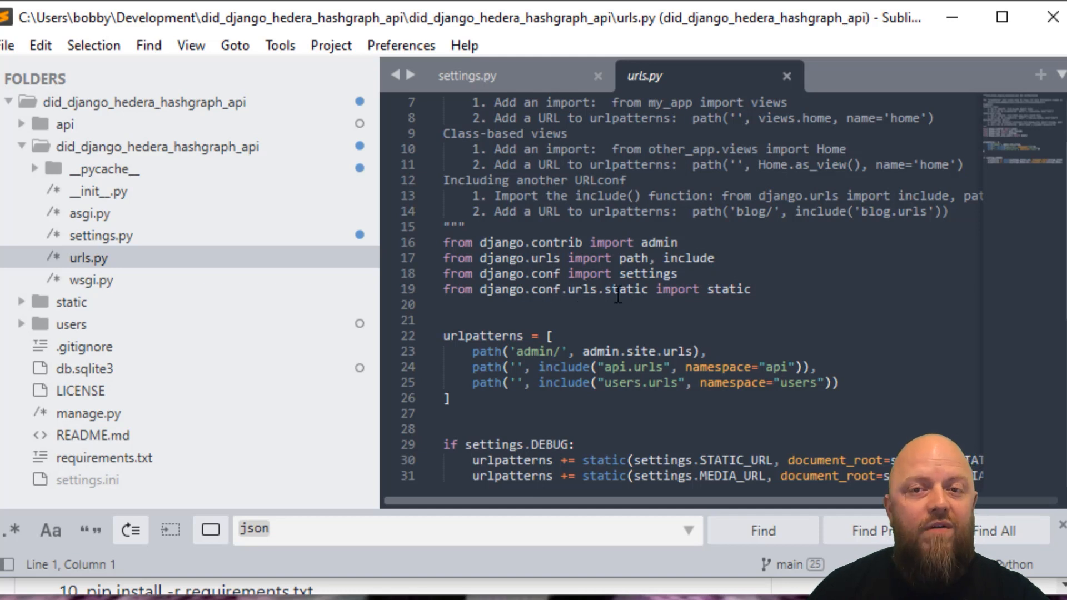
scroll("down", 3)
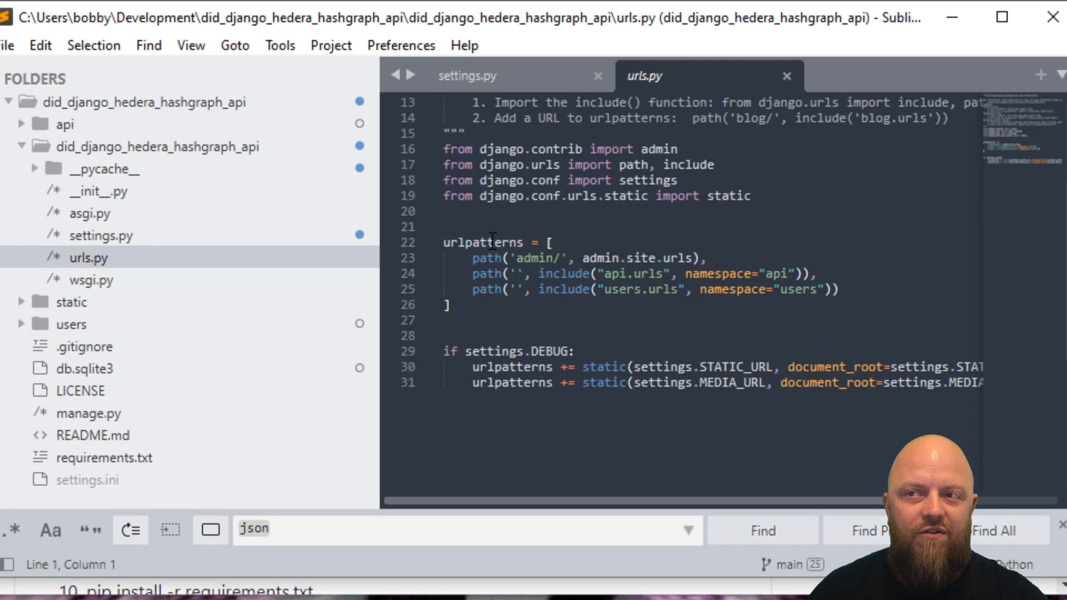
mouse_move(582, 400)
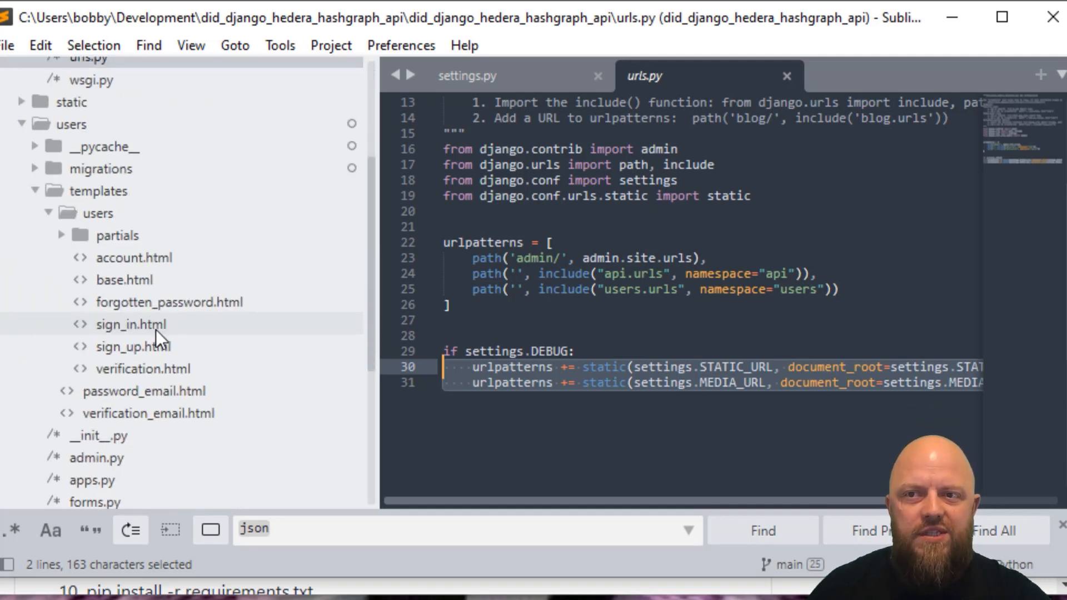
mouse_move(369, 340)
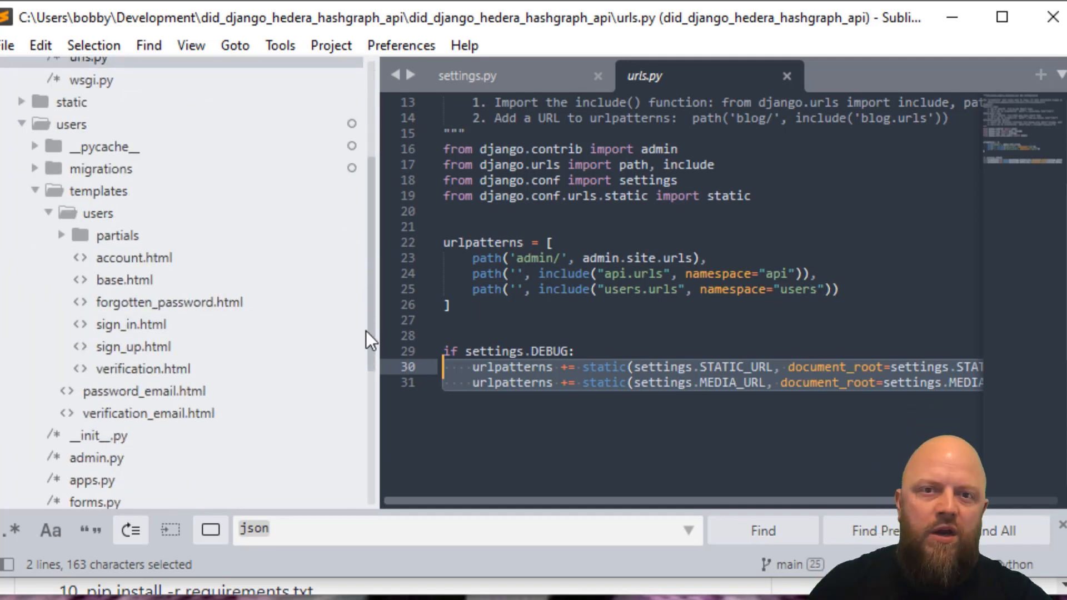
mouse_move(209, 358)
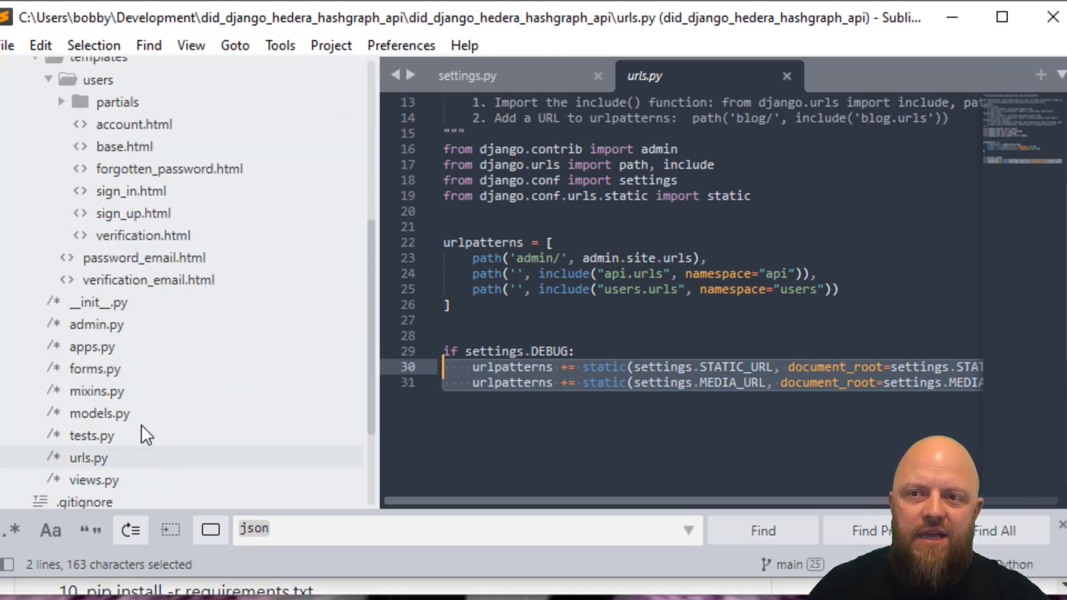
- Read the users app's forms.py, then open users views.py with its Hedera mixin imports
left_click(93, 369)
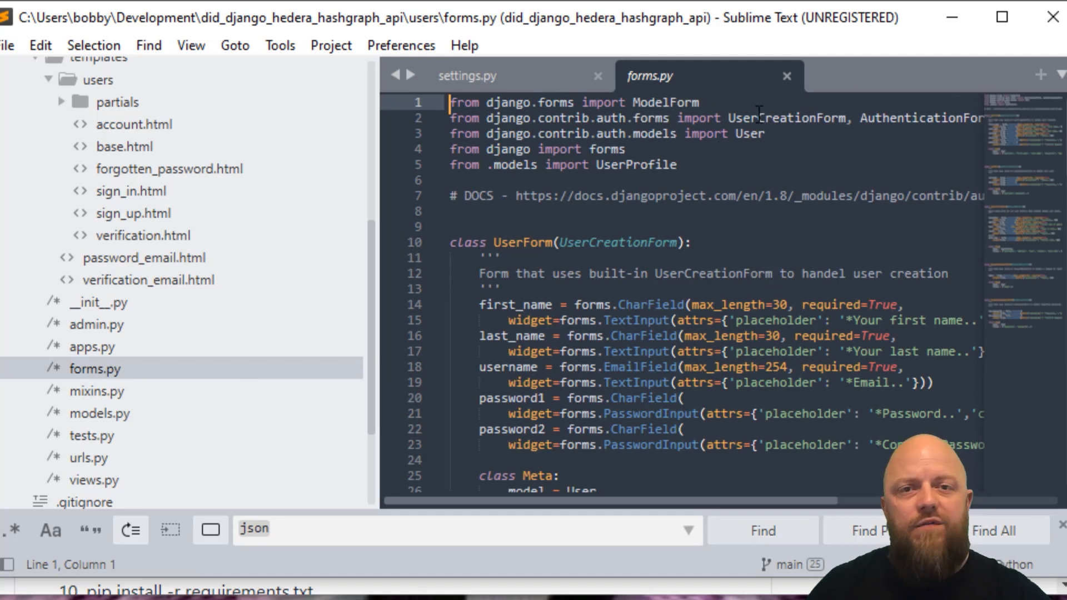
left_click(758, 117)
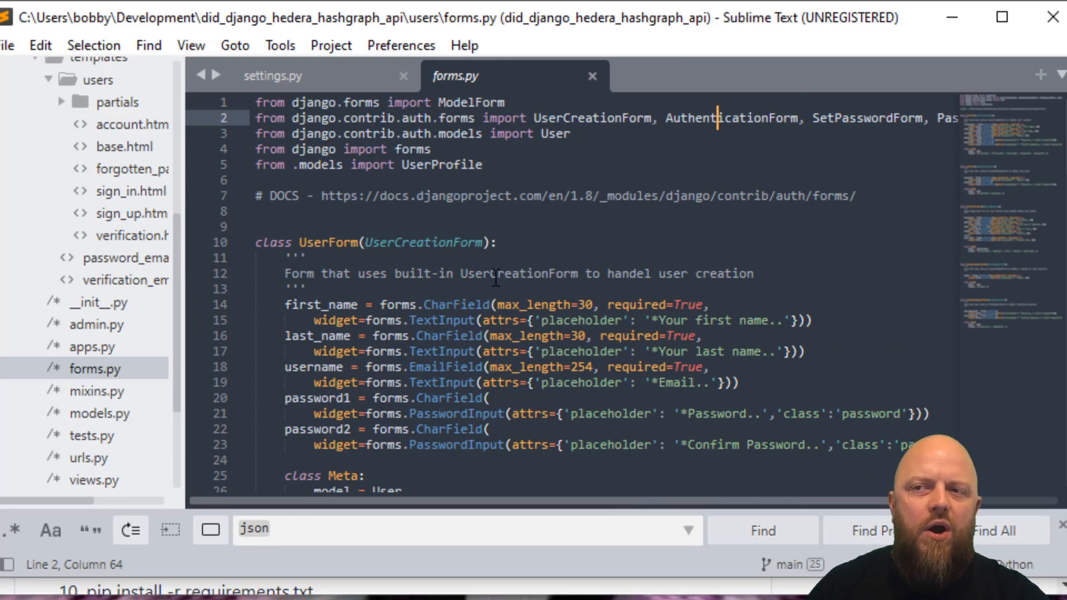
scroll("down", 3)
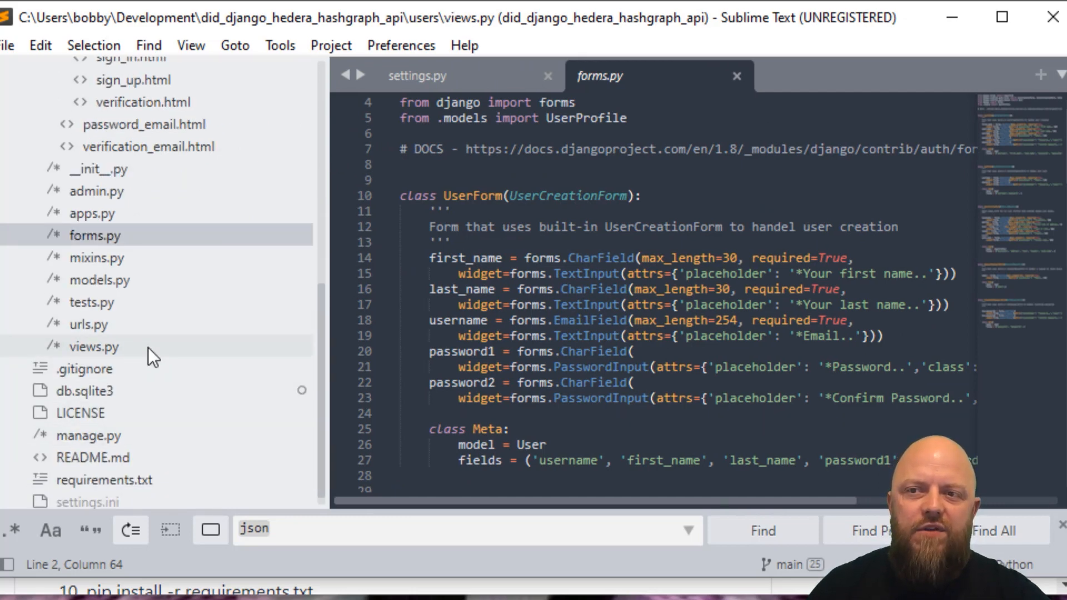
left_click(94, 346)
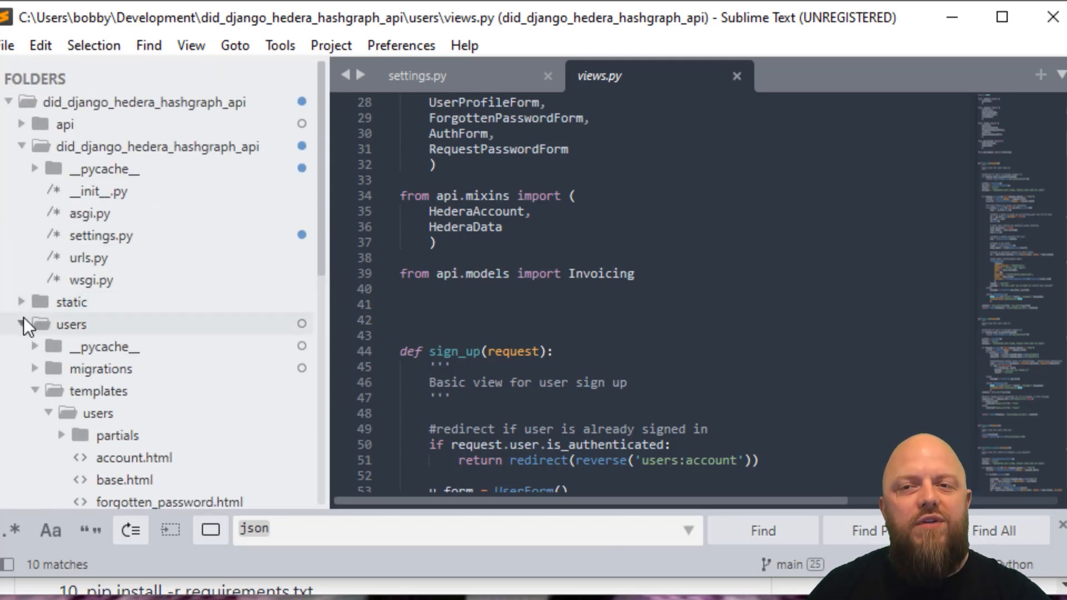
- Collapse the users folder and scroll through api views.py's CartView and payment function
left_click(39, 324)
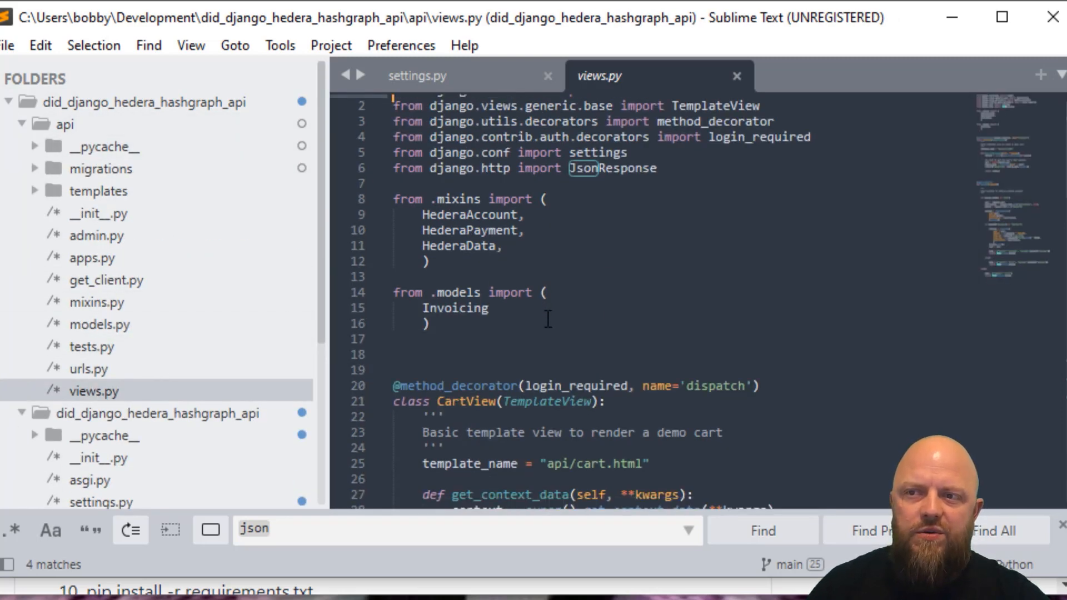
scroll("down", 3)
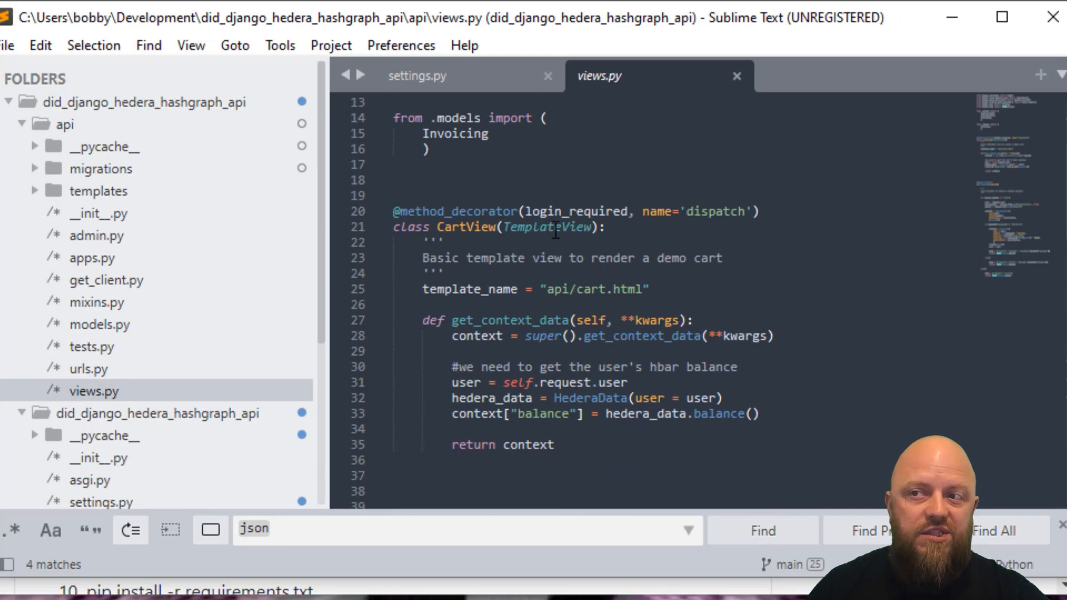
mouse_move(548, 227)
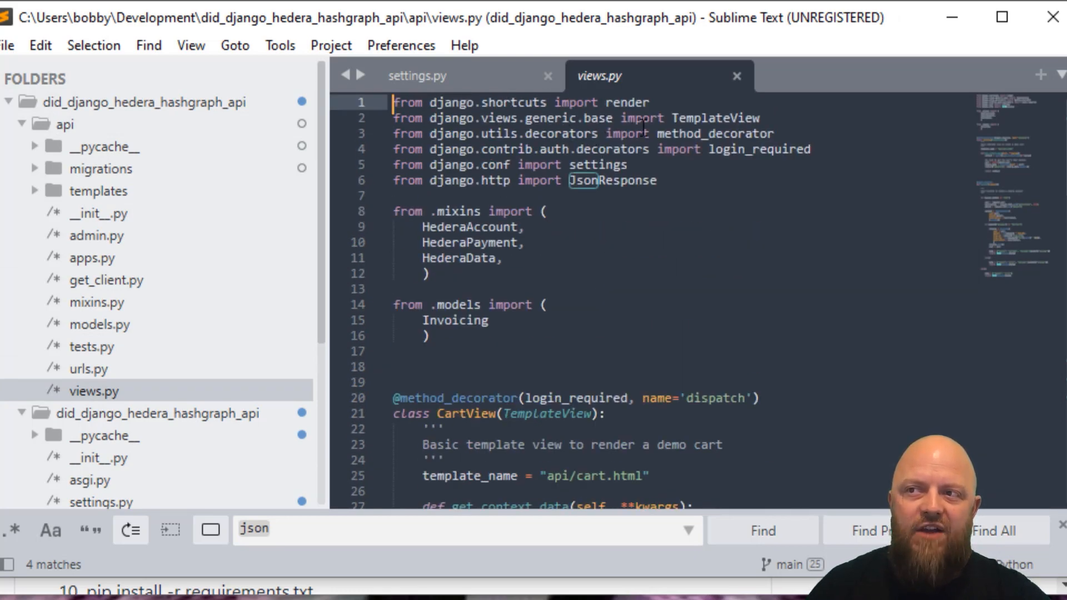
scroll("down", 3)
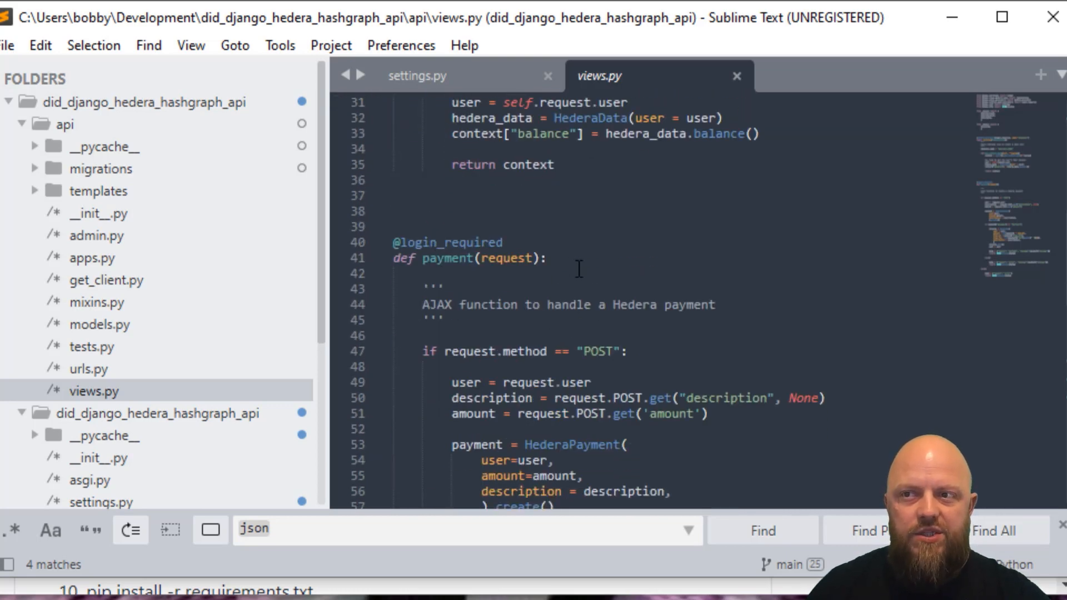
scroll("down", 3)
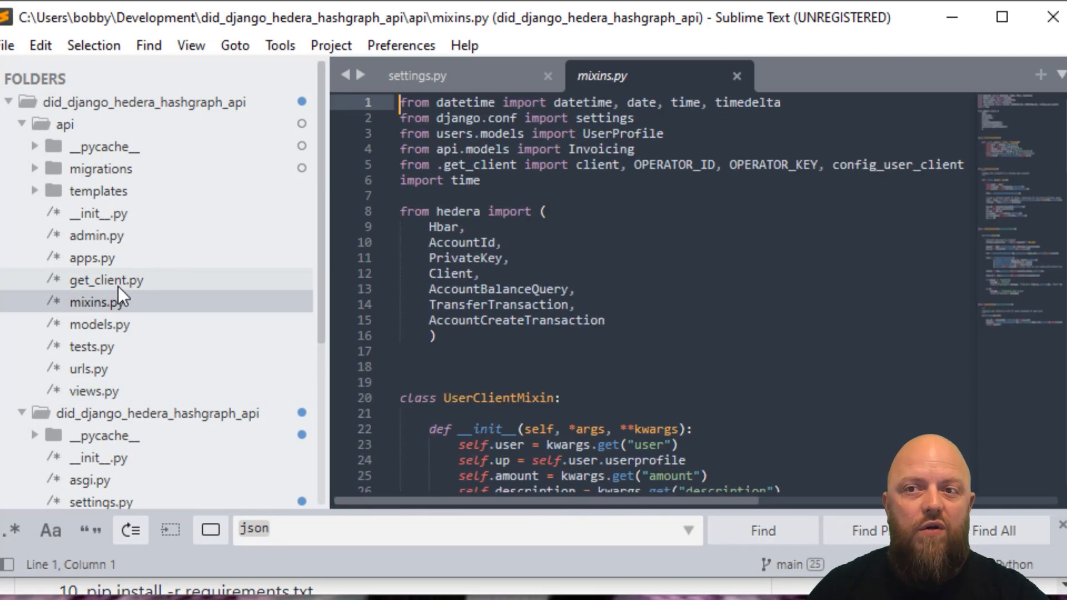
mouse_move(126, 289)
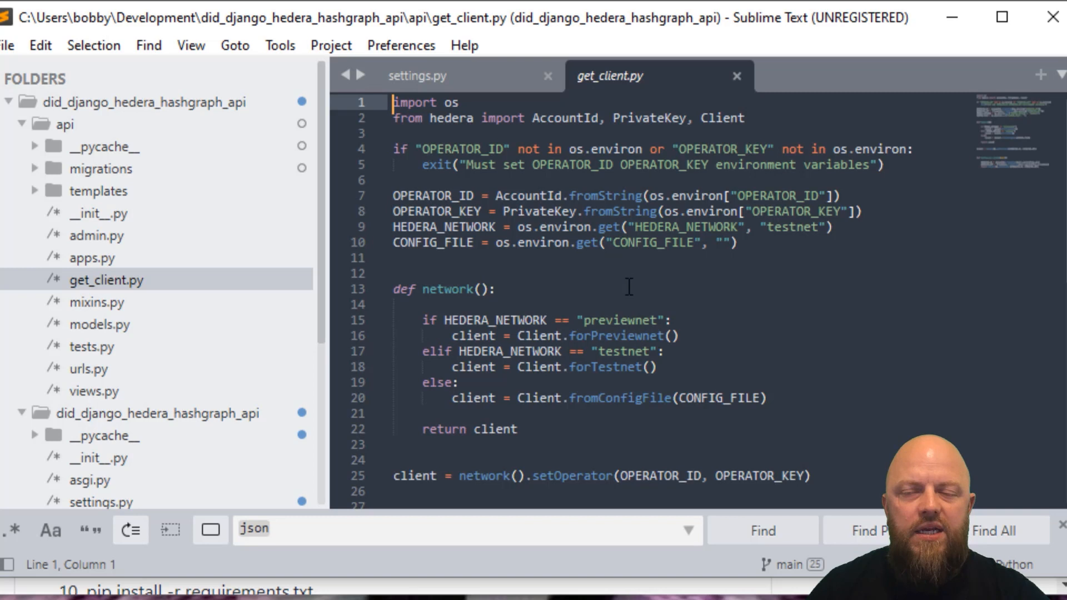
mouse_move(694, 197)
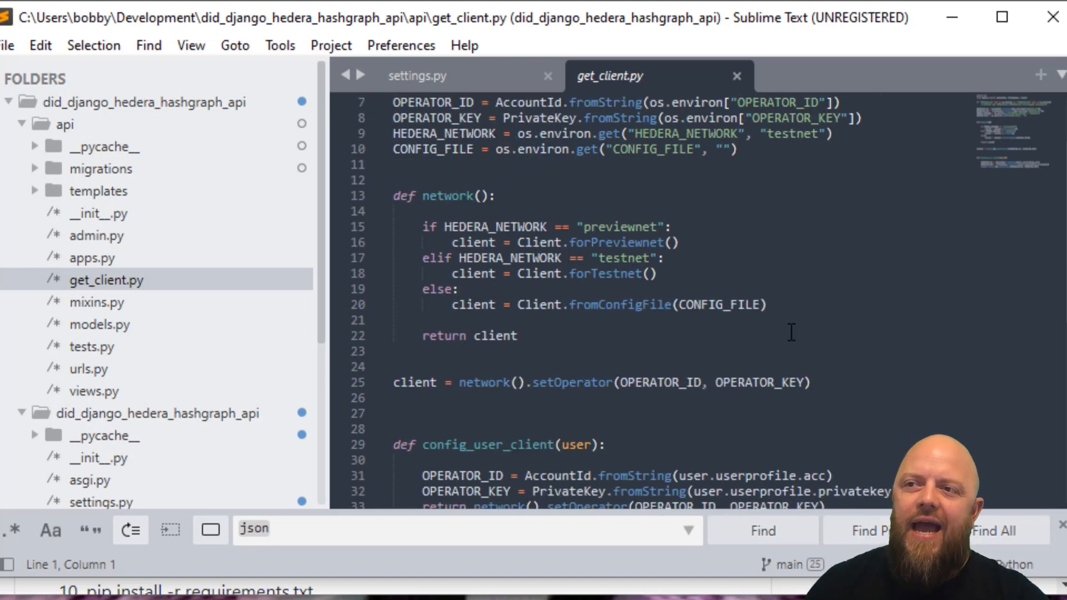
- Review network() and config_user_client in get_client.py, then return to mixins.py
scroll("down", 3)
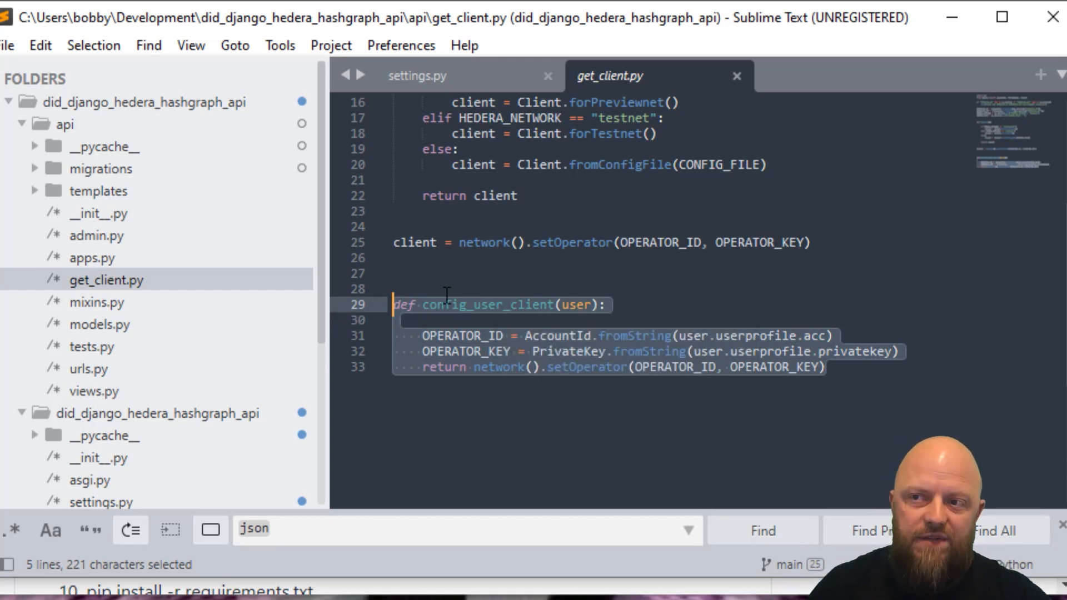
scroll("up", 3)
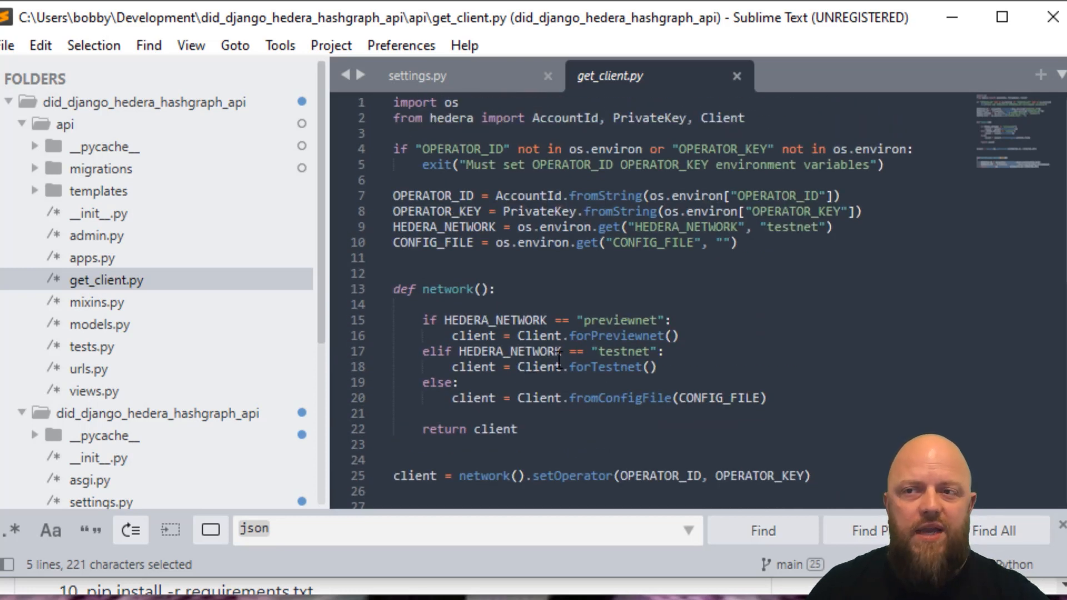
mouse_move(512, 270)
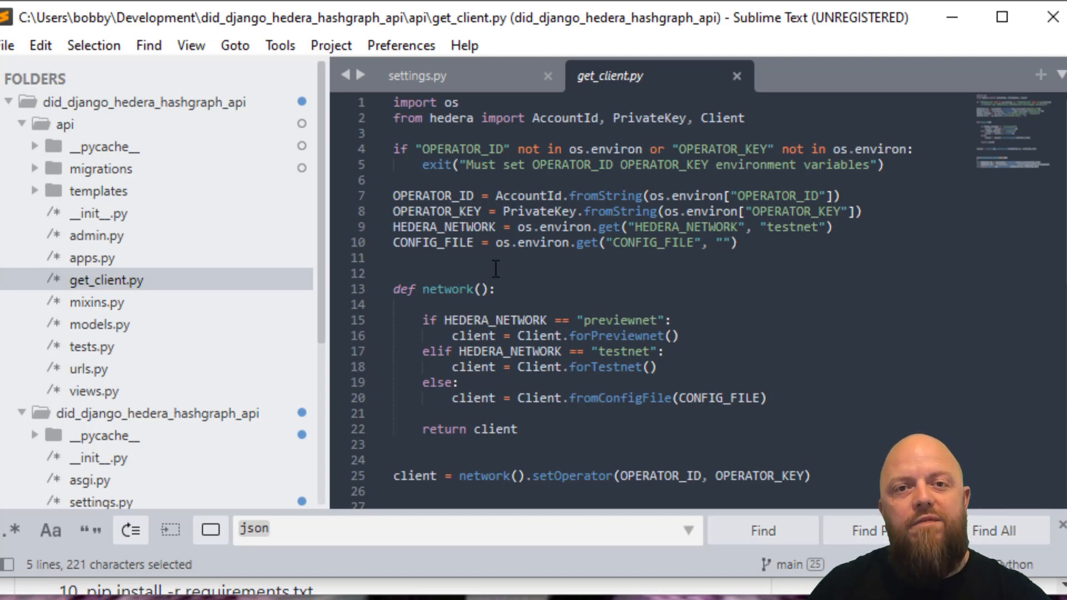
mouse_move(416, 330)
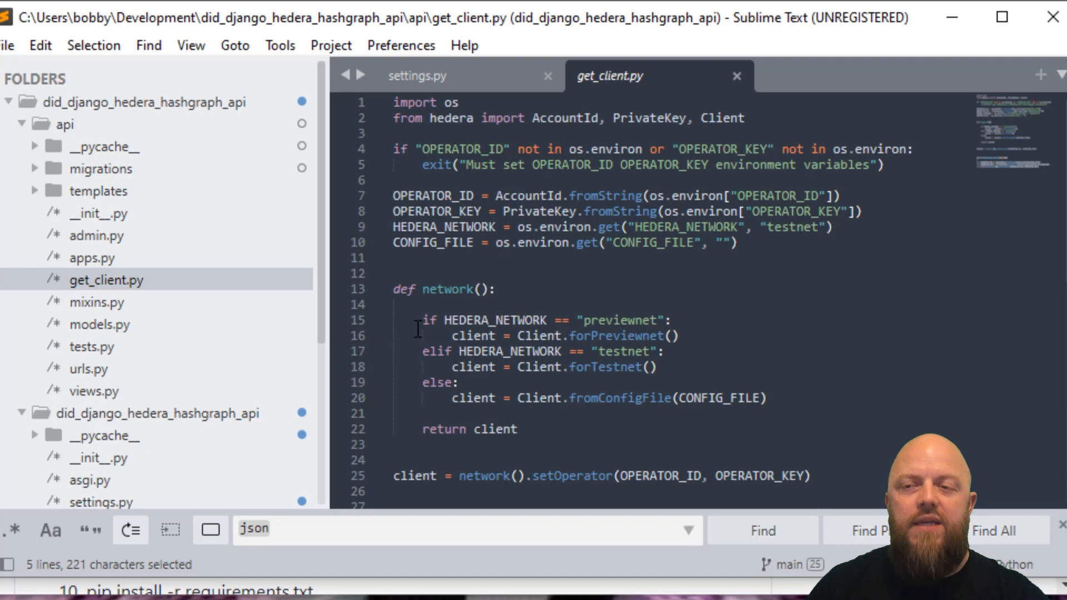
left_click(97, 302)
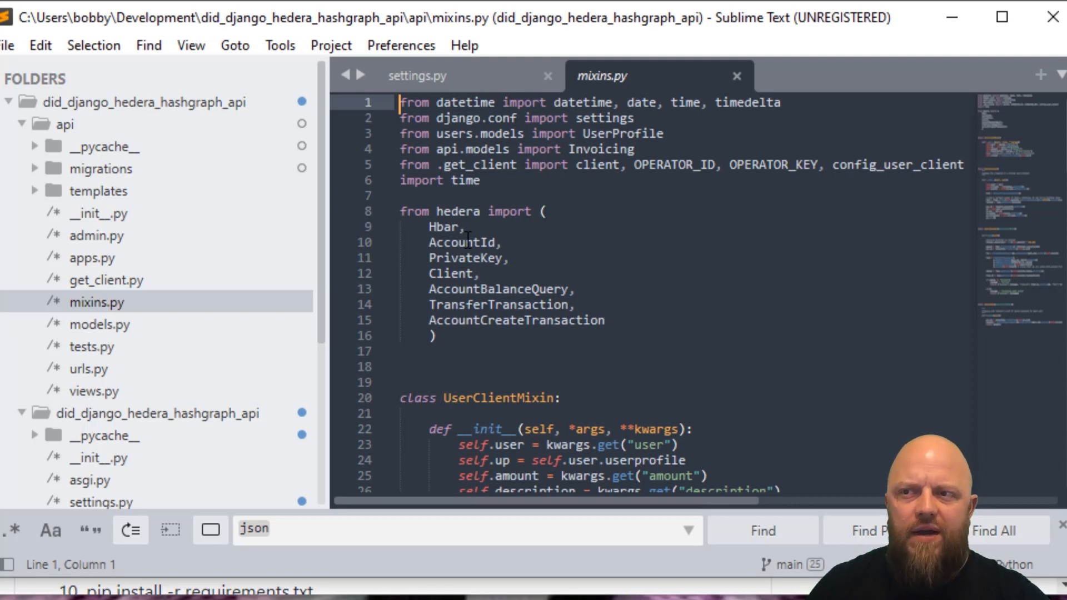
mouse_move(491, 334)
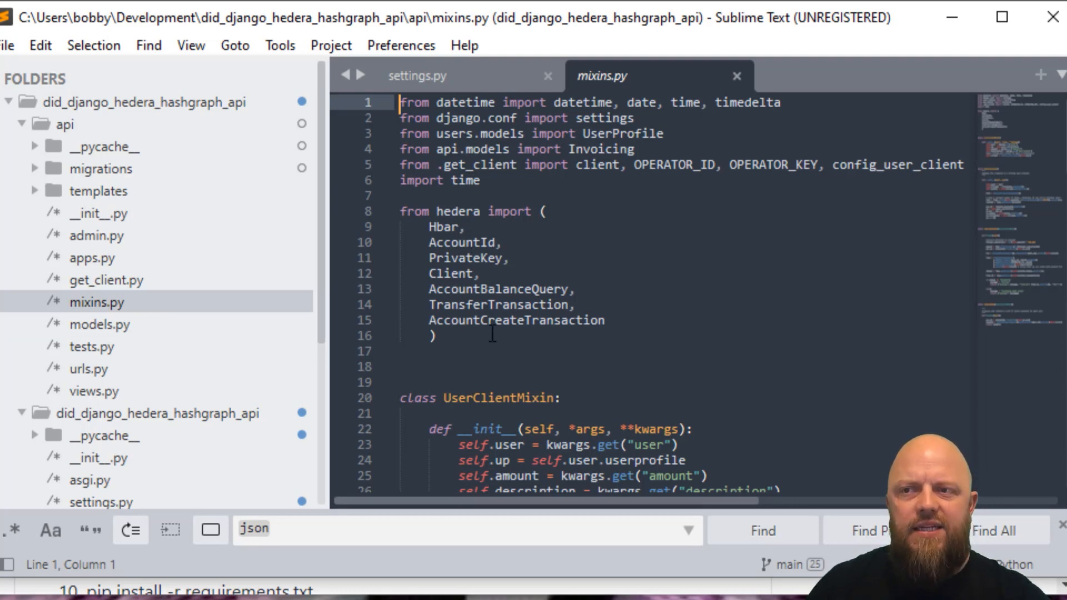
- Scroll further down through mixins.py
scroll("down", 3)
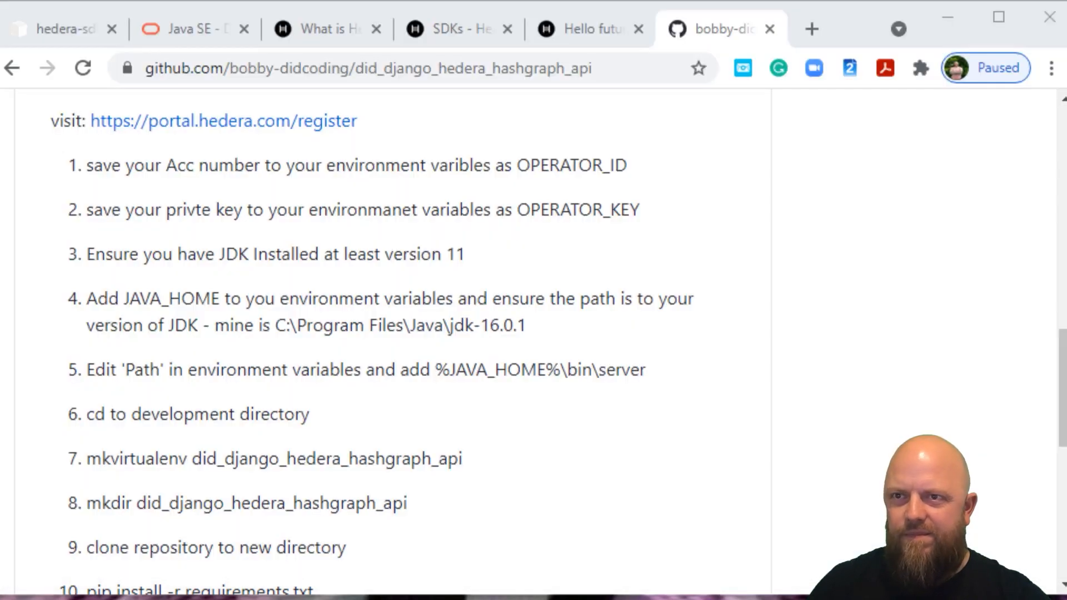
- Follow the hedera-sdk-py PyPI page's examples link and browse the GitHub examples folder
left_click(54, 28)
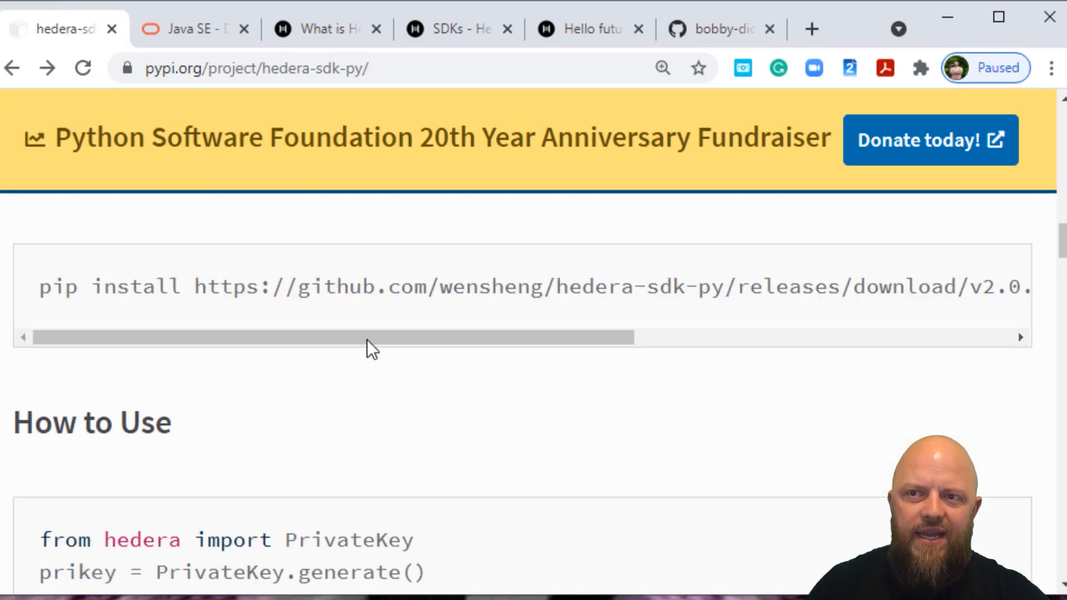
scroll("down", 3)
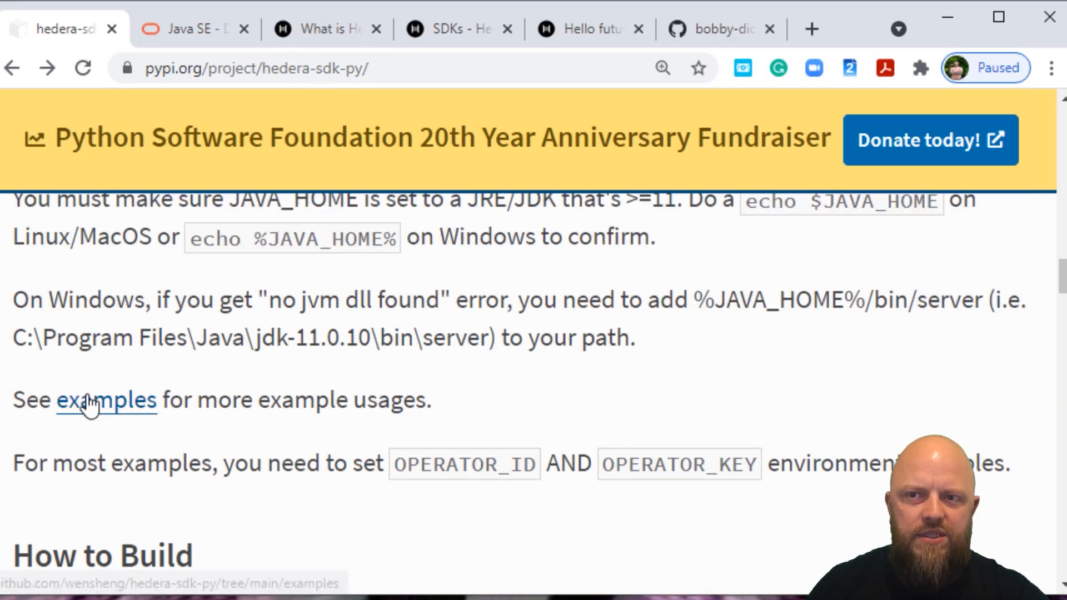
left_click(106, 399)
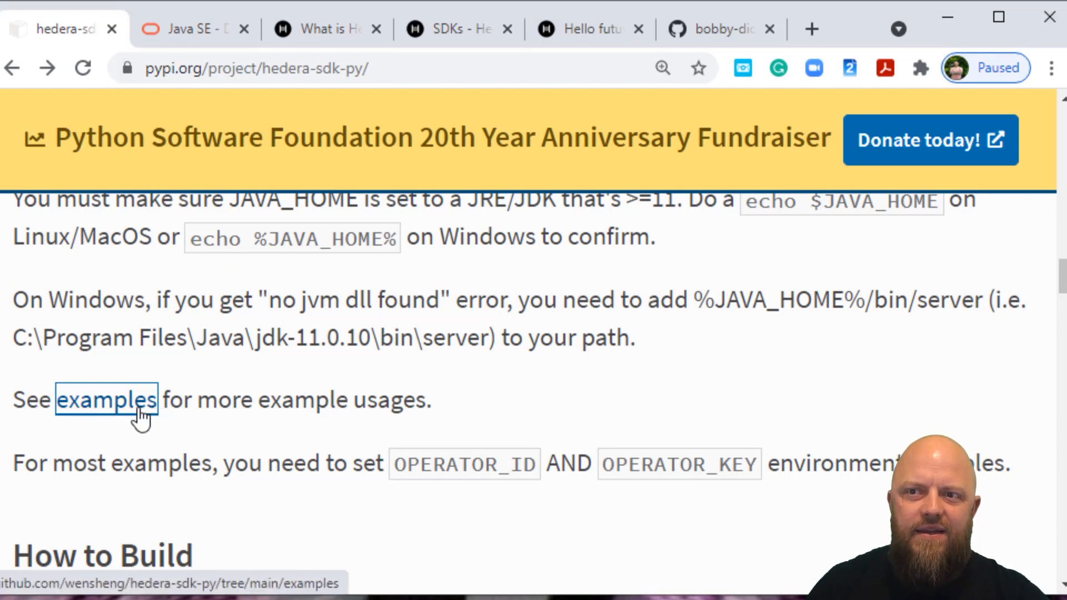
left_click(106, 400)
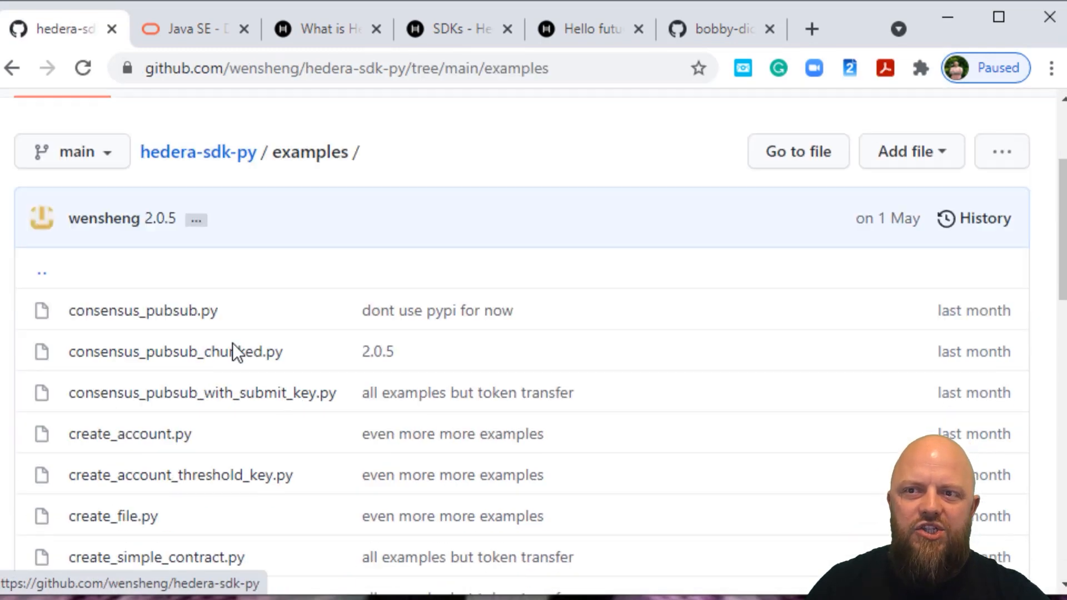
scroll("down", 3)
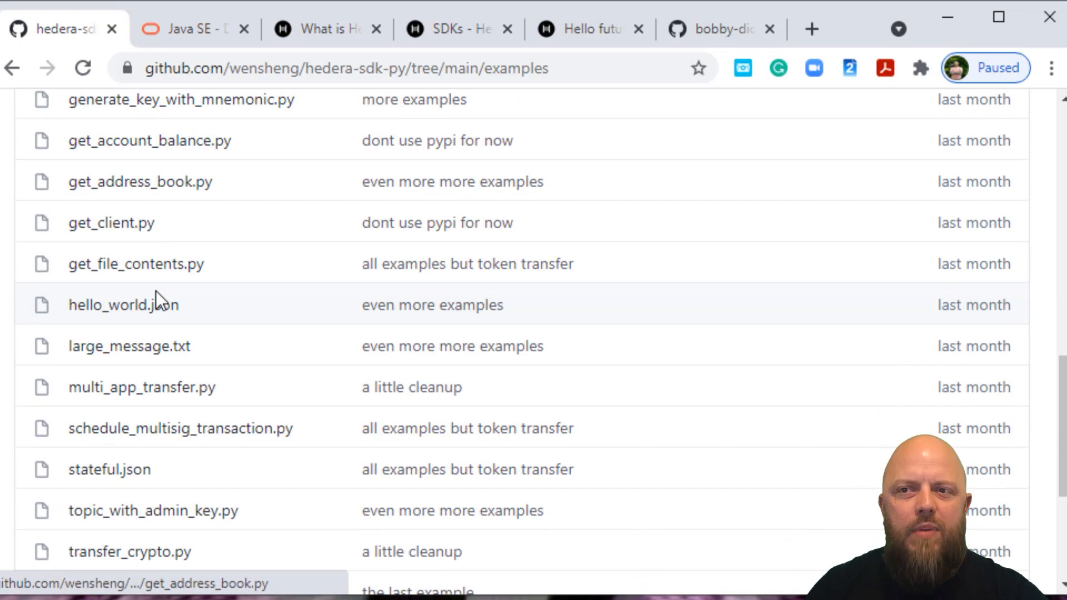
scroll("down", 3)
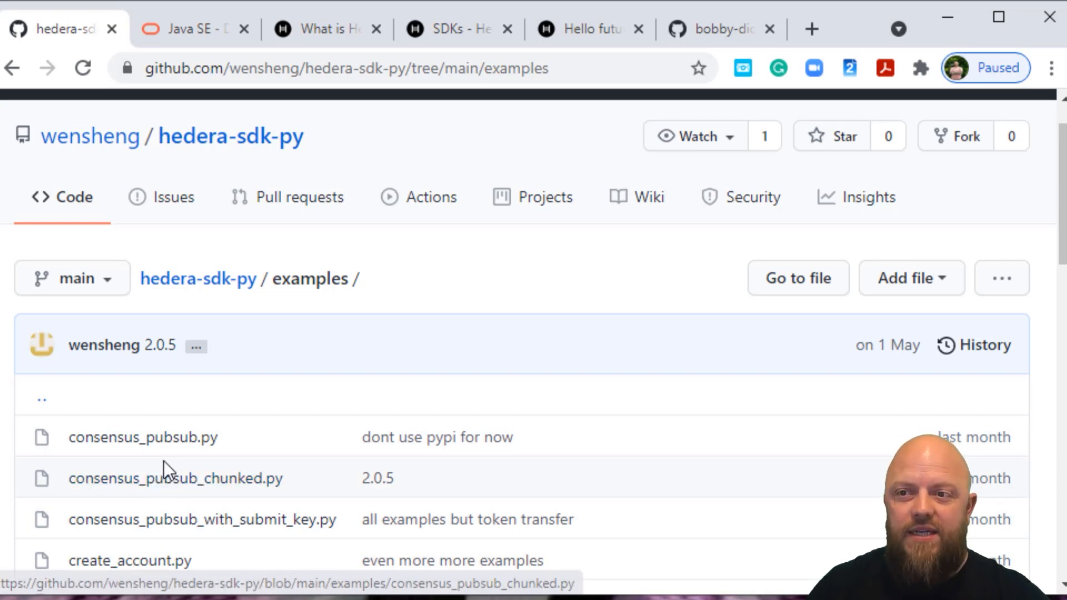
scroll("down", 3)
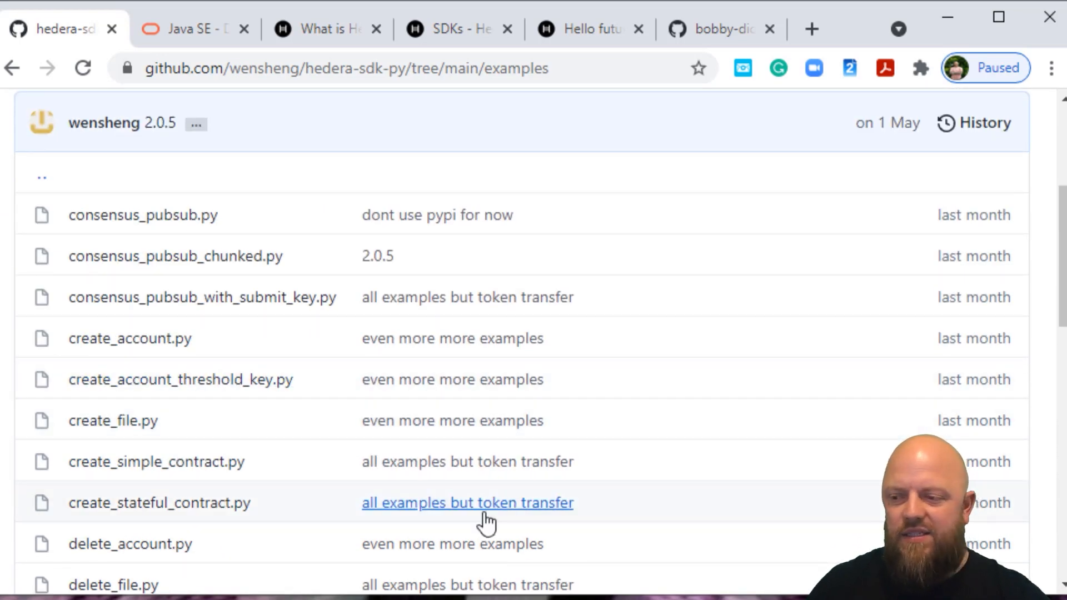
mouse_move(306, 405)
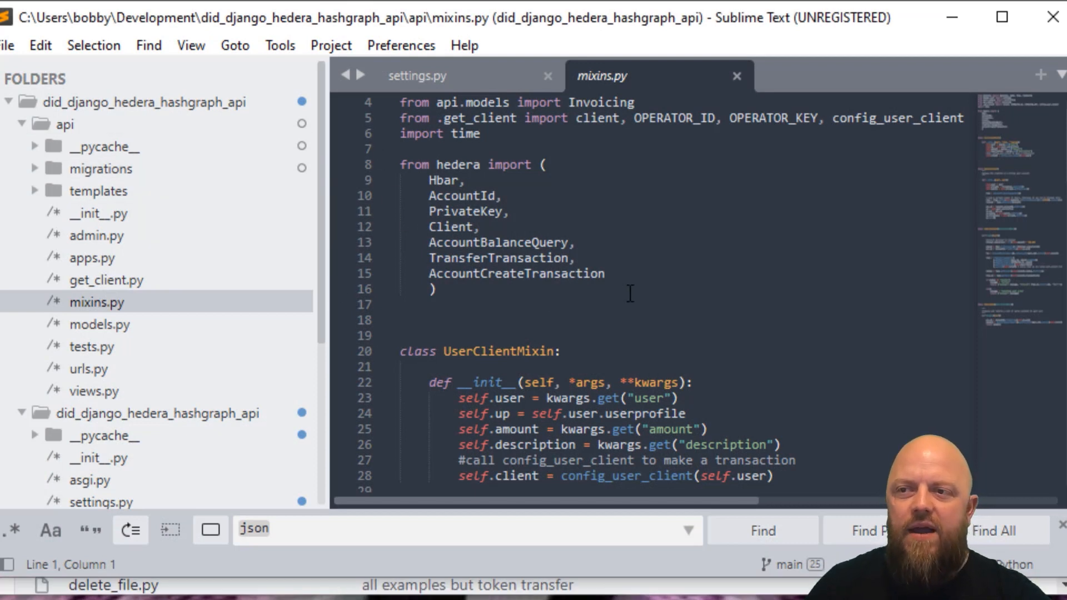
scroll("down", 3)
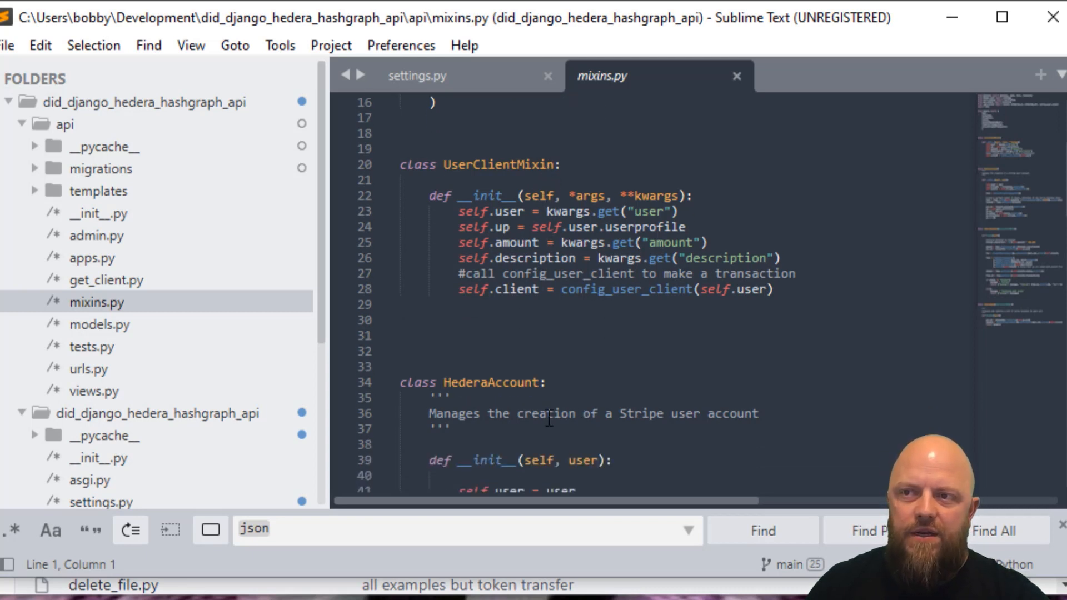
mouse_move(505, 227)
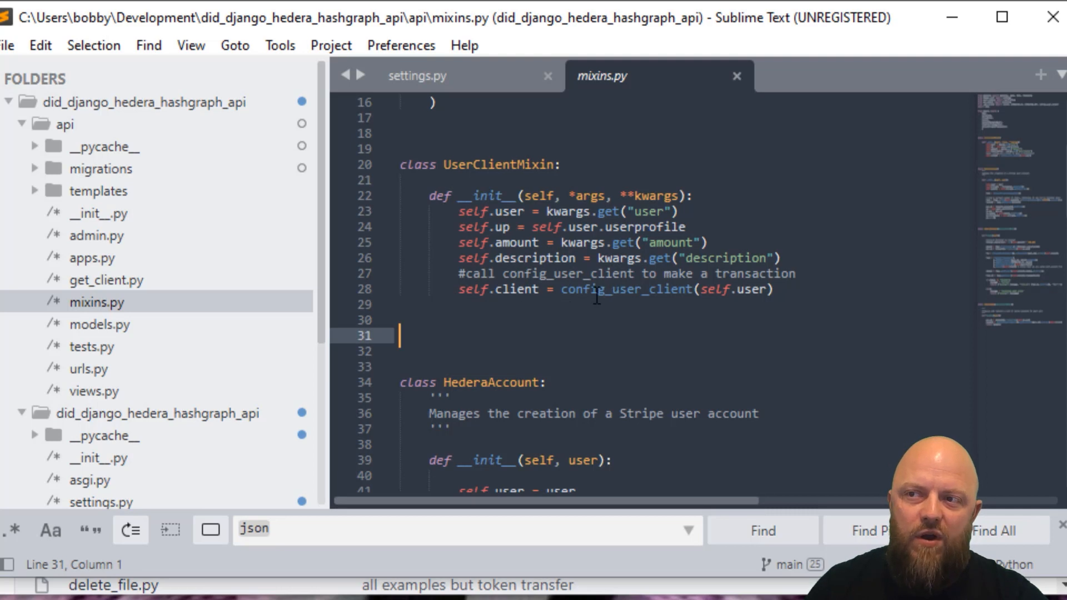
double_click(626, 288)
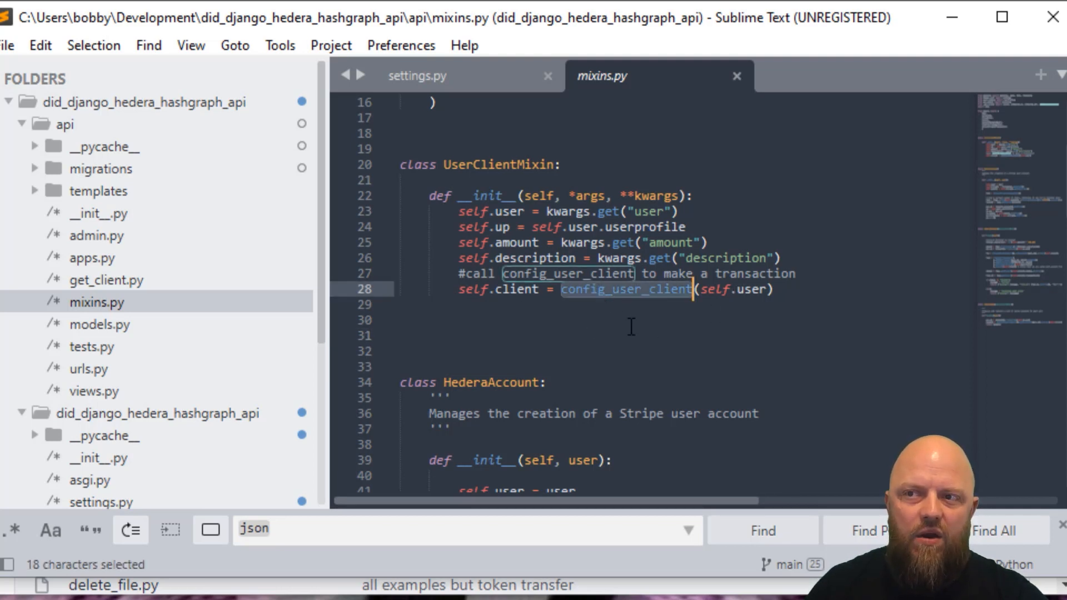
scroll("down", 3)
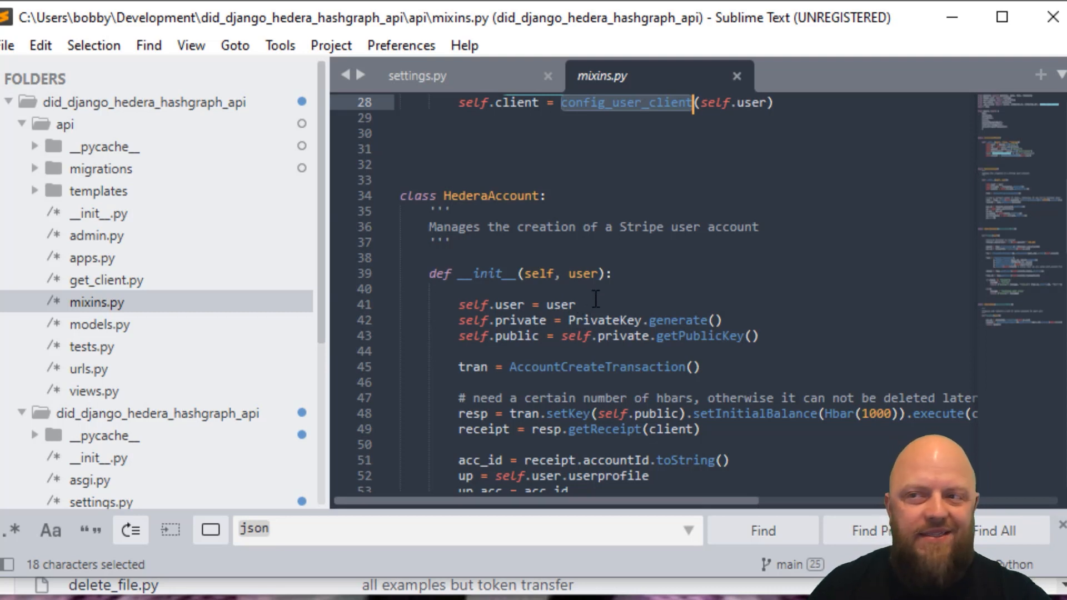
scroll("down", 3)
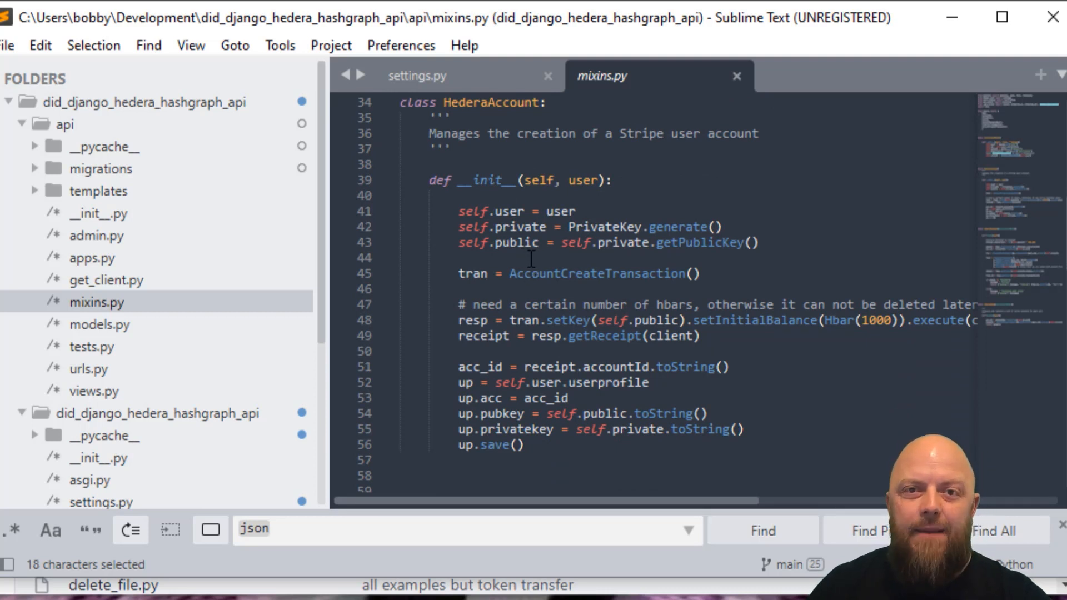
scroll("down", 3)
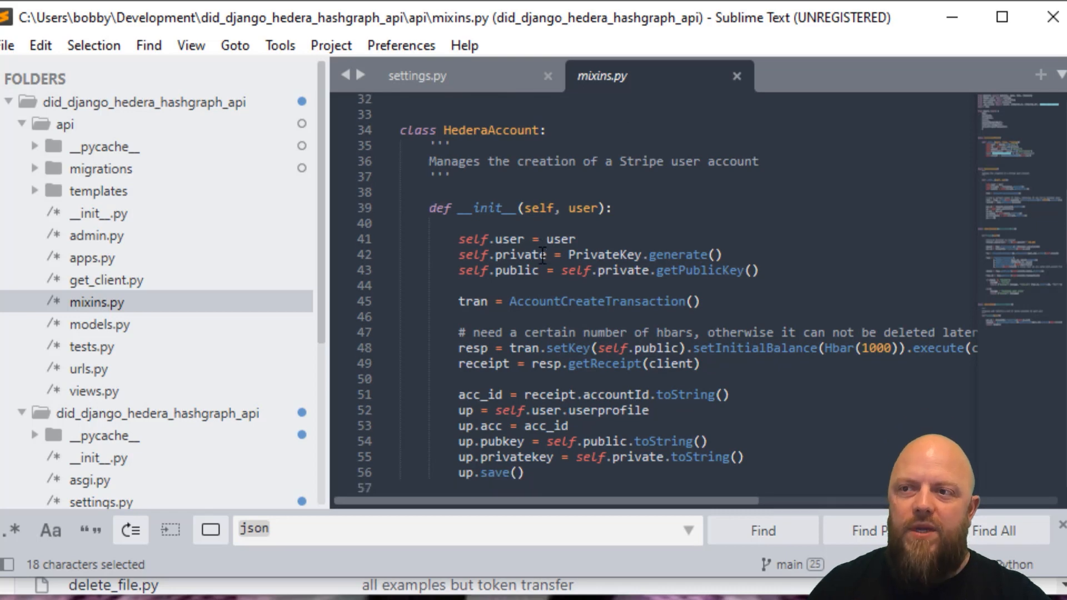
scroll("down", 3)
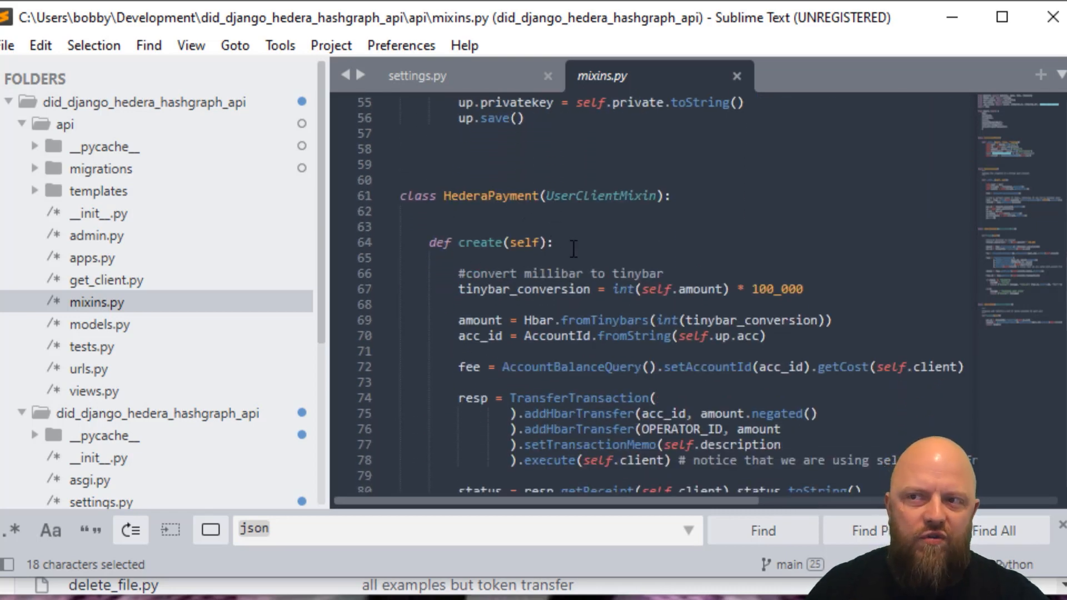
- Read HederaPayment.create, highlighting the account id conversion and first hbar transfer line
scroll("down", 3)
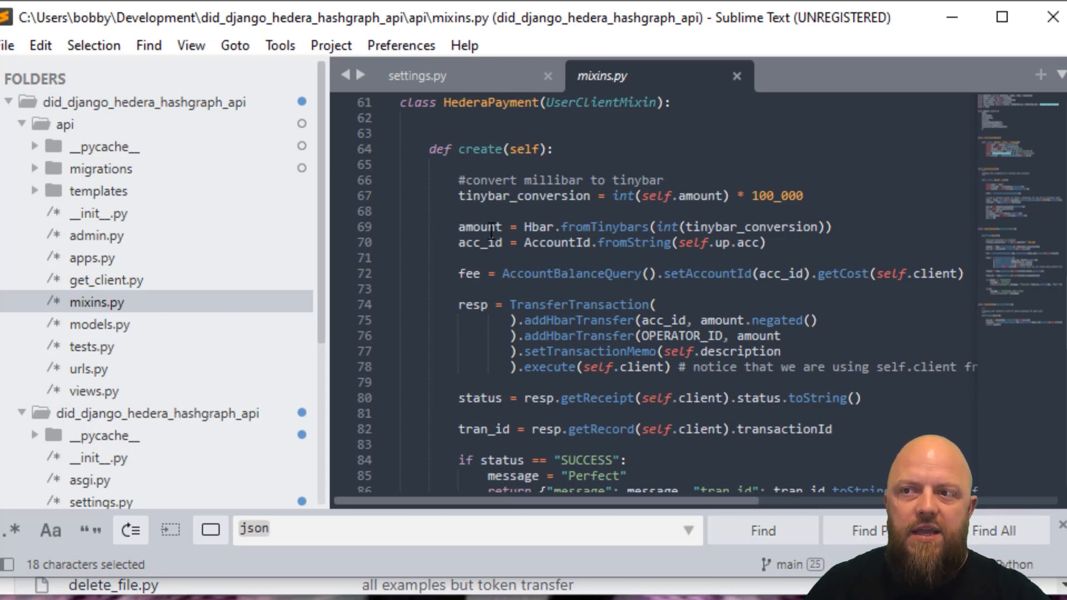
mouse_move(540, 227)
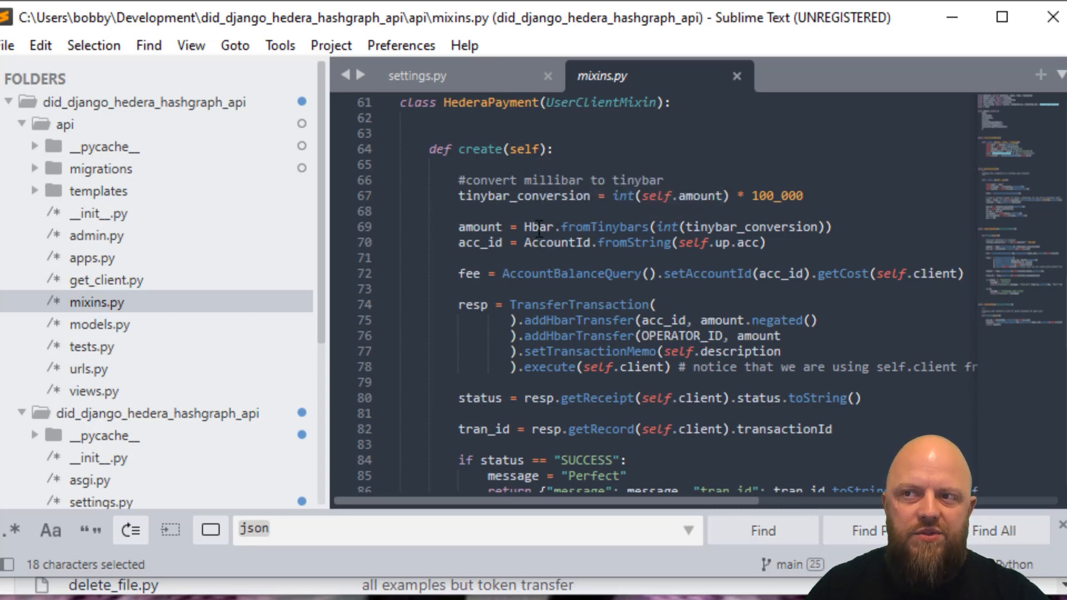
mouse_move(721, 228)
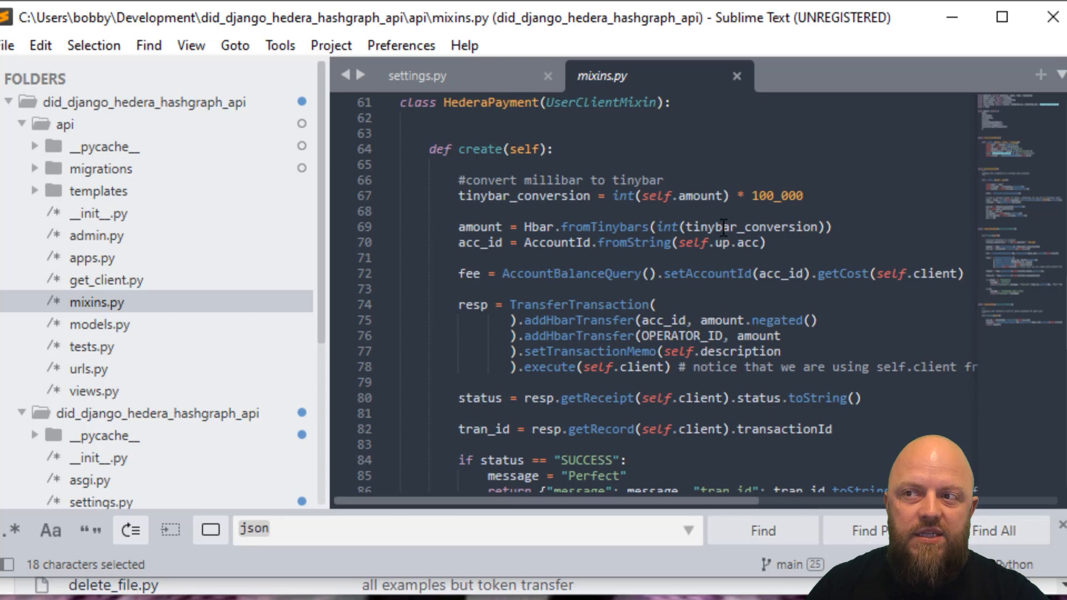
mouse_move(779, 242)
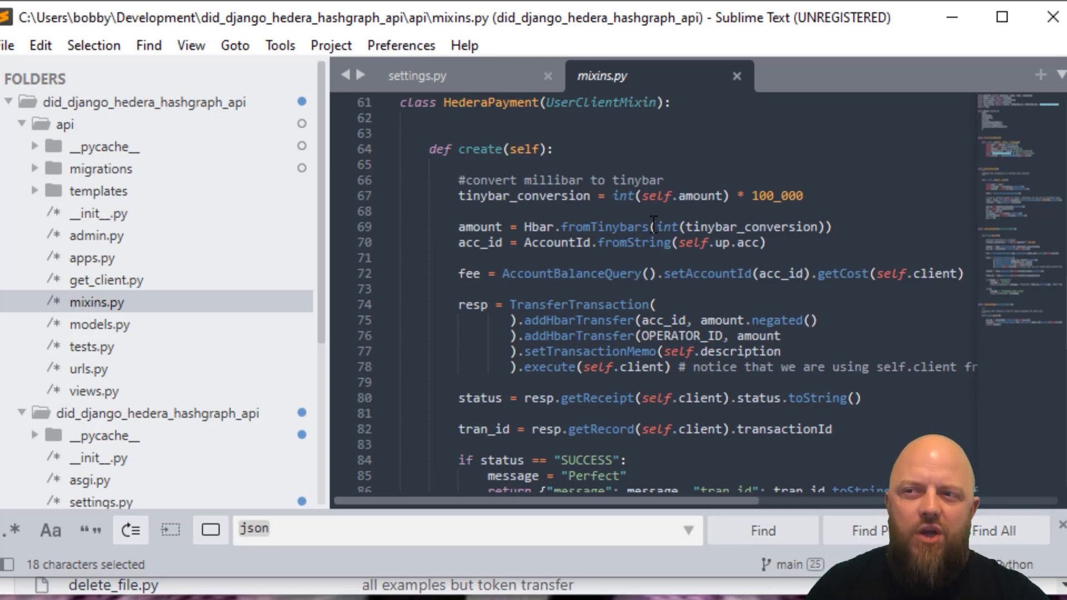
scroll("down", 3)
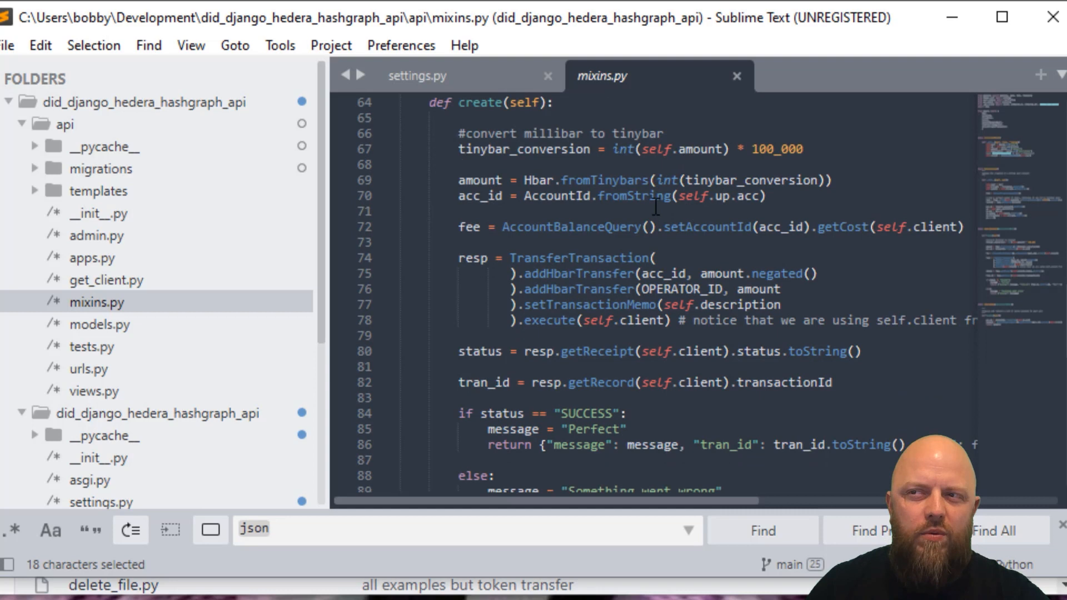
mouse_move(513, 247)
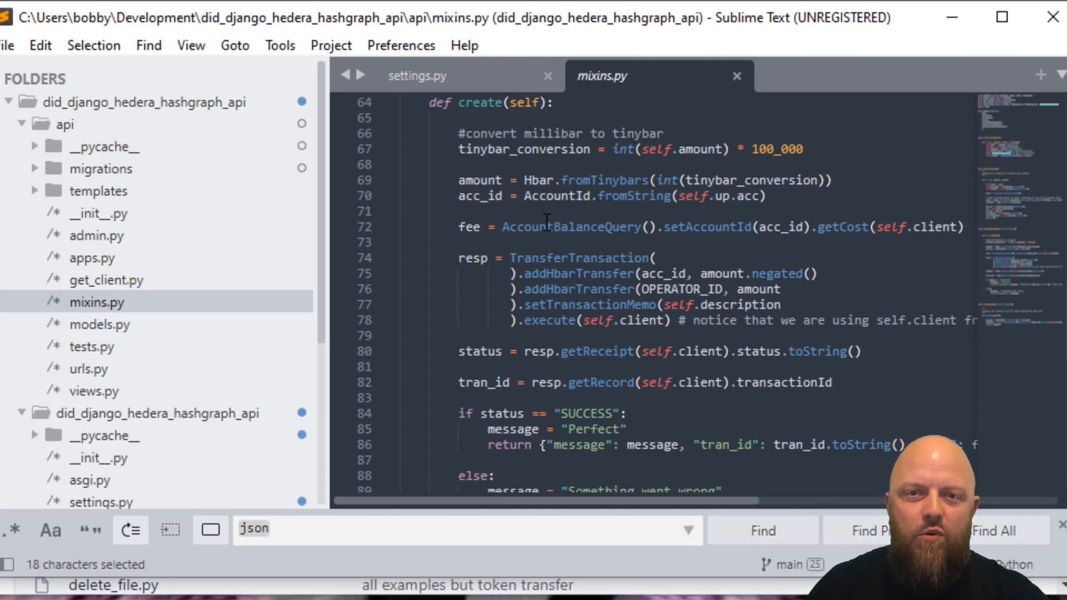
mouse_move(649, 249)
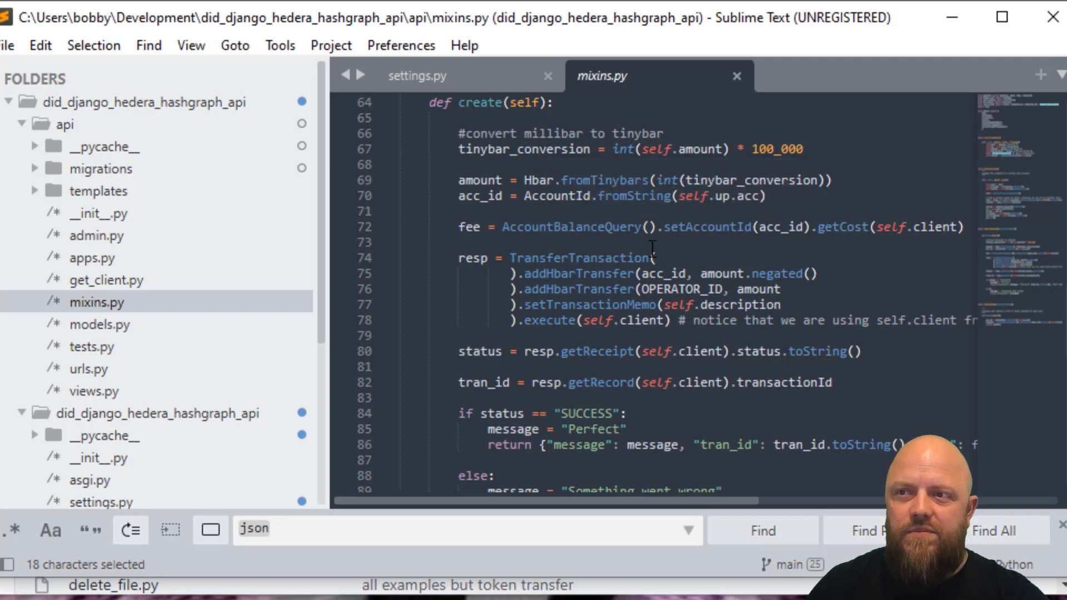
mouse_move(545, 232)
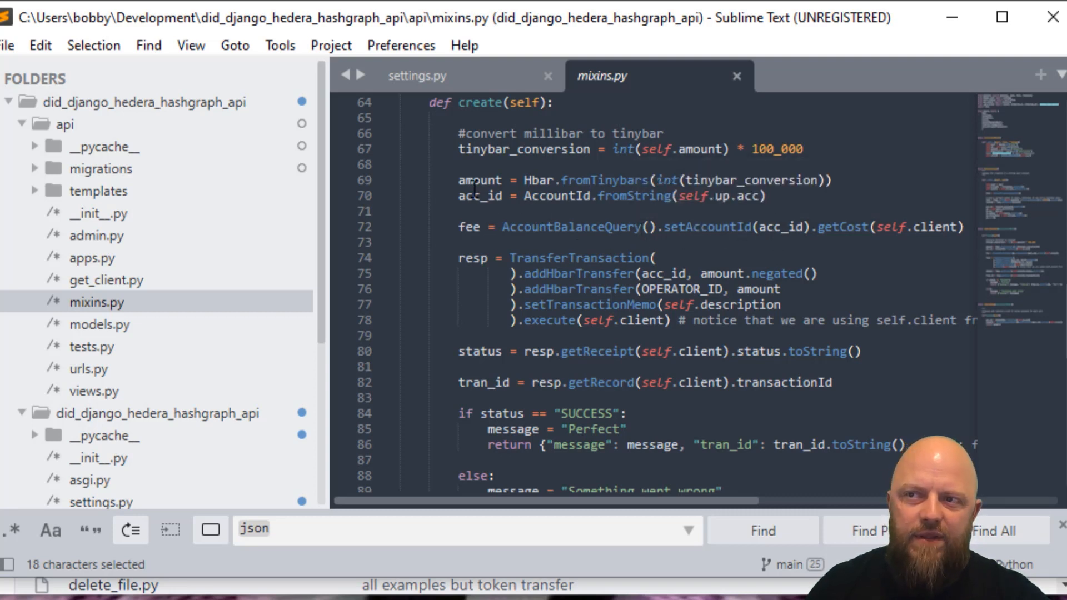
left_click(489, 197)
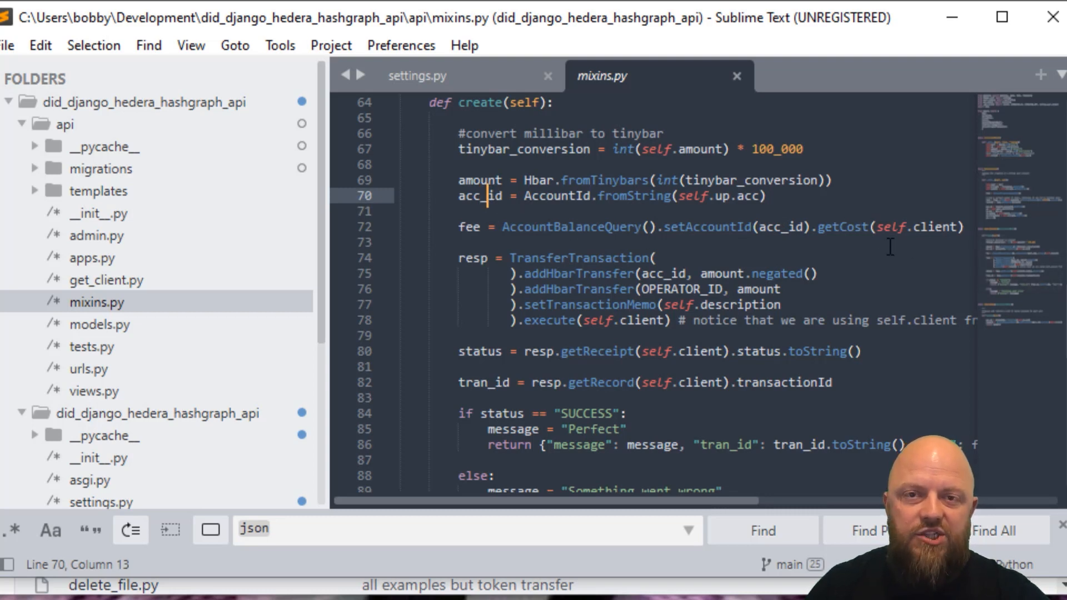
double_click(468, 226)
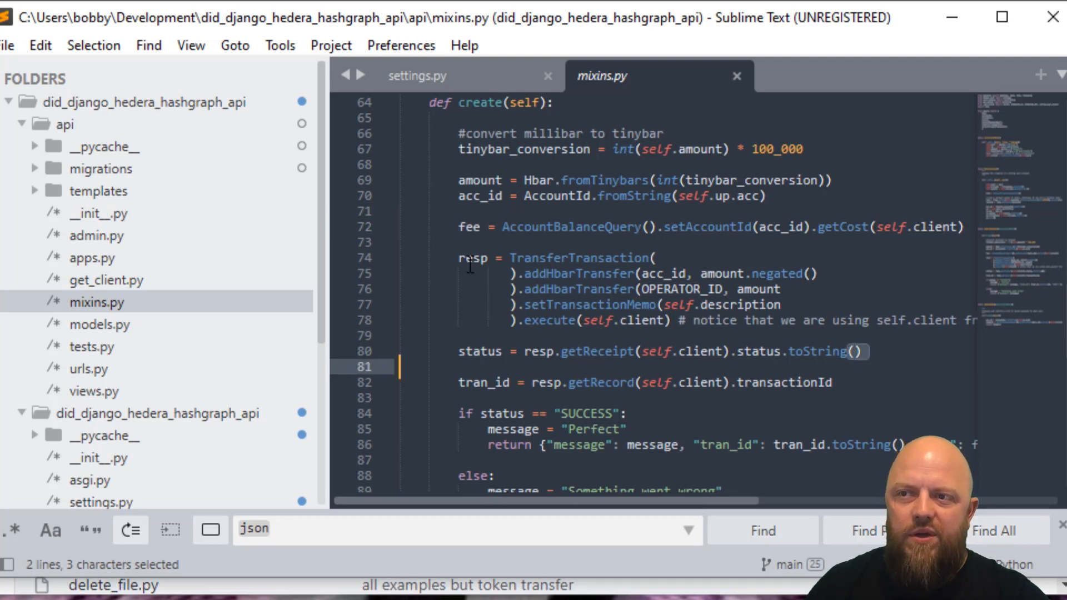
left_click_drag(460, 257, 701, 321)
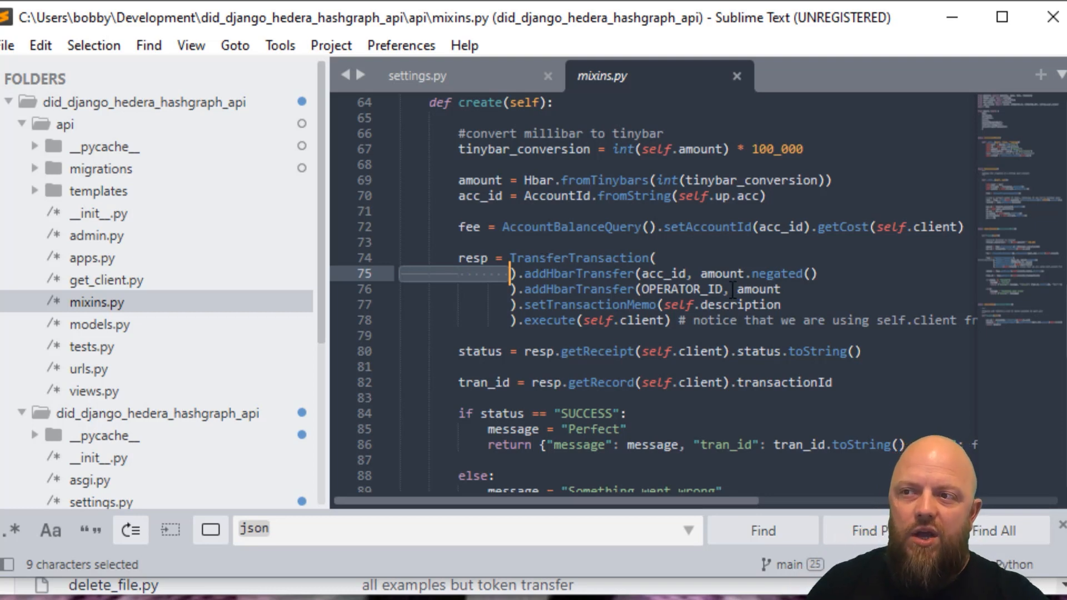
mouse_move(546, 231)
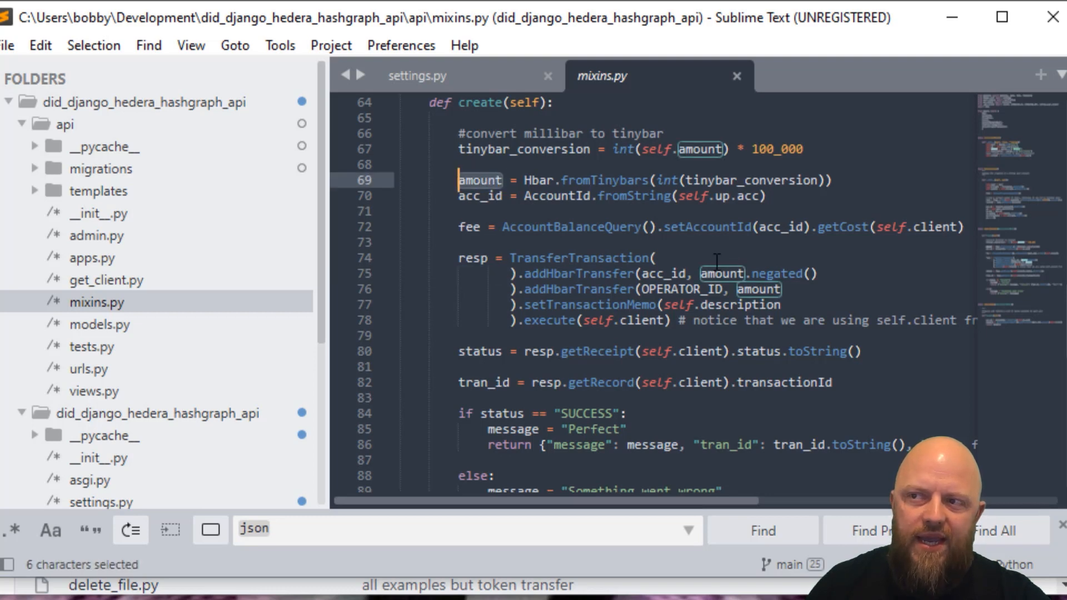
mouse_move(772, 273)
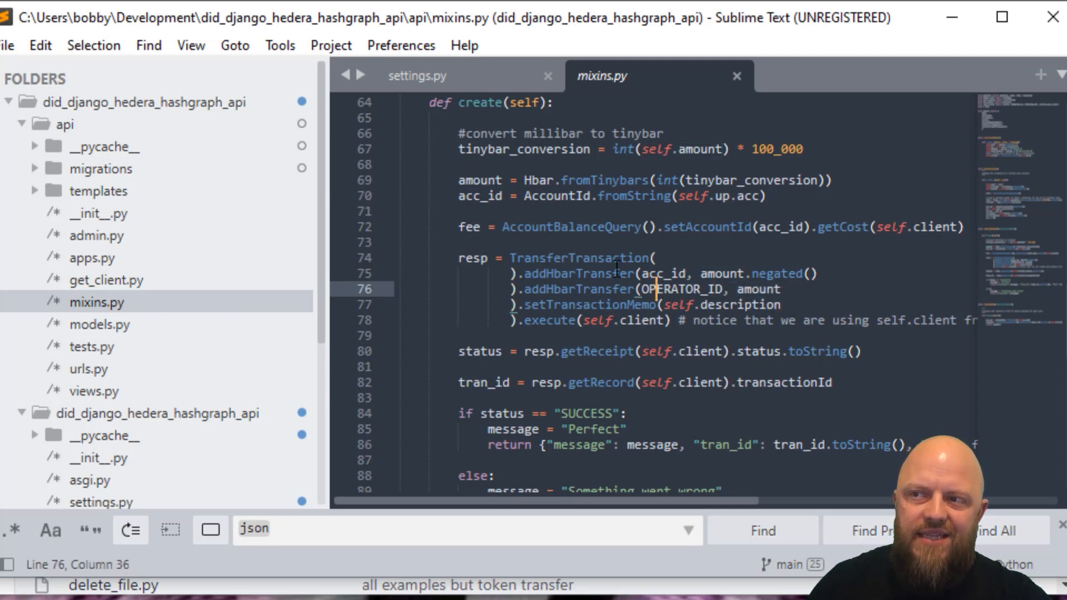
- Highlight the execute call's self.client and SUCCESS check, review the balance method, then open views.py
triple_click(646, 289)
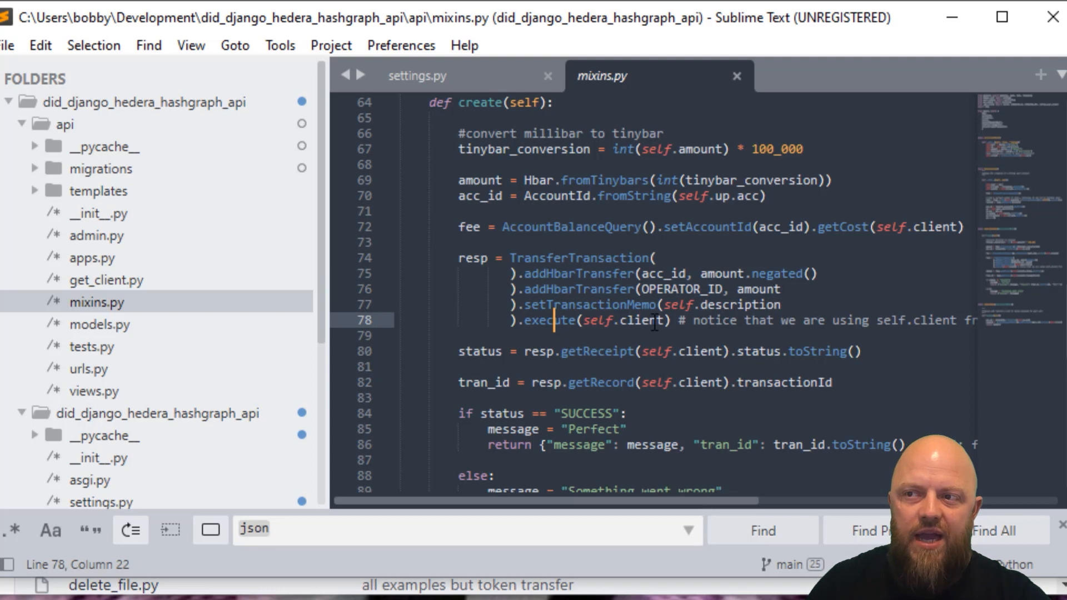
double_click(621, 321)
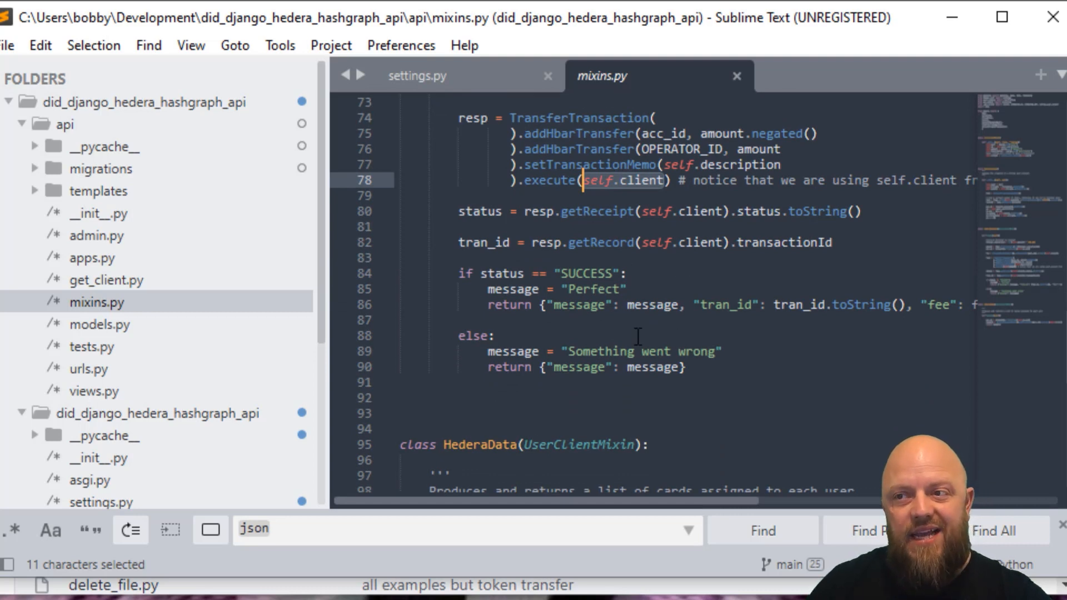
mouse_move(689, 333)
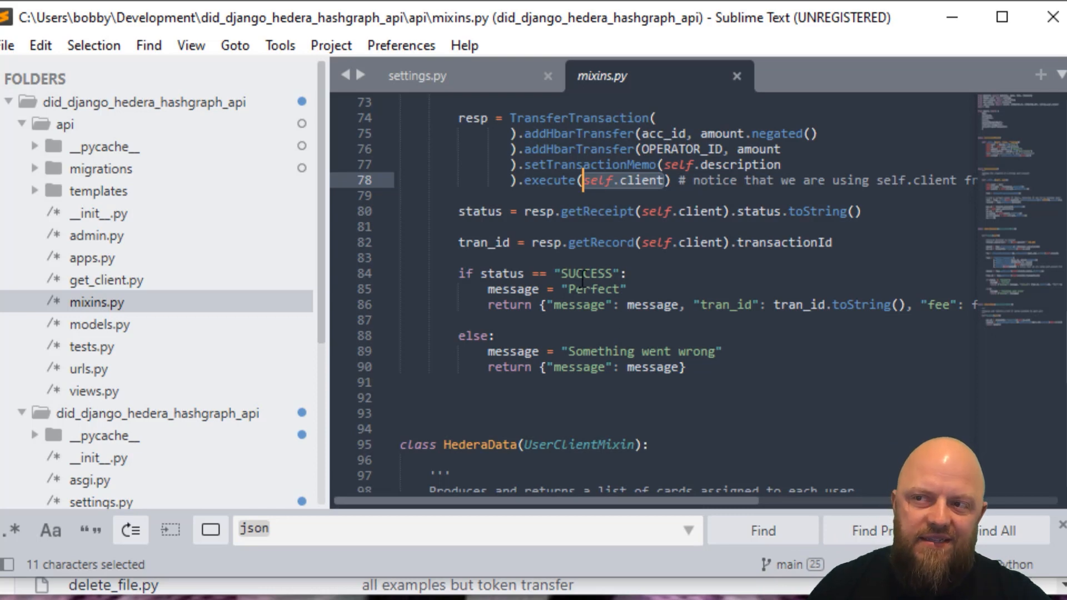
double_click(585, 273)
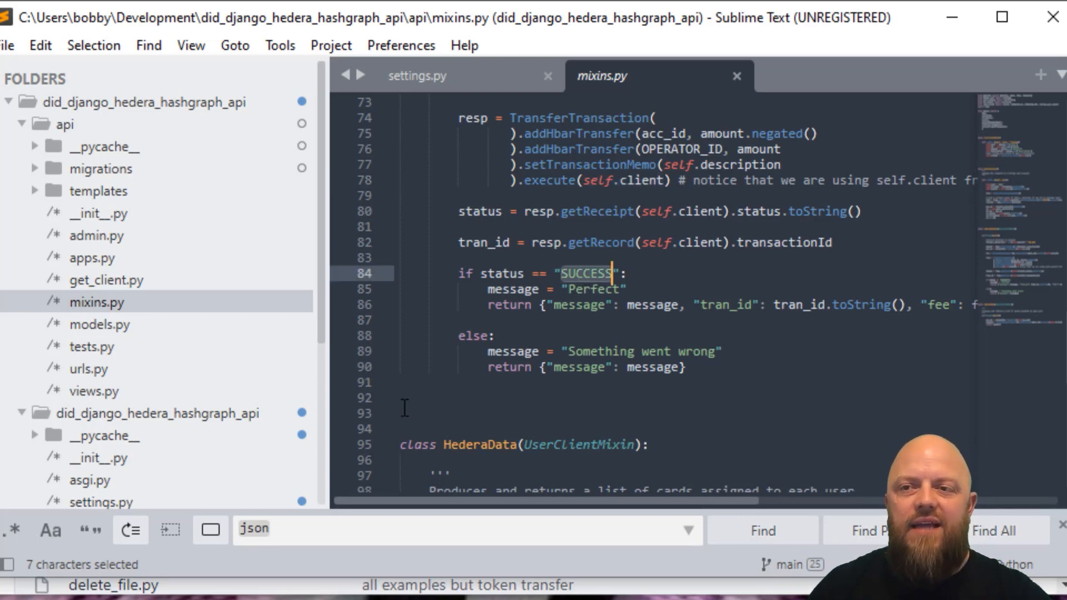
scroll("down", 3)
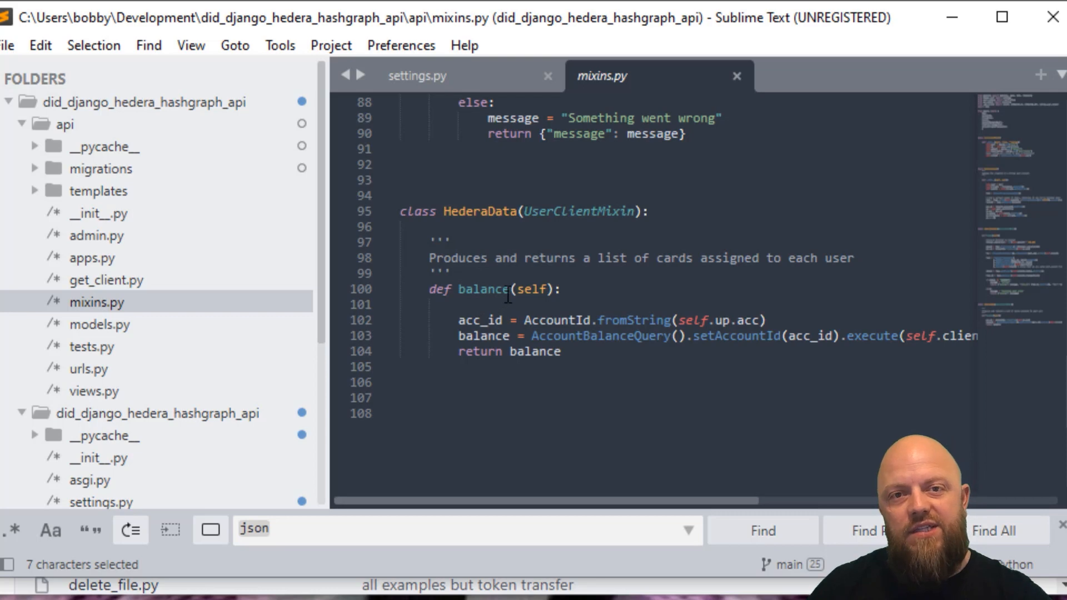
left_click(94, 391)
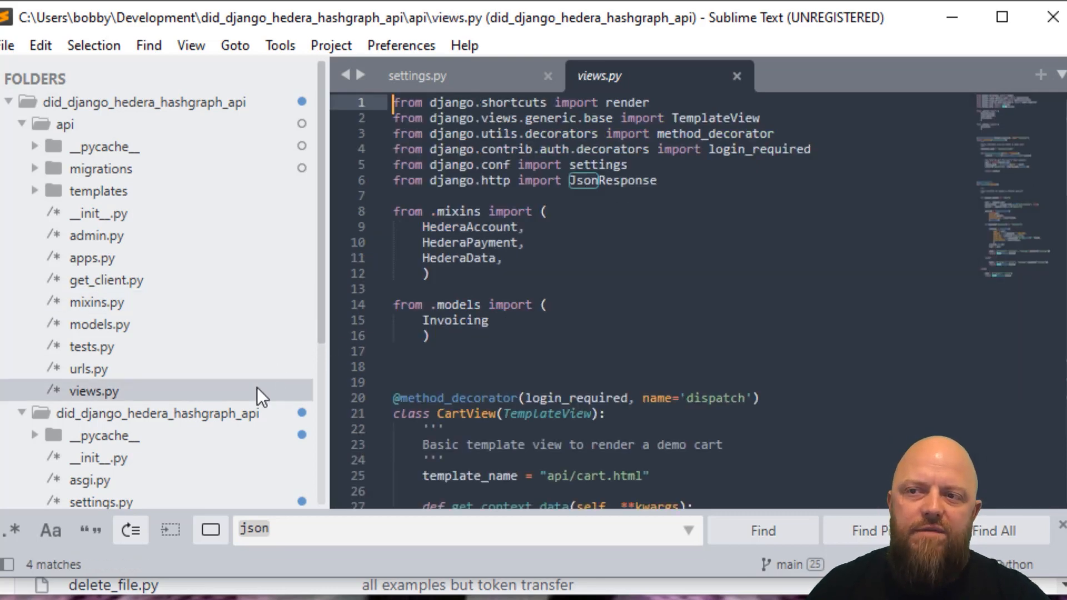
scroll("down", 3)
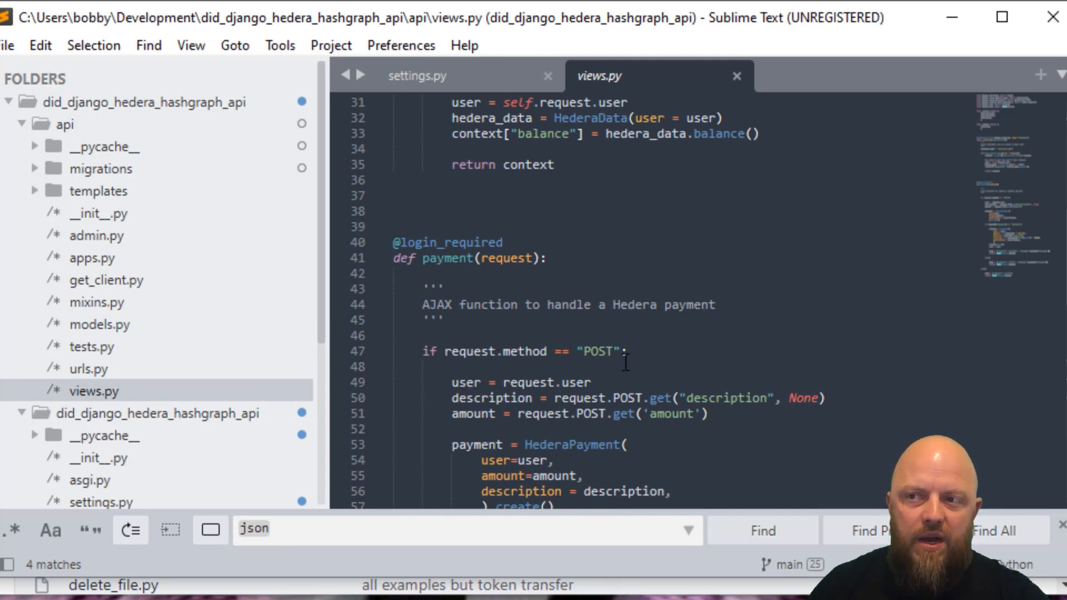
mouse_move(750, 333)
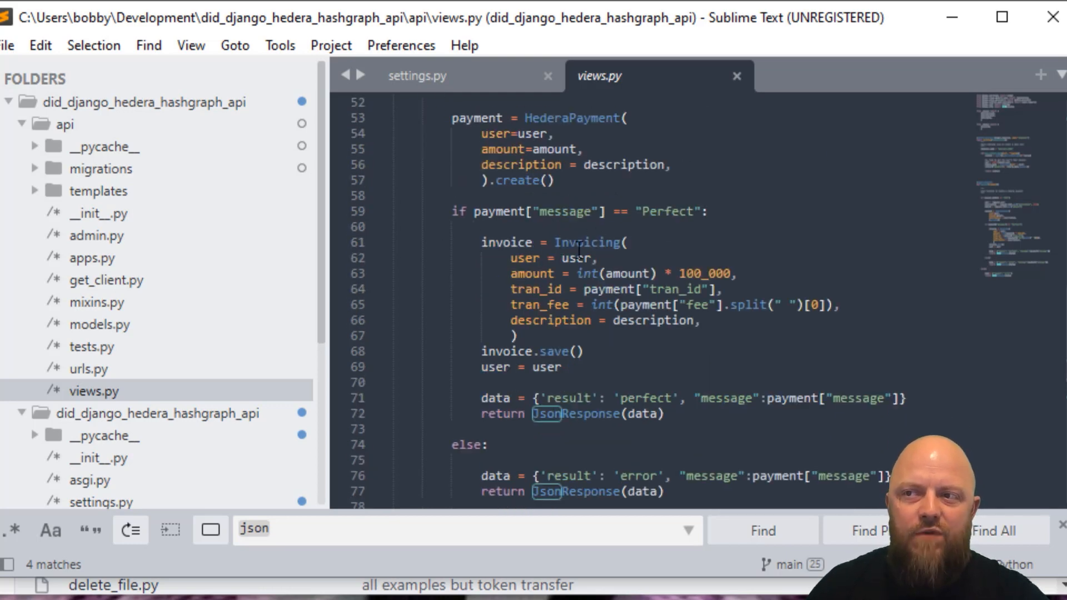
left_click(100, 325)
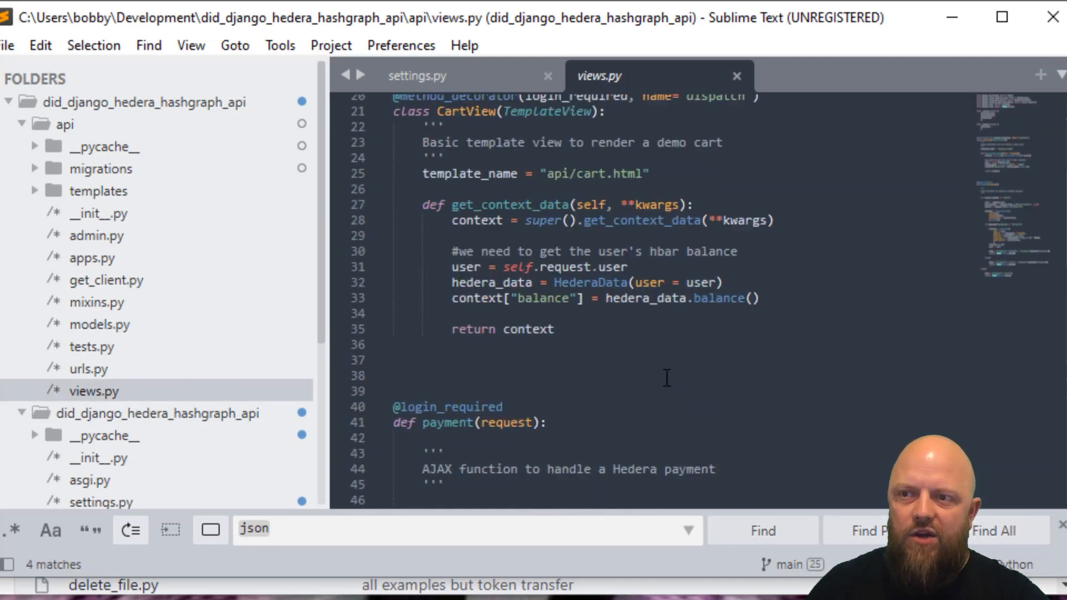
scroll("down", 3)
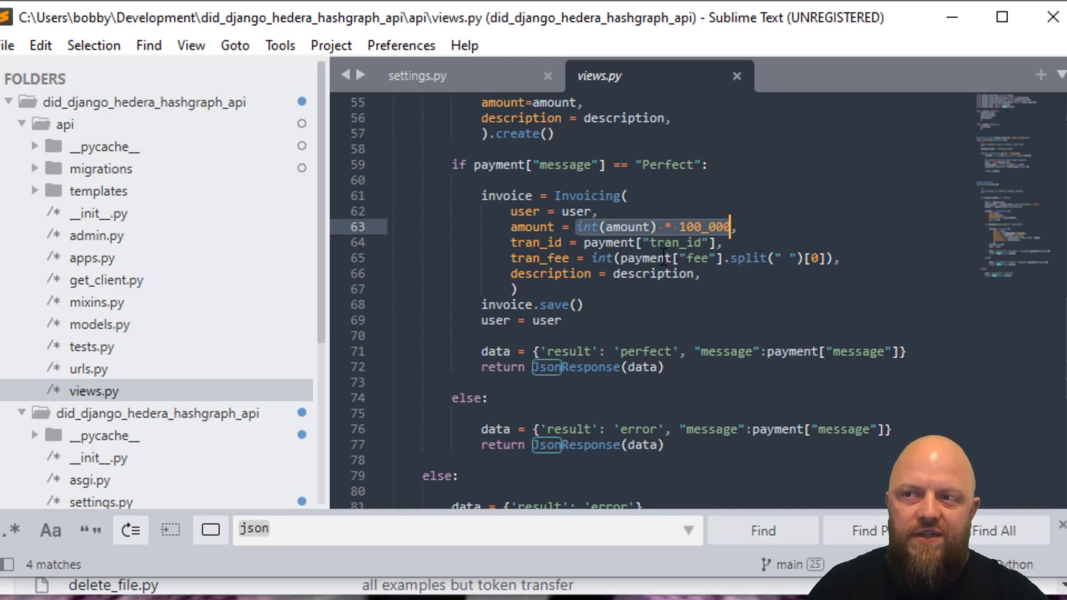
mouse_move(734, 291)
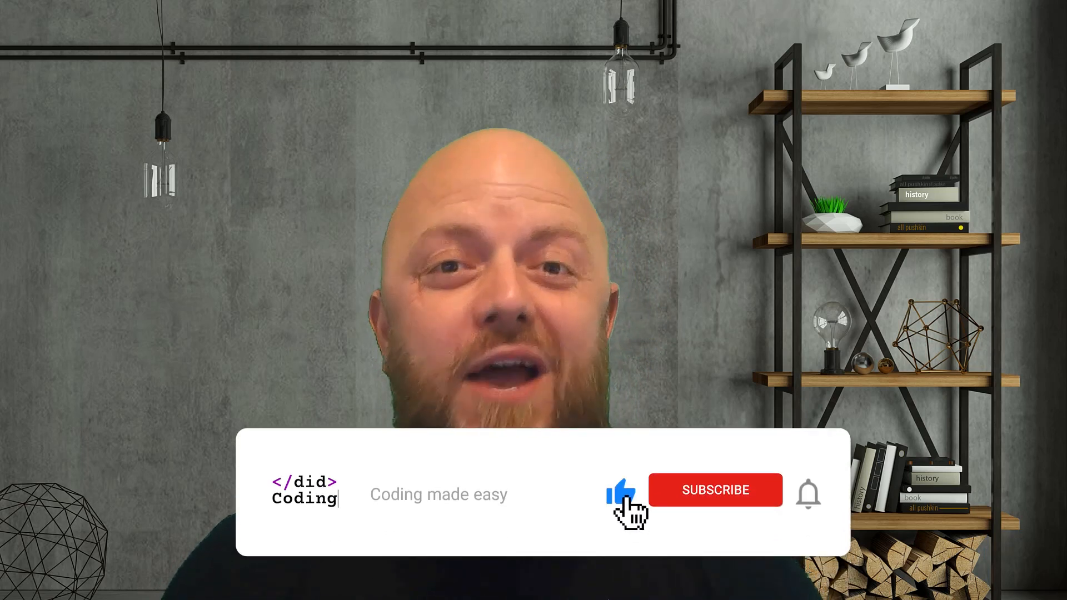
left_click(715, 490)
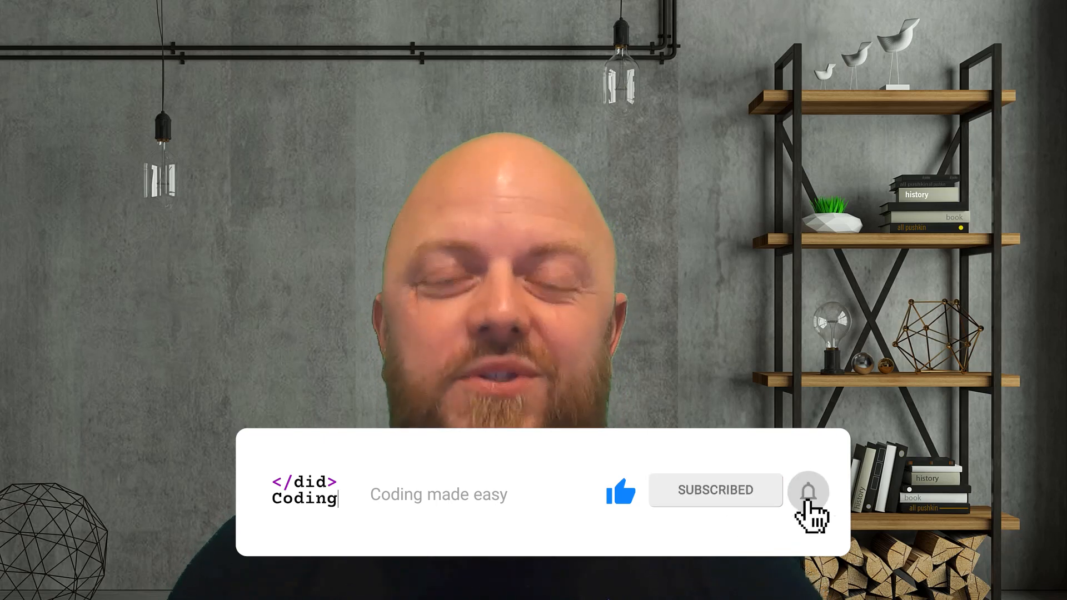